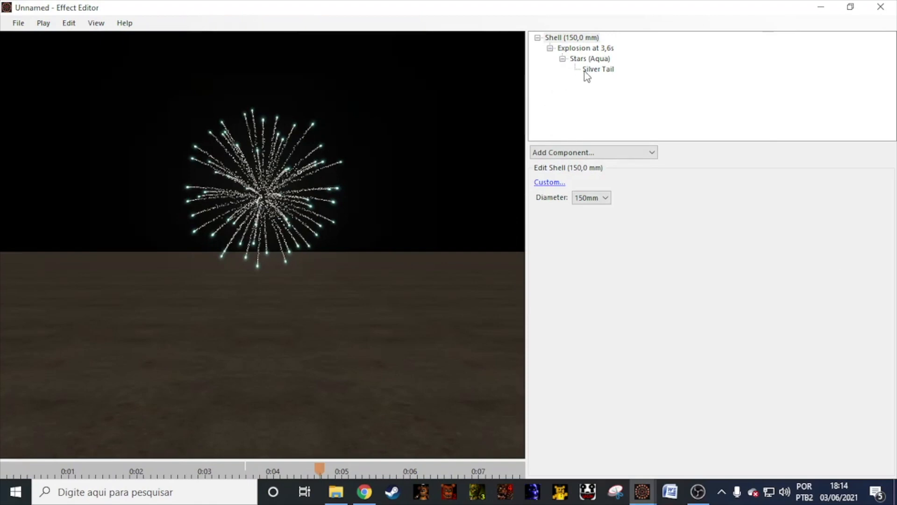
Make the Silver Tail start at 30% of flight time and keep its end at 86%.
left_click(598, 68)
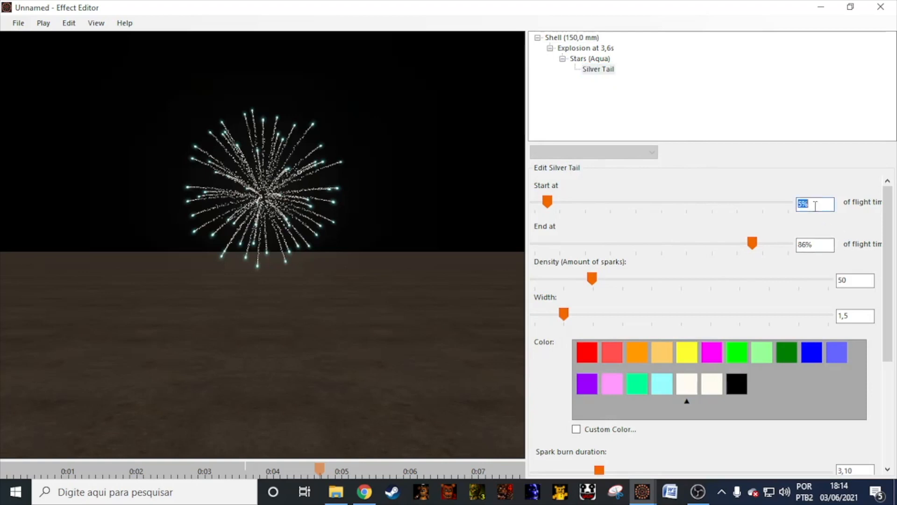
type("0%")
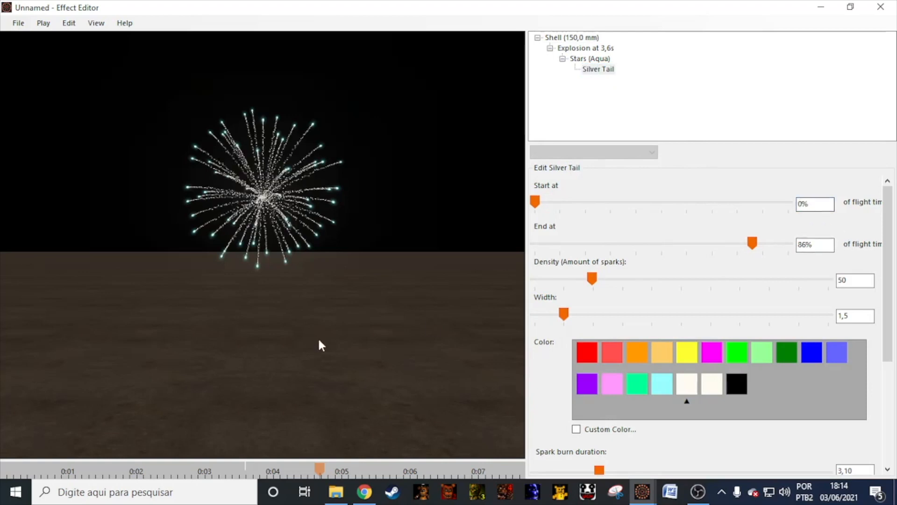
triple_click(814, 204)
type("30")
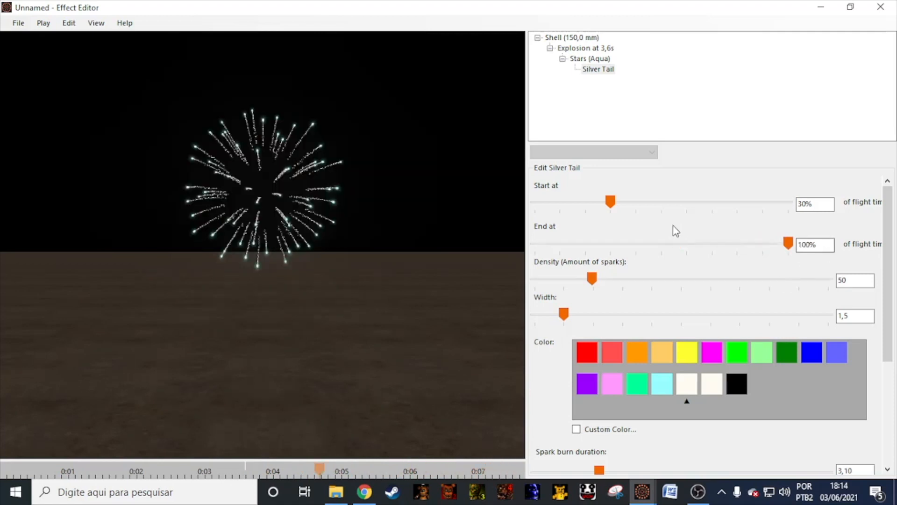
triple_click(814, 244)
type("86")
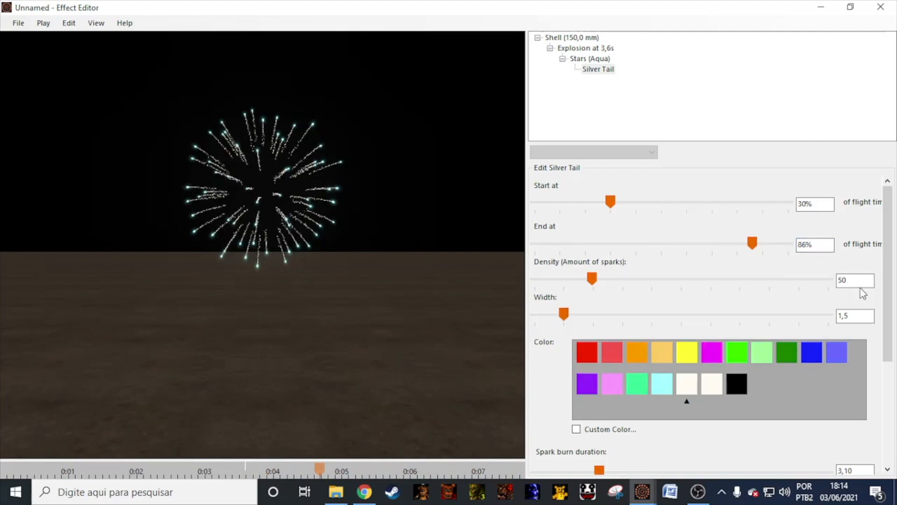
Adjust the tail's spark density, trying 250 then 150, toward a denser thicker tail.
triple_click(854, 280)
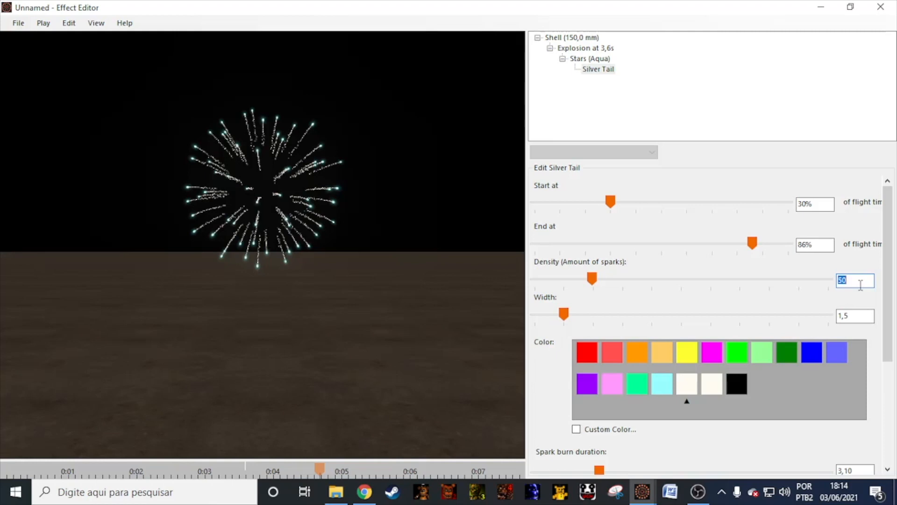
type("250")
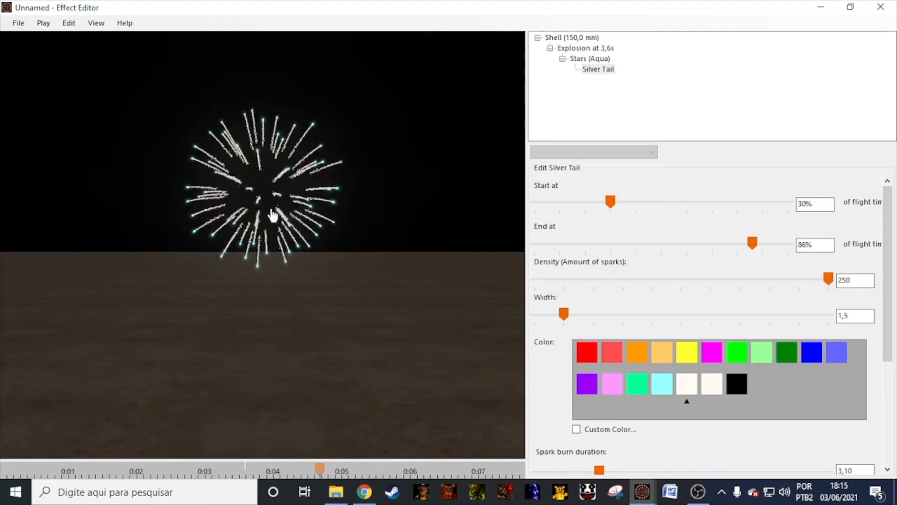
triple_click(854, 280)
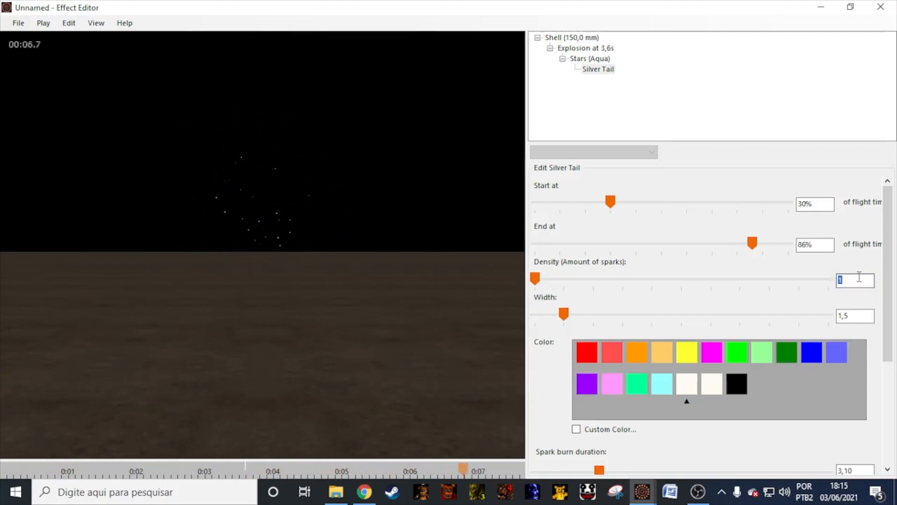
type("150")
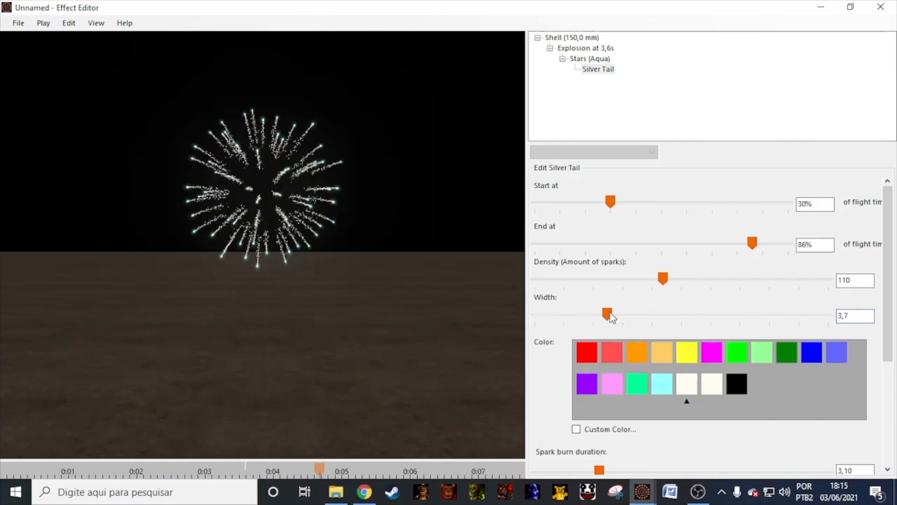
mouse_move(479, 329)
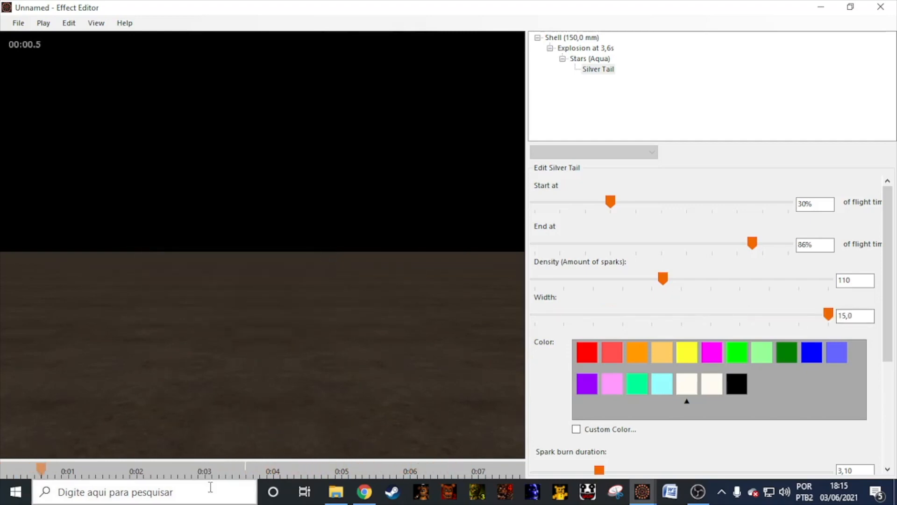
Recolour the tail gold and then red so it becomes a Red Tail.
left_click(42, 22)
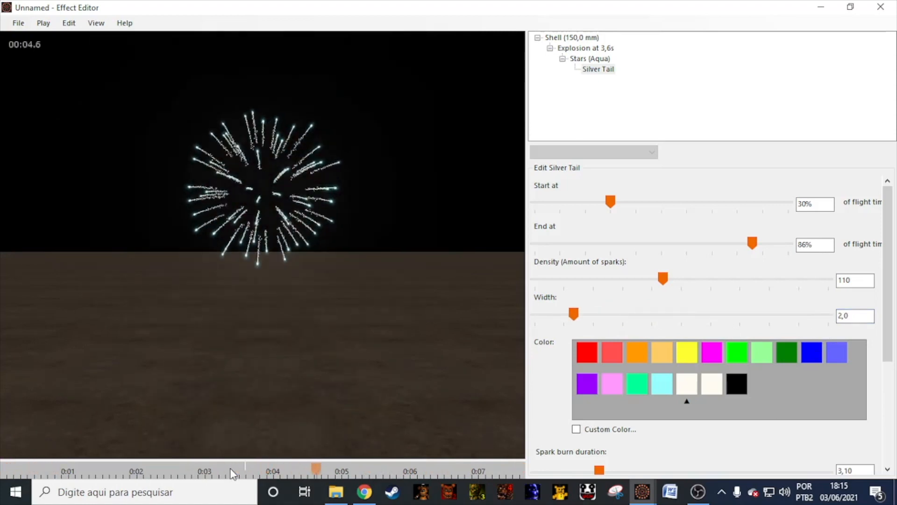
left_click(661, 351)
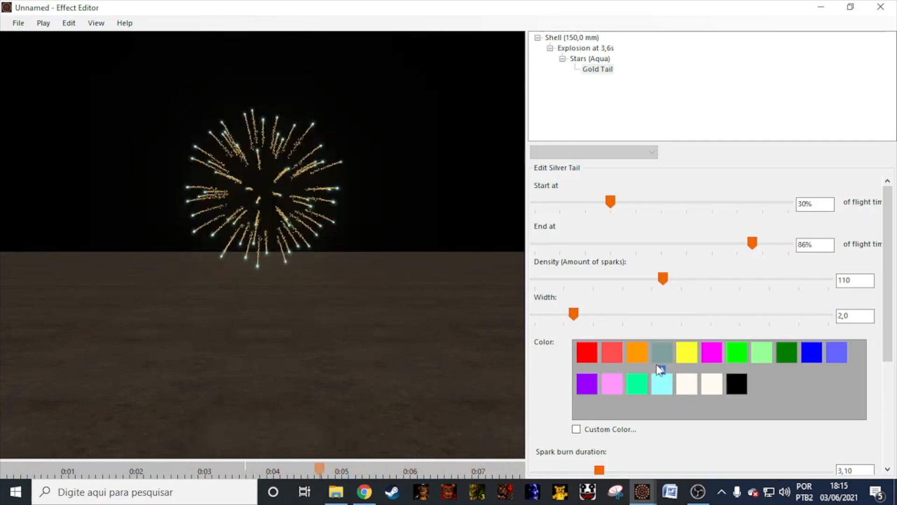
left_click(586, 352)
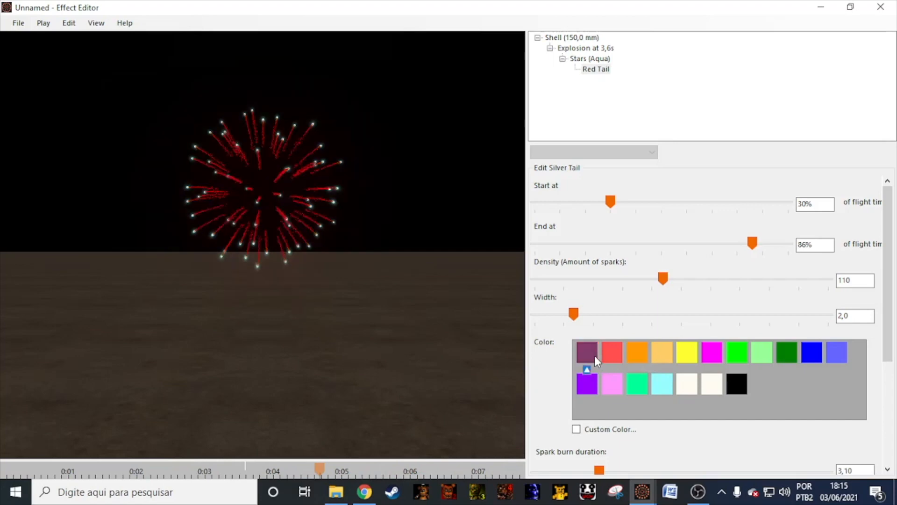
Set spark burn duration to 2 and leave the tail crackling with strobe switched off.
scroll("down", 3)
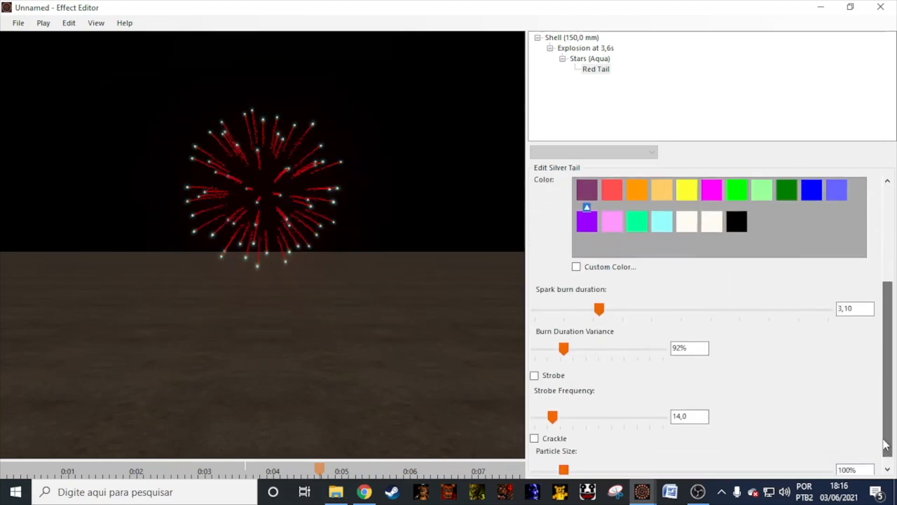
triple_click(855, 309)
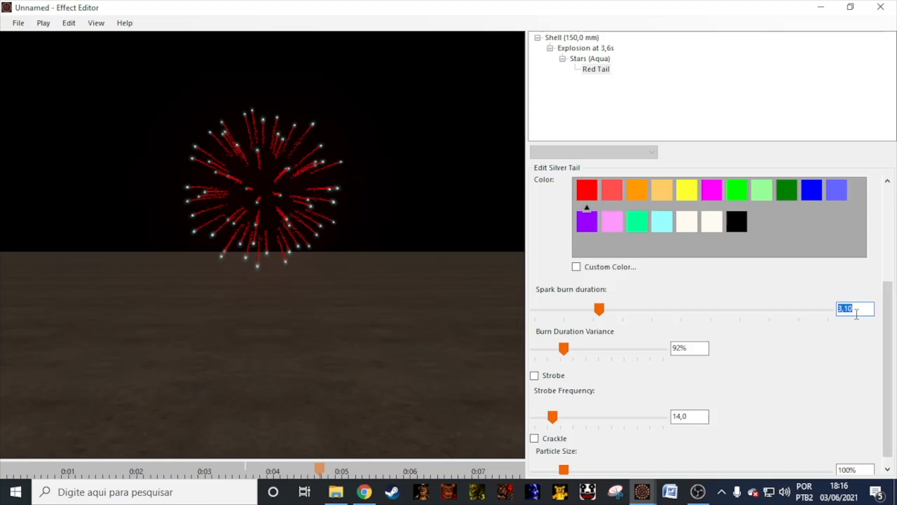
type("2")
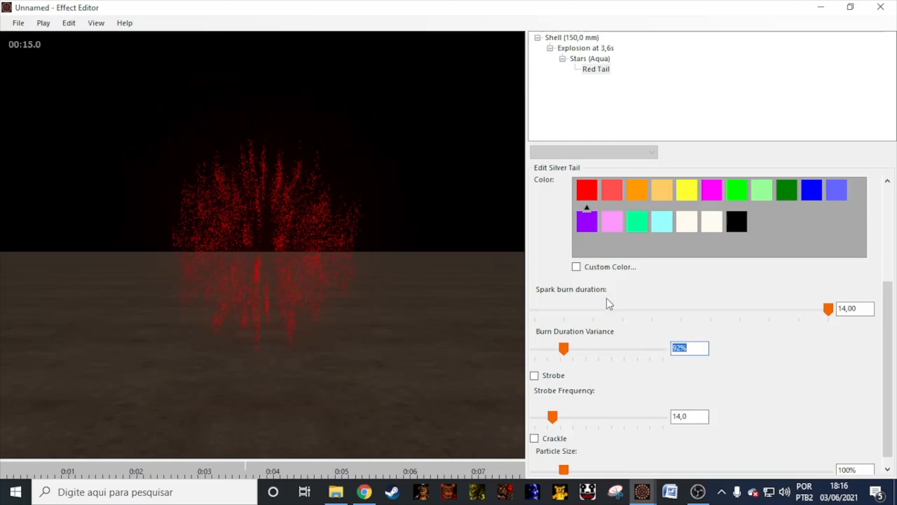
left_click(534, 375)
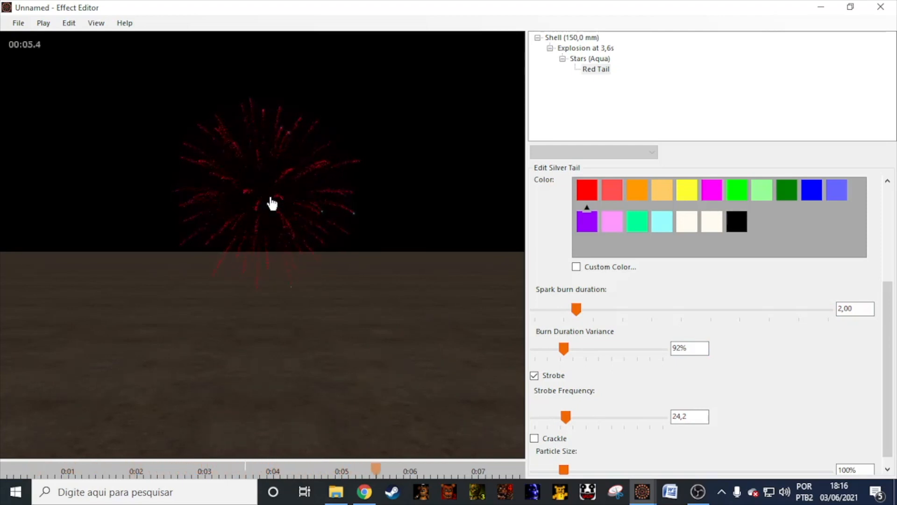
left_click(533, 438)
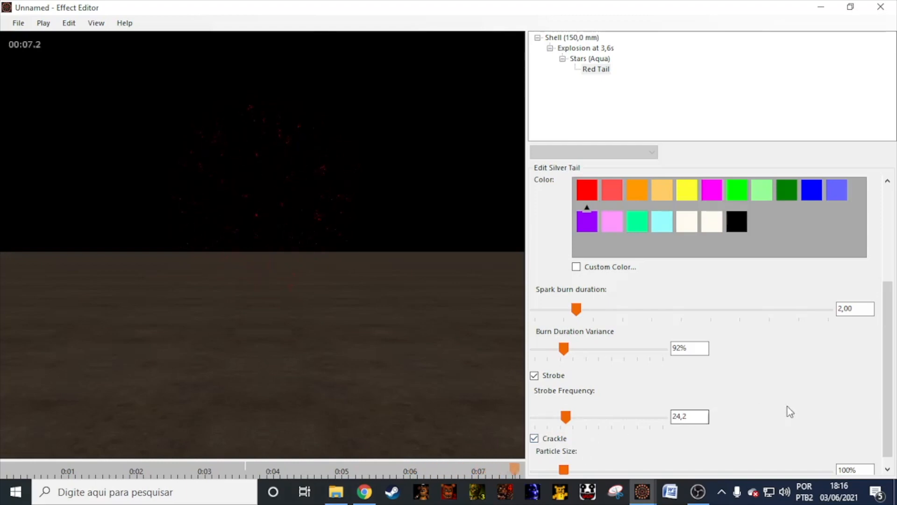
left_click(534, 375)
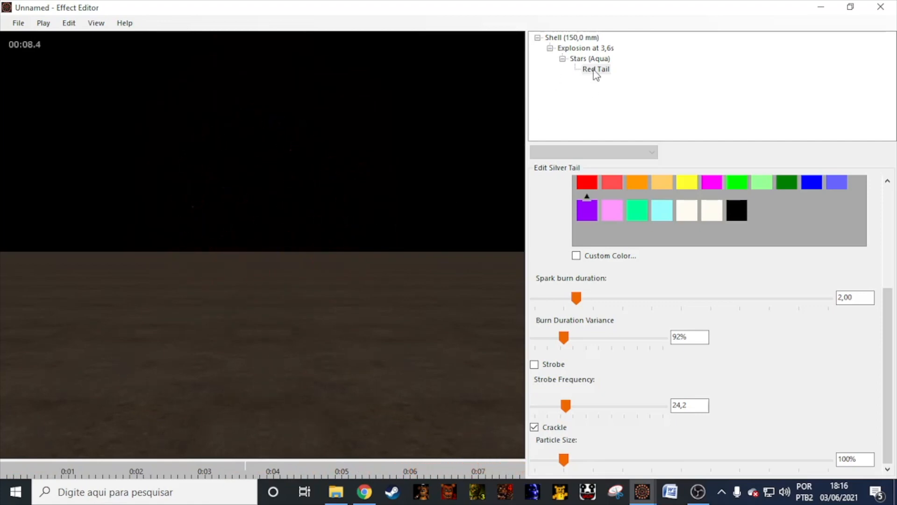
Remove the Red Tail, then try a Brocade tail on the stars and remove it.
left_click(590, 58)
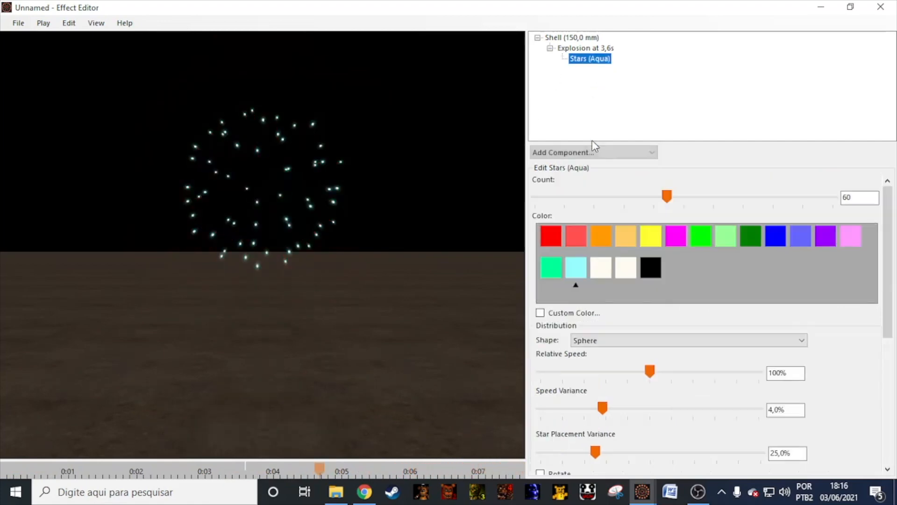
left_click(593, 152)
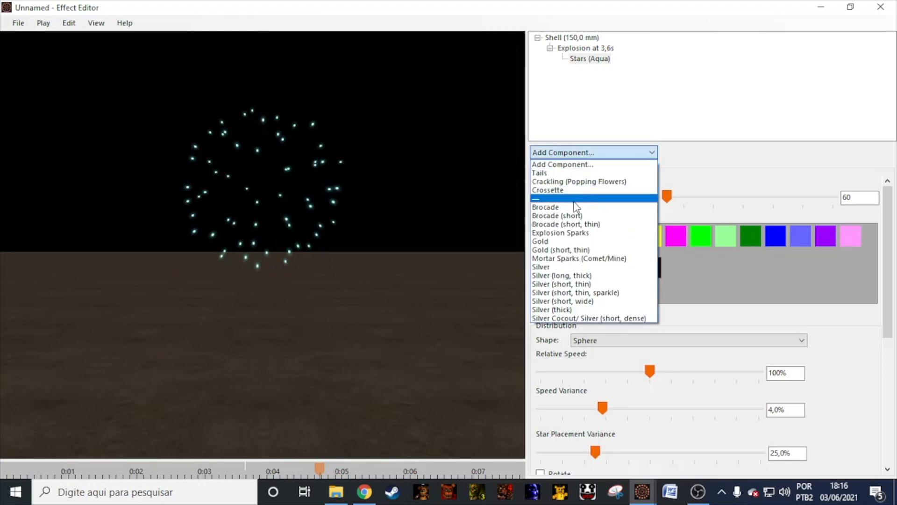
left_click(546, 207)
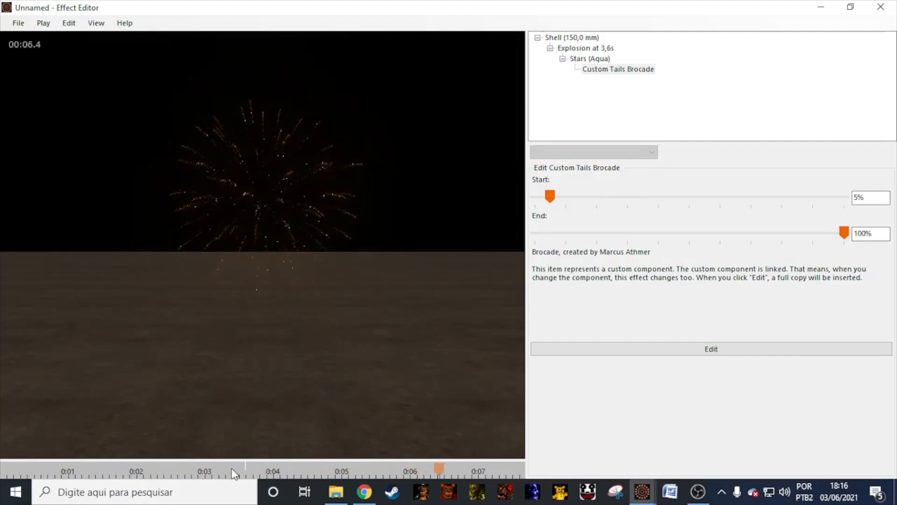
left_click(618, 69)
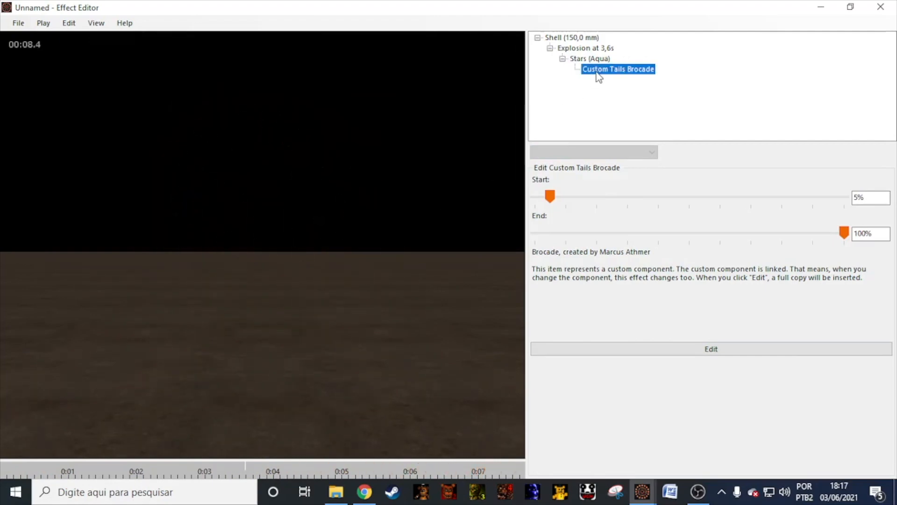
left_click(589, 58)
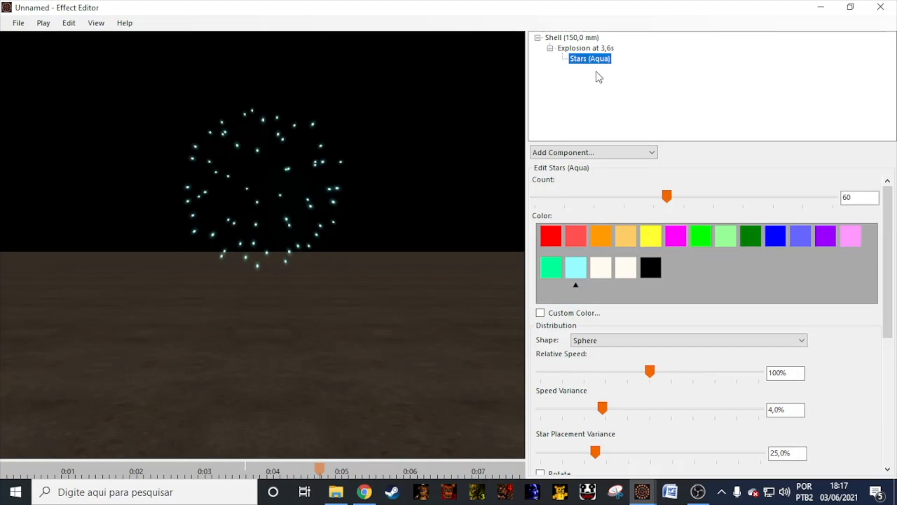
Try a short Brocade tail on the stars and remove it, leaving plain stars.
left_click(592, 152)
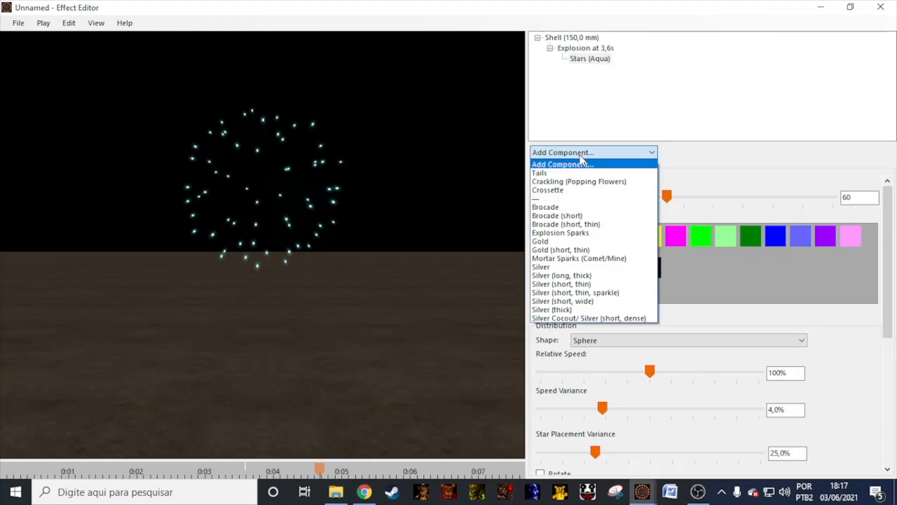
left_click(556, 215)
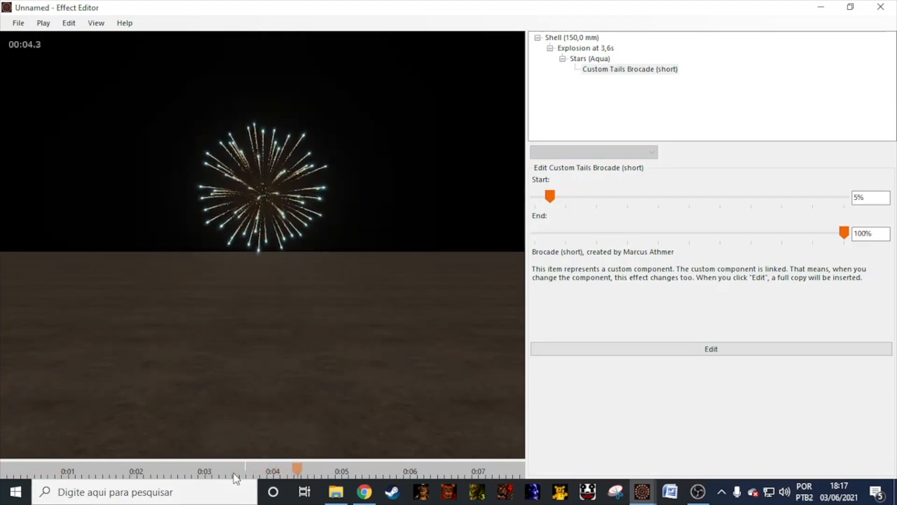
left_click(629, 68)
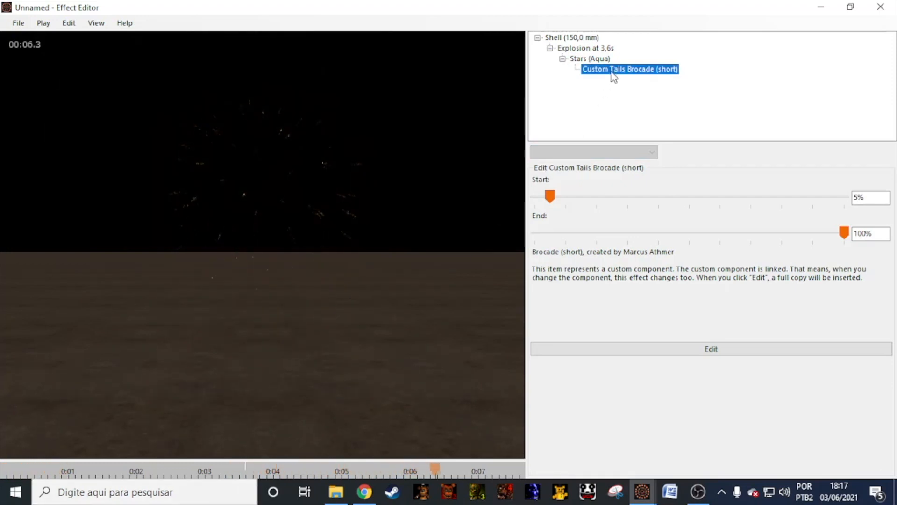
left_click(590, 58)
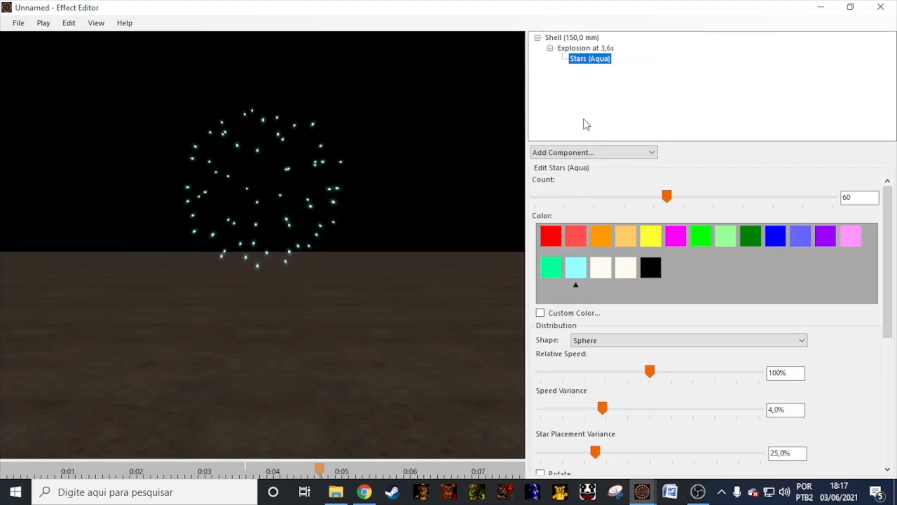
Try a short thin Brocade tail, then Explosion Sparks, on the aqua stars.
left_click(593, 152)
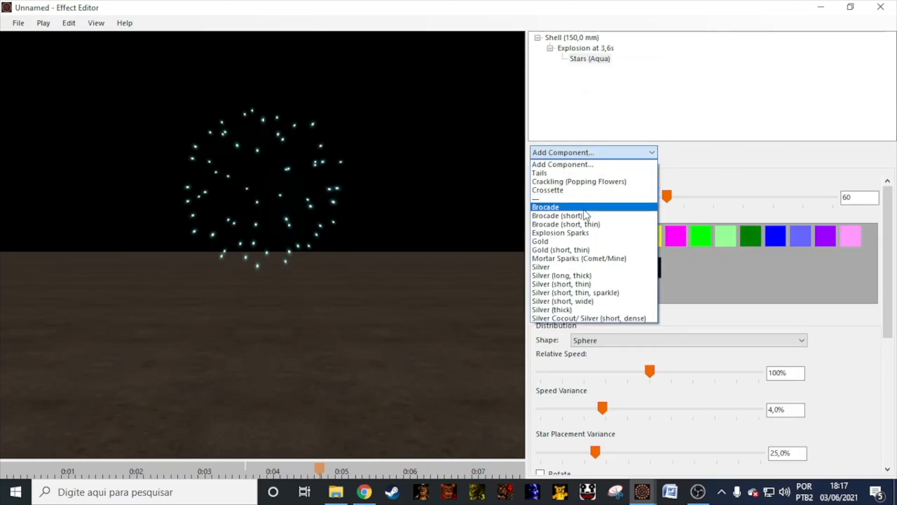
left_click(566, 223)
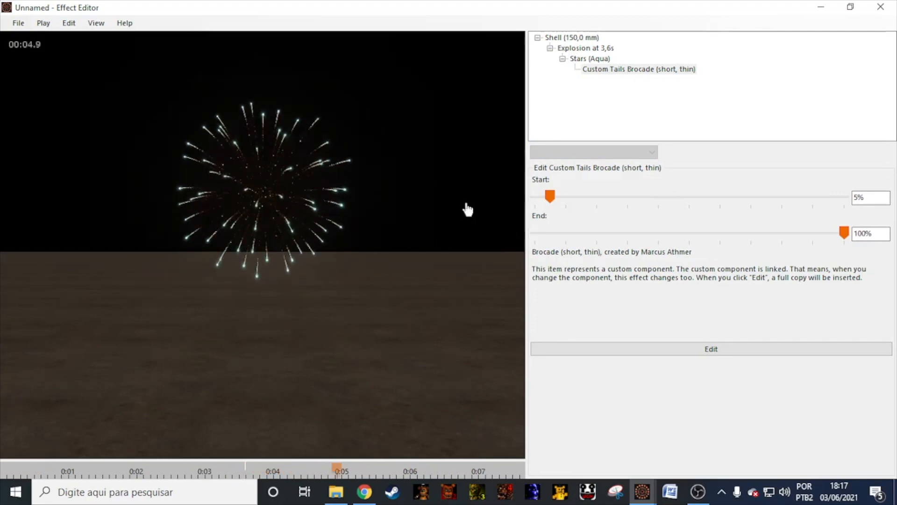
left_click(638, 68)
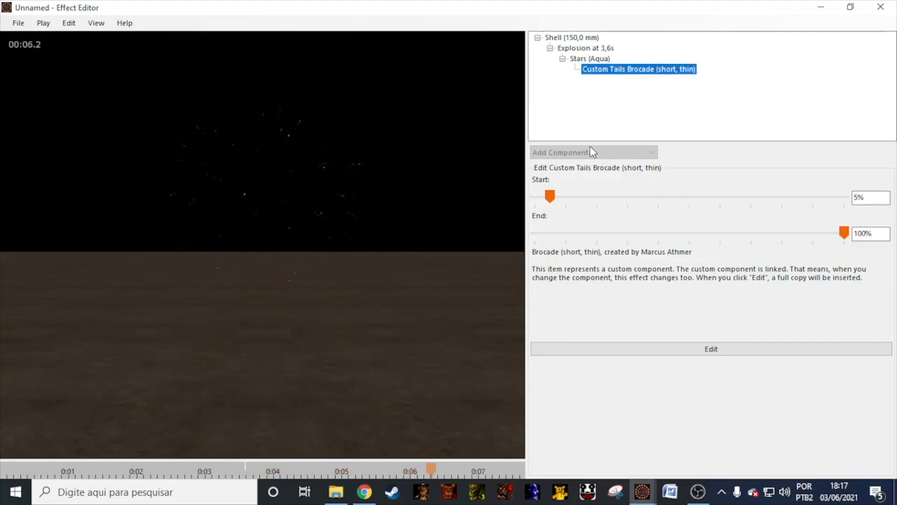
left_click(593, 152)
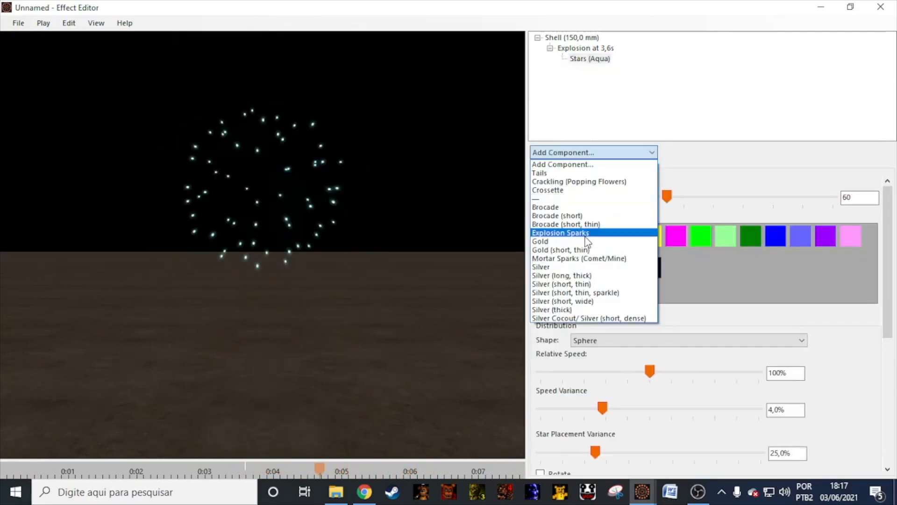
left_click(560, 233)
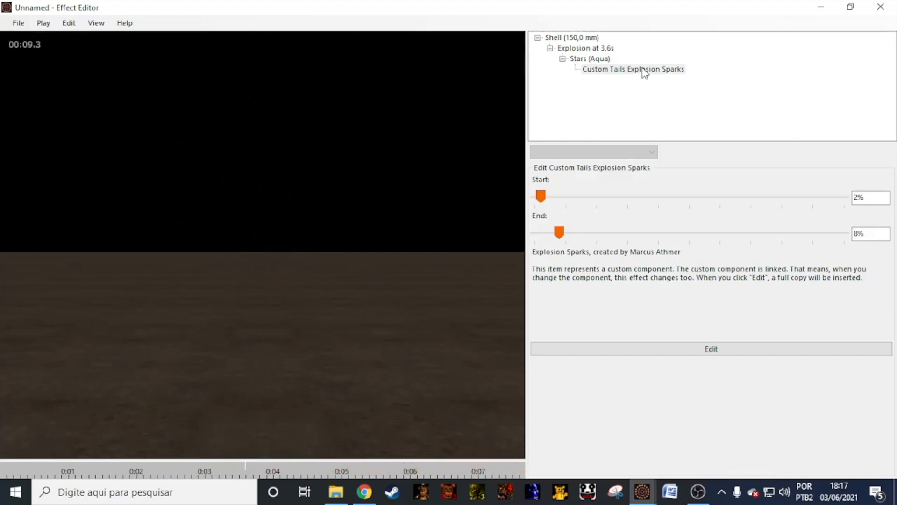
Preview Gold tails, then Mortar Sparks (Comet/Mine) tails on the stars.
left_click(593, 152)
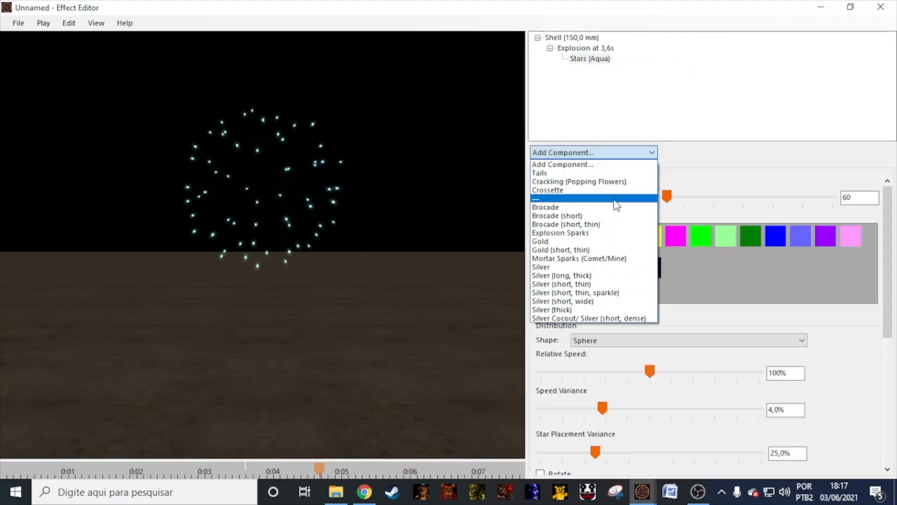
left_click(540, 241)
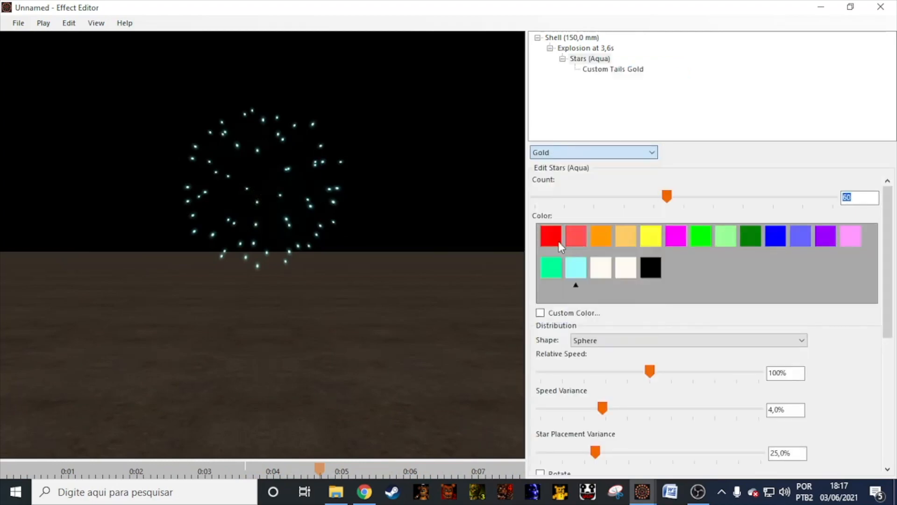
left_click(612, 68)
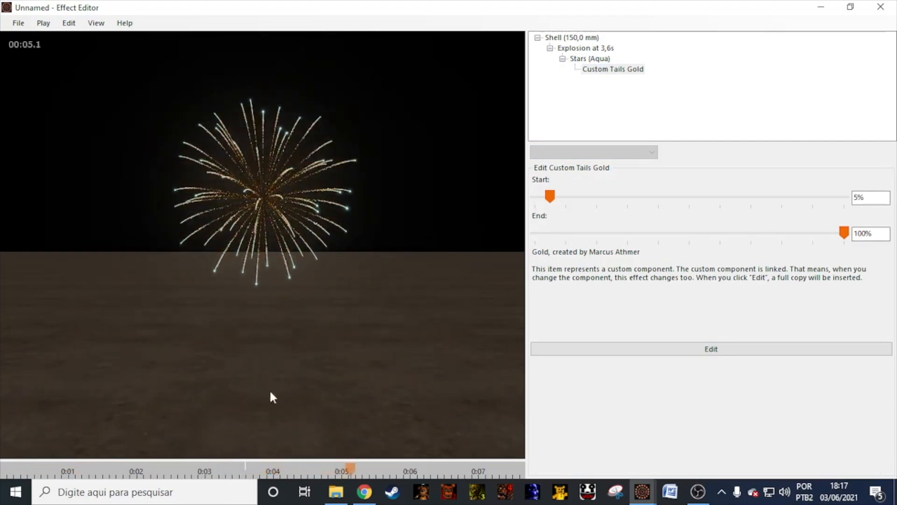
left_click(611, 68)
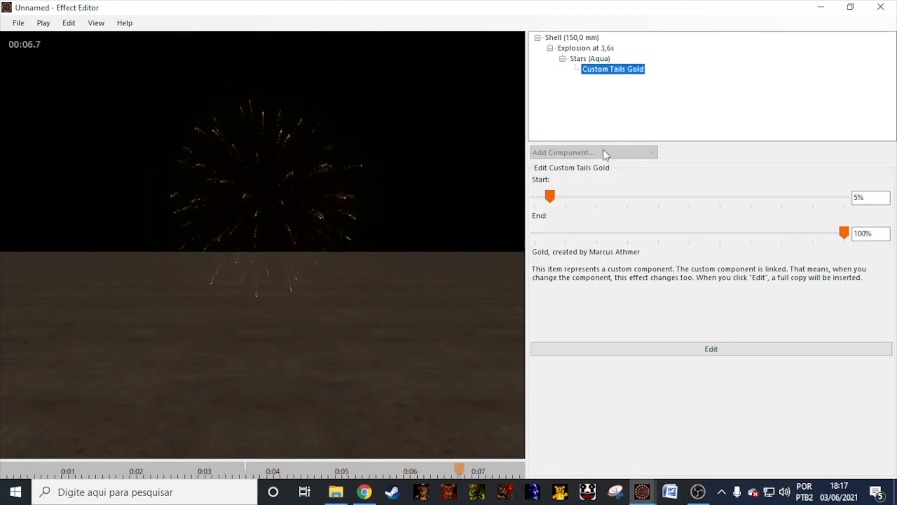
left_click(593, 153)
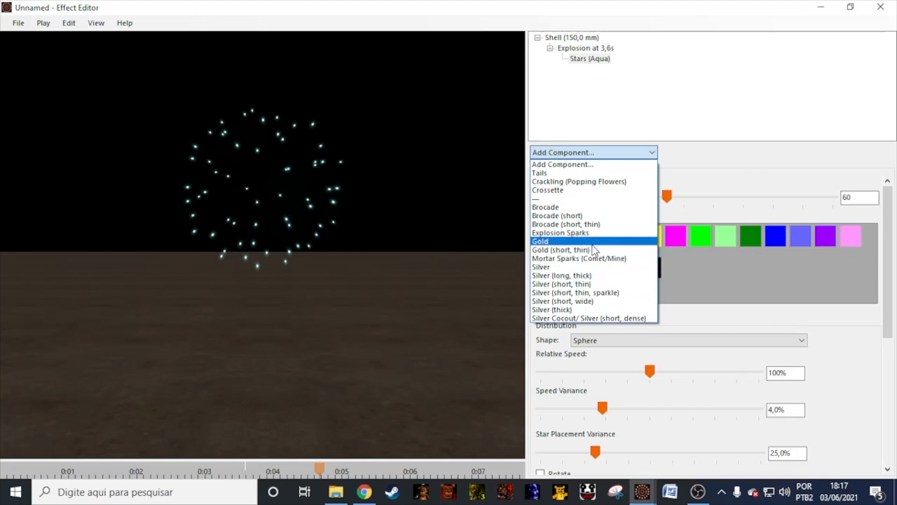
mouse_move(578, 258)
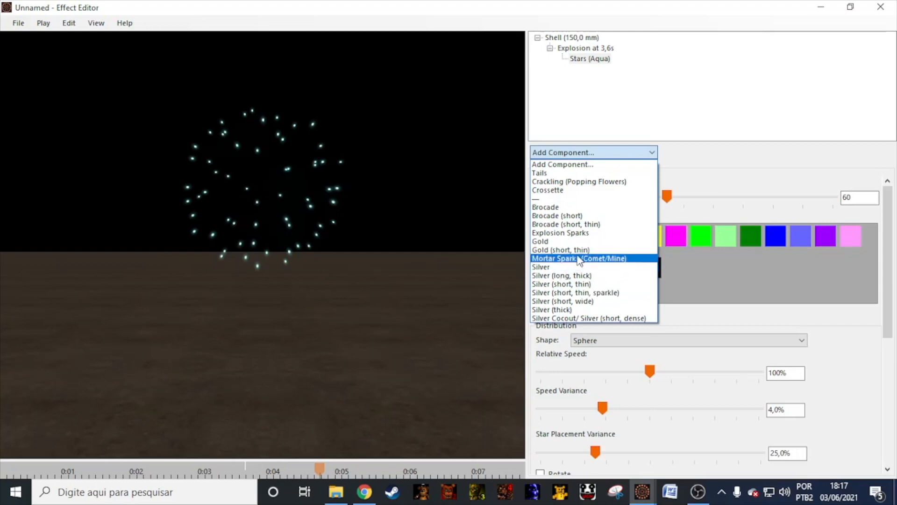
left_click(579, 258)
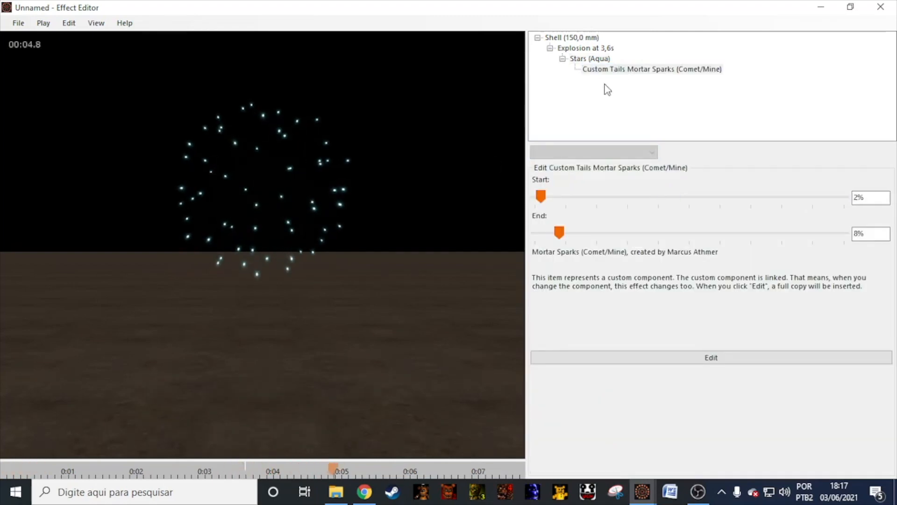
Preview Silver and dense Silver Cocout tails, then remove the tails again.
left_click(593, 152)
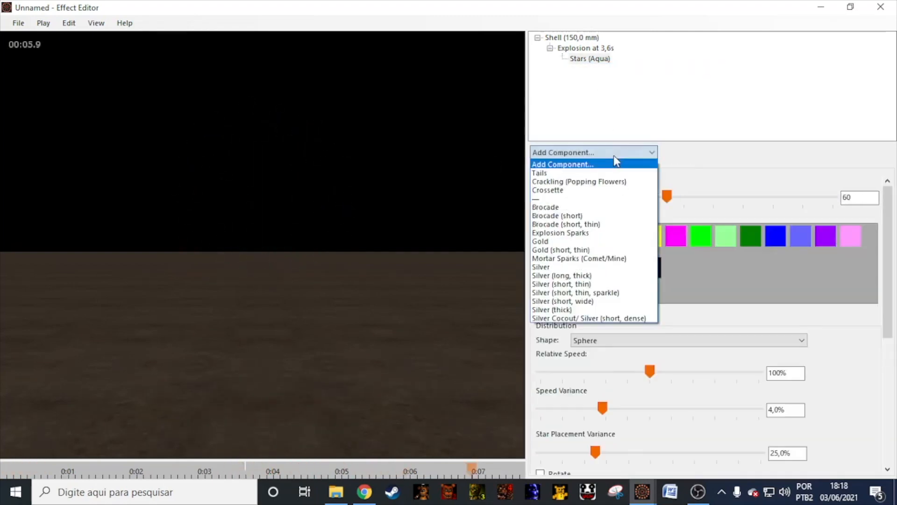
left_click(540, 267)
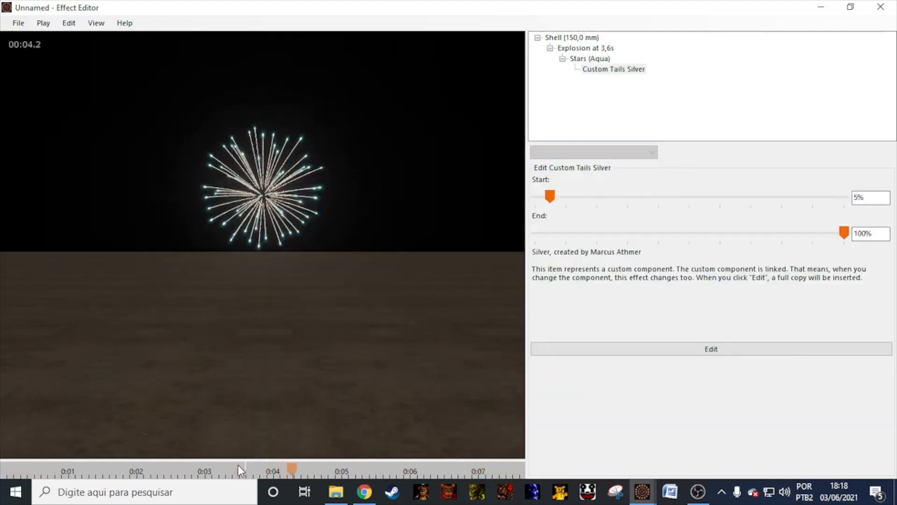
left_click(612, 68)
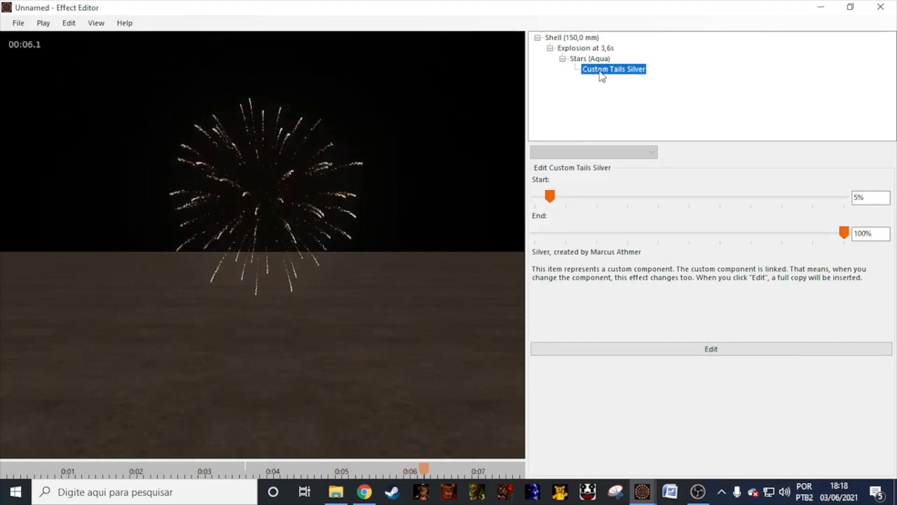
left_click(593, 152)
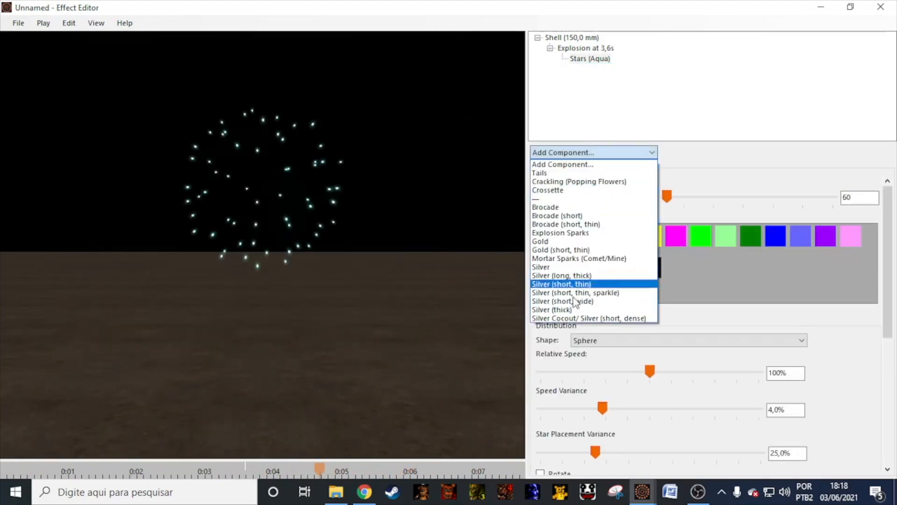
left_click(588, 318)
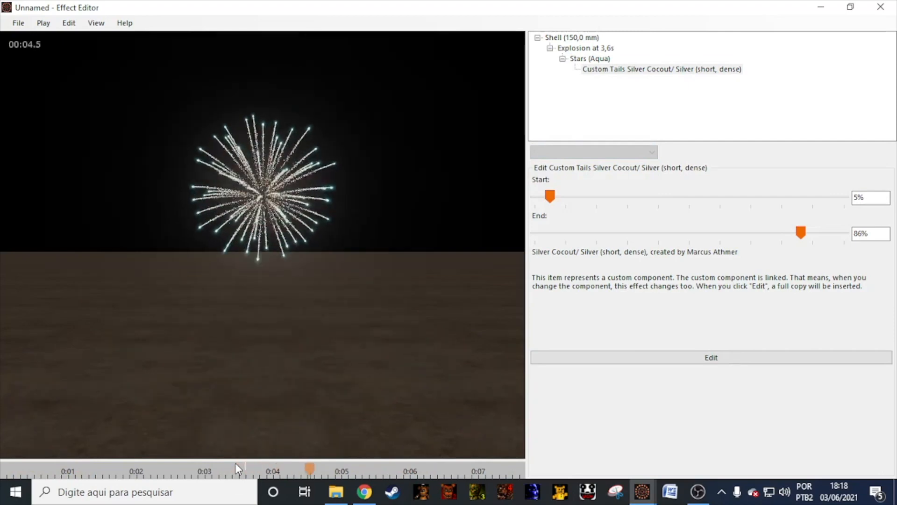
left_click(661, 69)
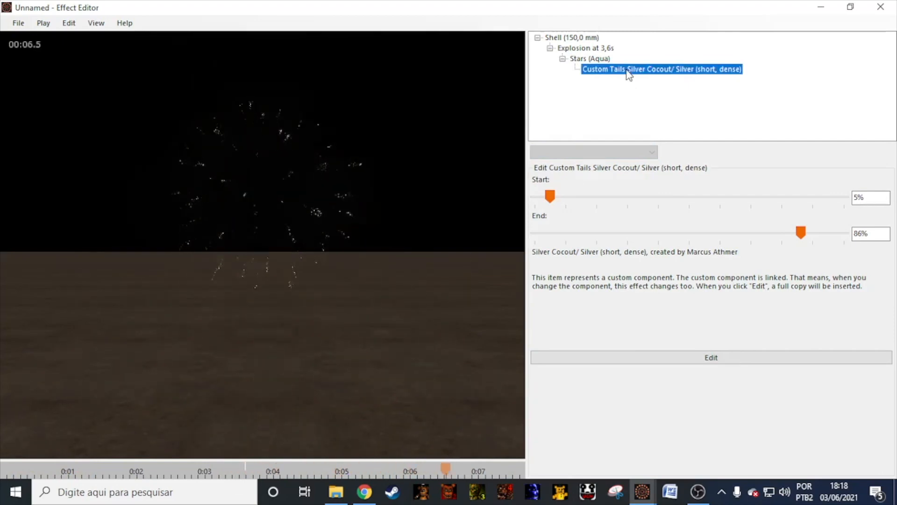
left_click(590, 58)
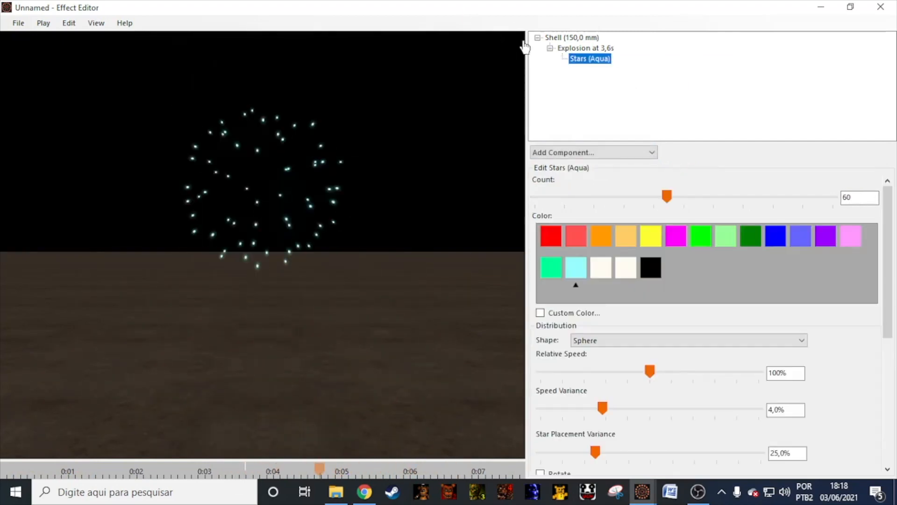
Start a new effect and select its explosion's pastel purple stars.
left_click(18, 22)
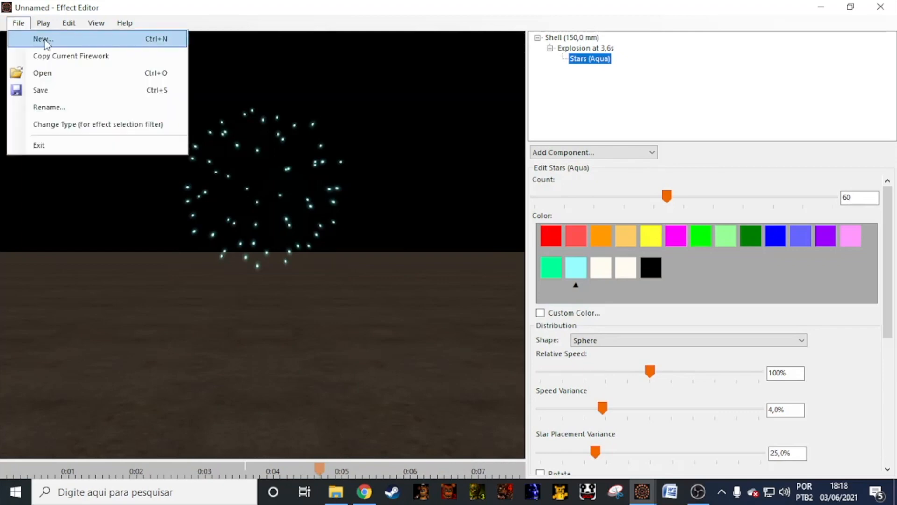
left_click(40, 38)
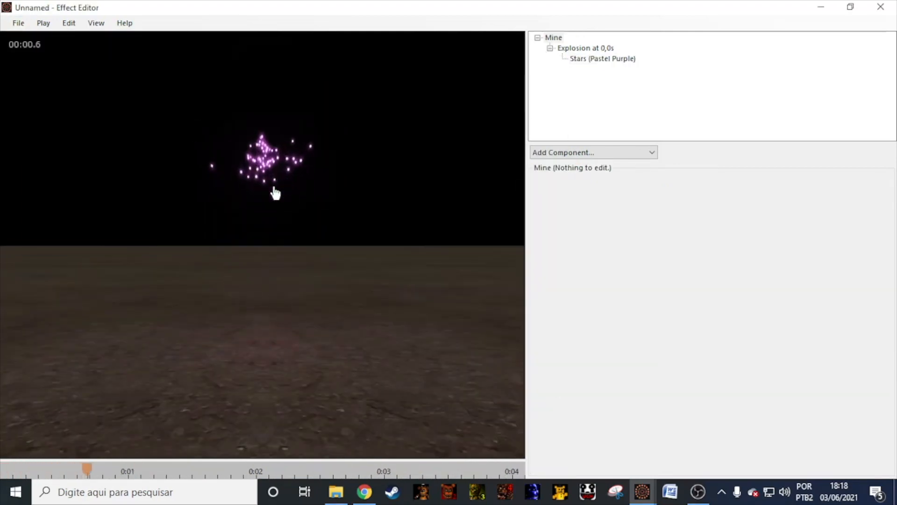
left_click(584, 47)
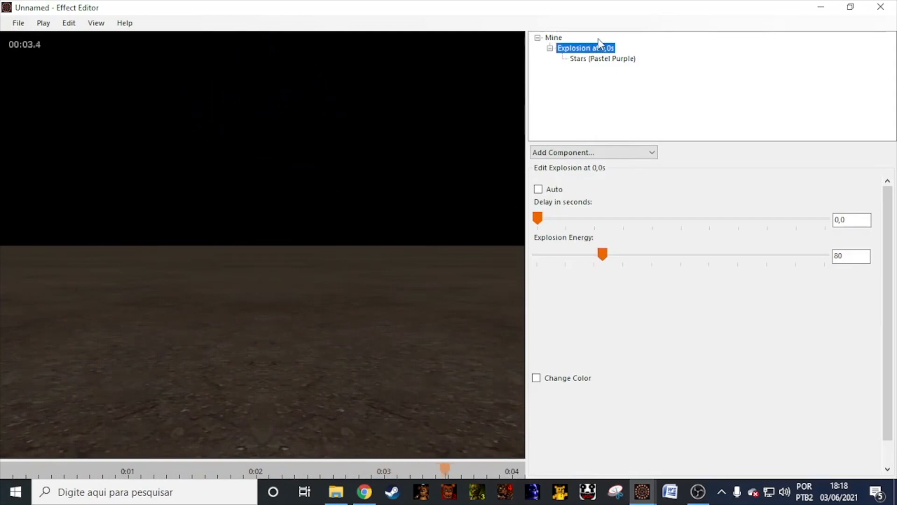
left_click(602, 58)
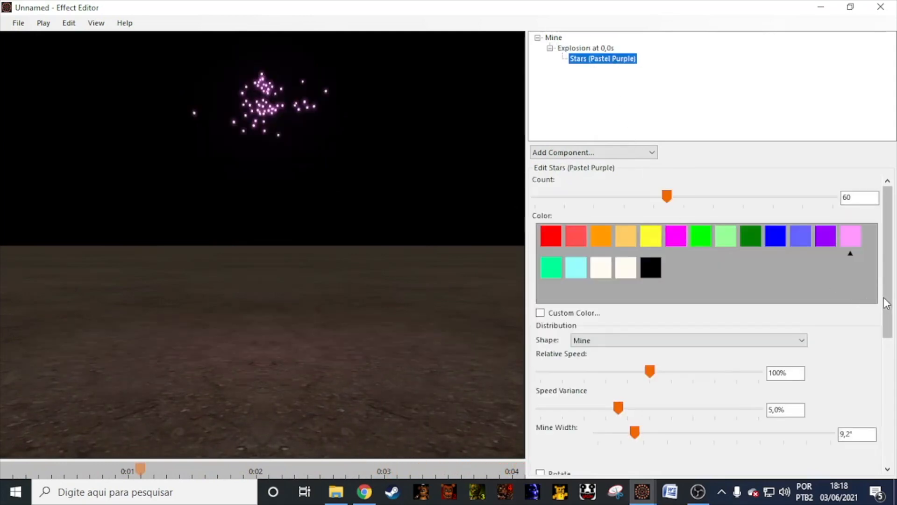
Narrow the mine width of the pastel purple stars to 6°.
scroll("down", 3)
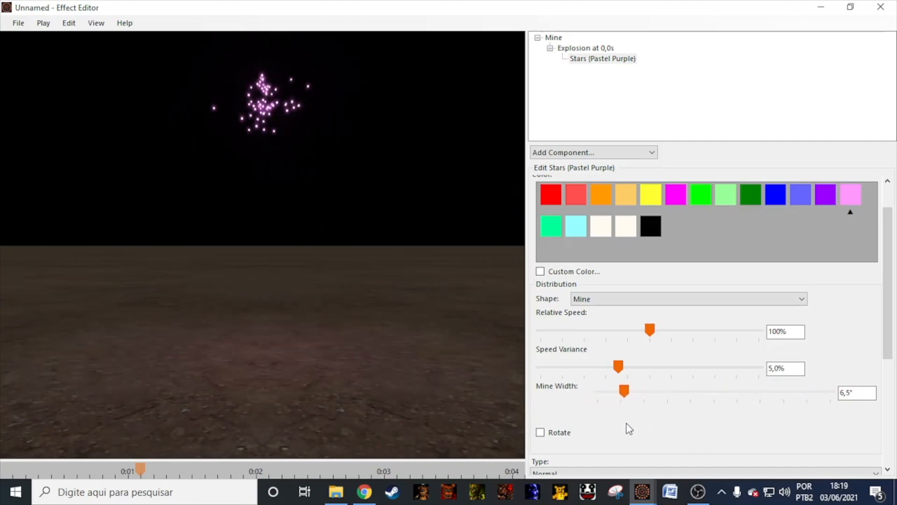
triple_click(857, 392)
type("4")
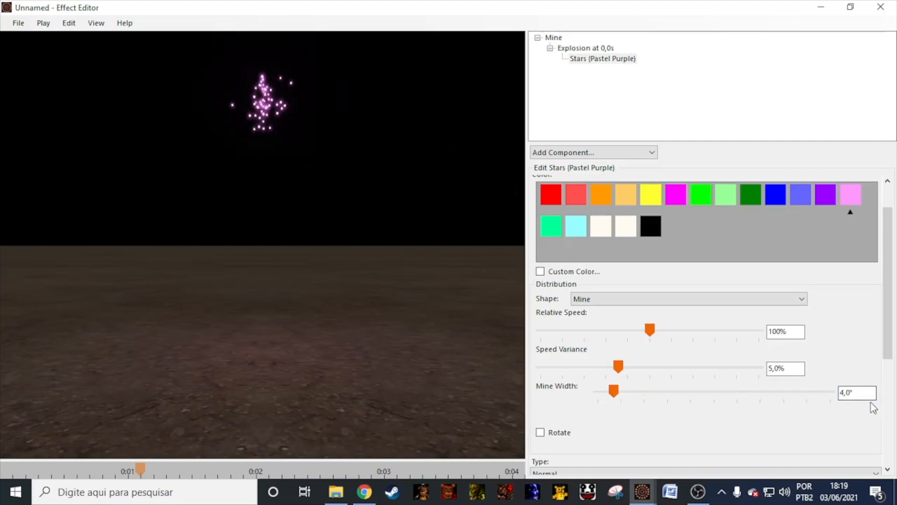
triple_click(857, 393)
type("6")
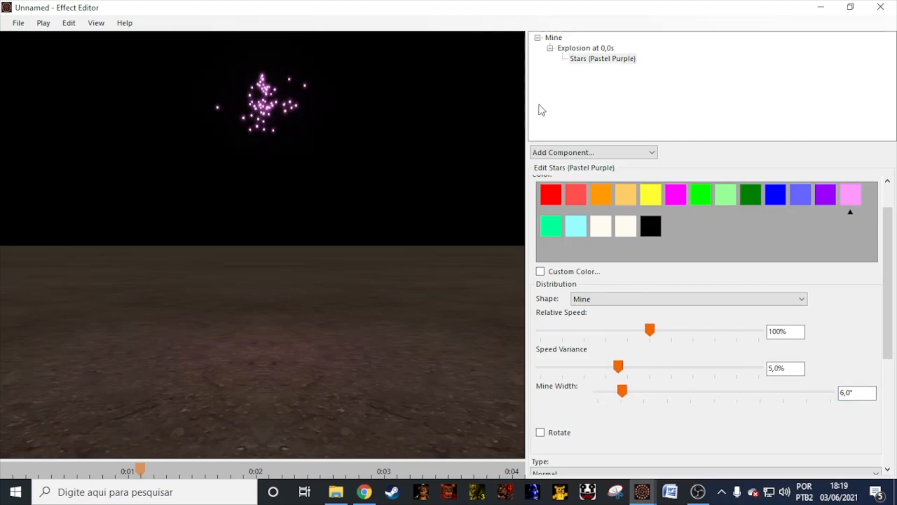
left_click(592, 152)
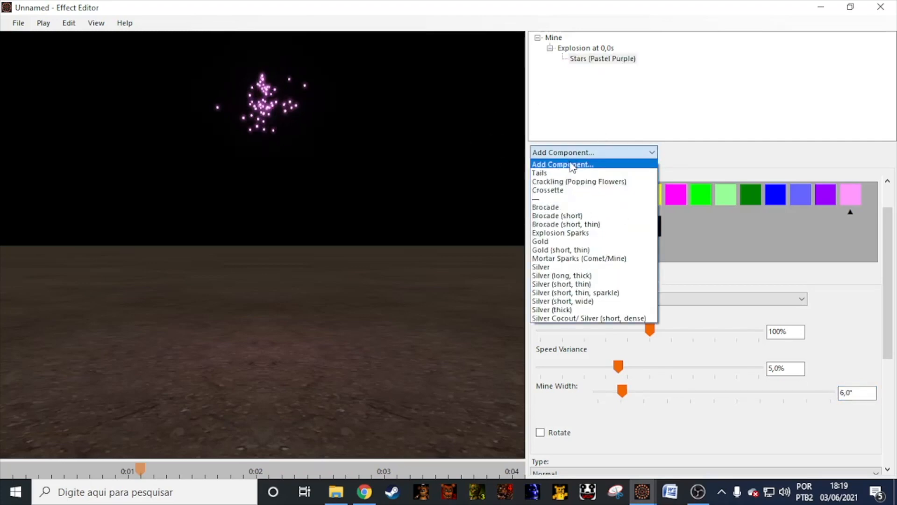
mouse_move(558, 176)
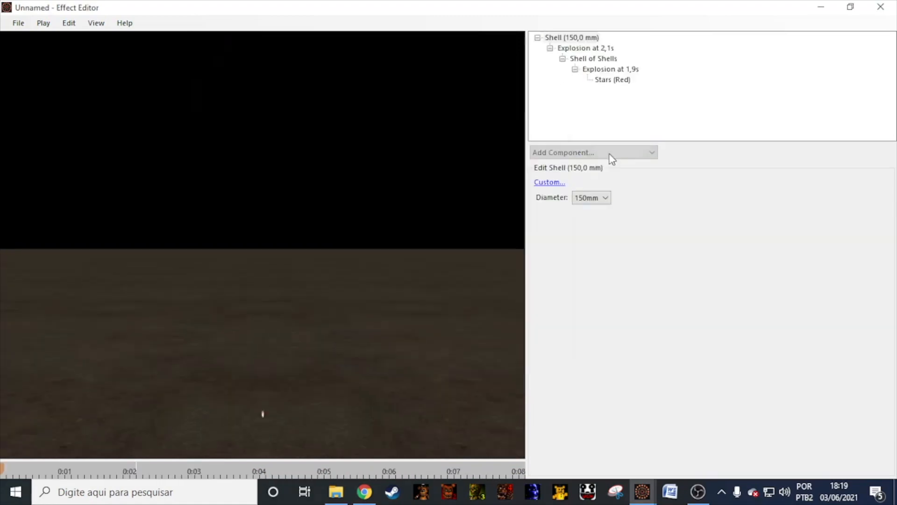
Give the 150 mm shell's explosion a Shell of Shells and preview it.
left_click(585, 48)
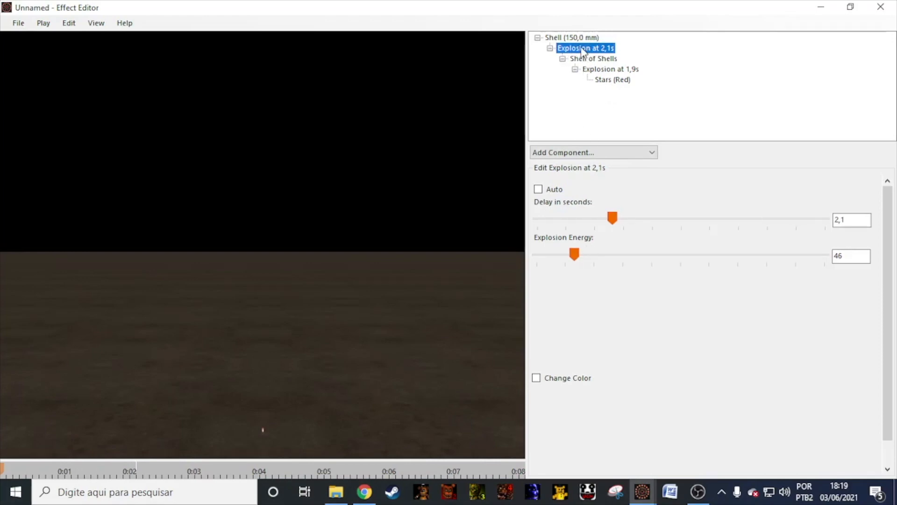
mouse_move(610, 126)
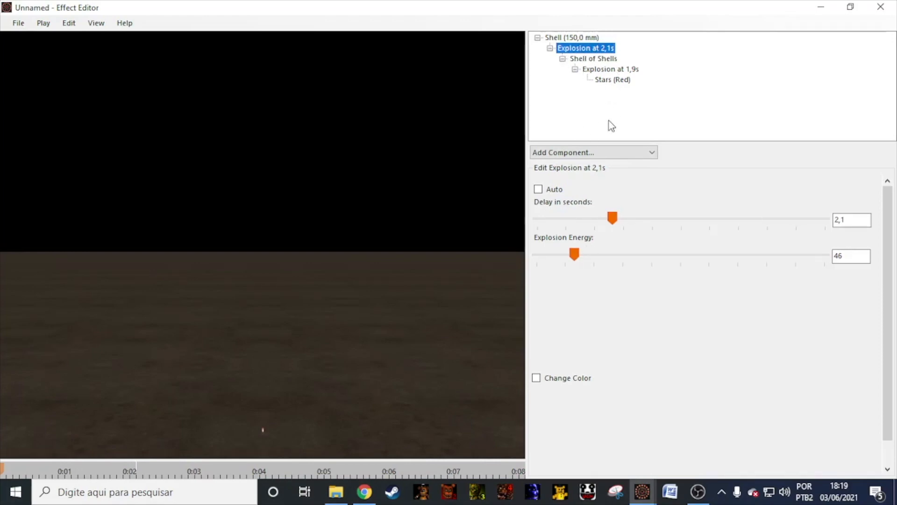
left_click(42, 23)
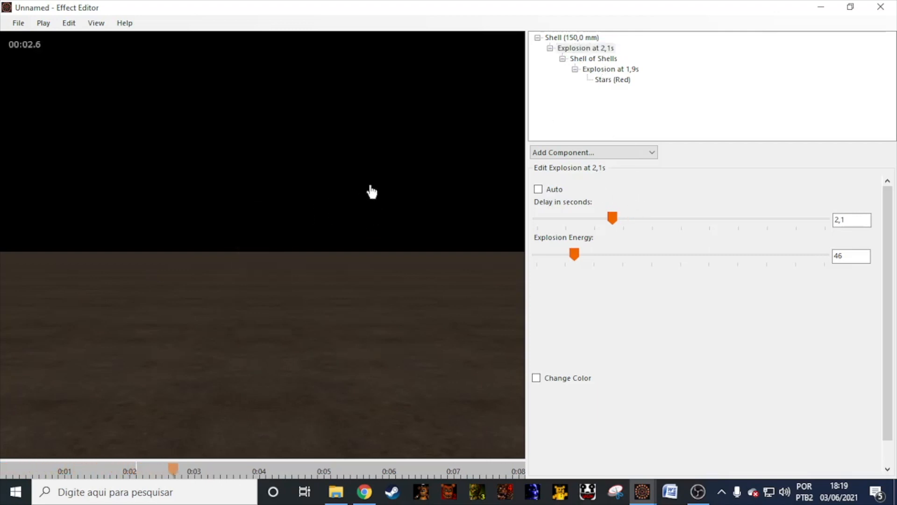
left_click(593, 58)
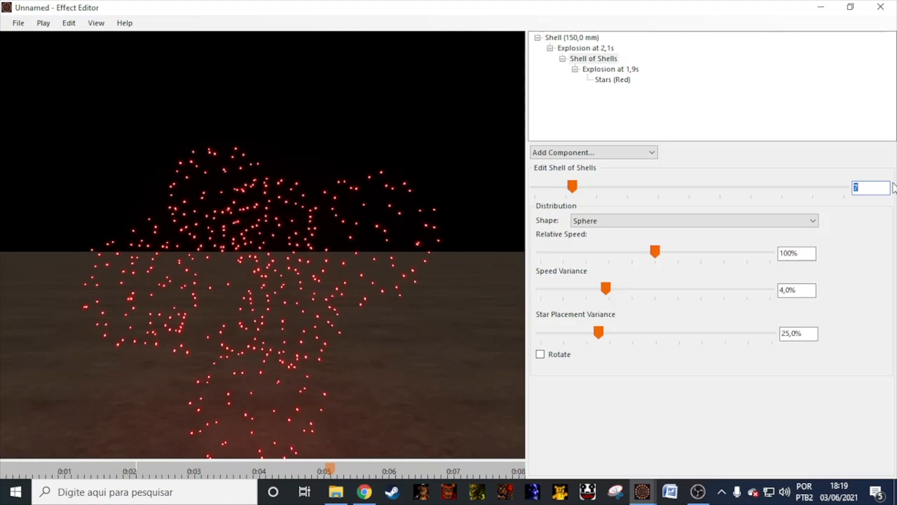
type("12")
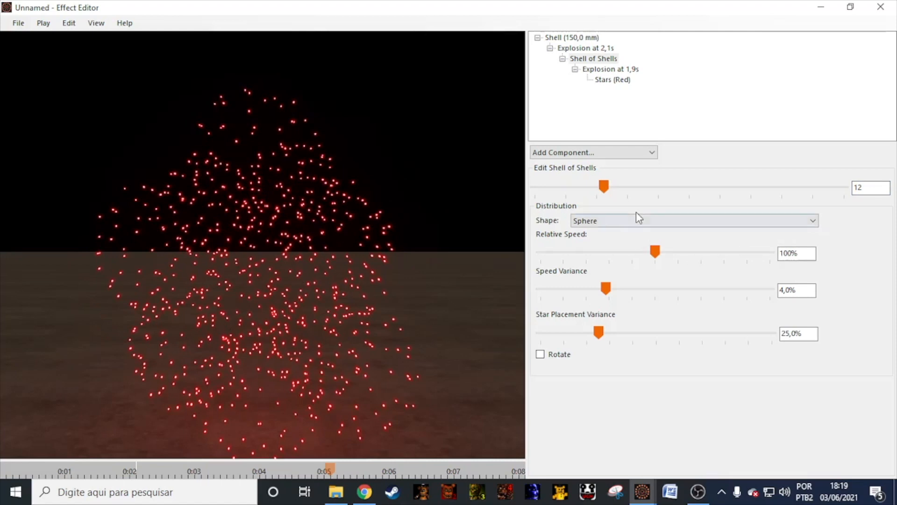
Keep the sphere distribution and select the inner explosion at 1,9s with its delay.
left_click(692, 221)
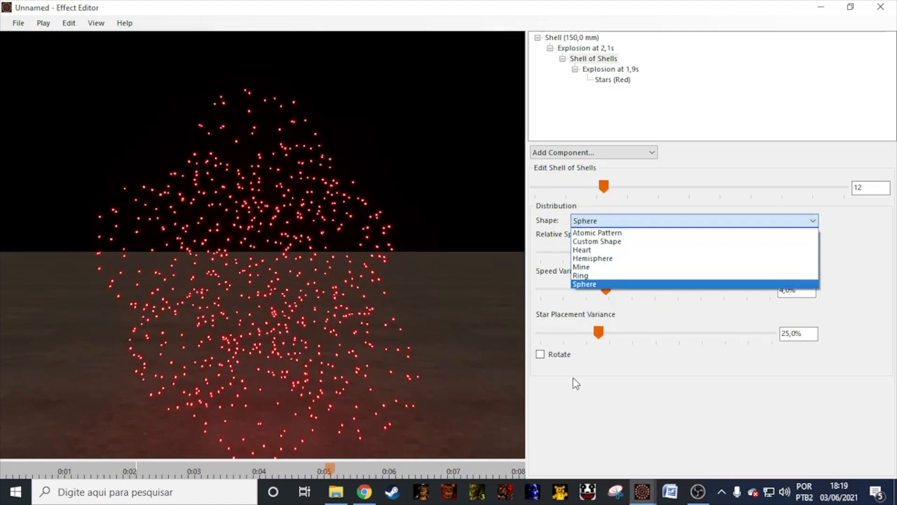
left_click(584, 285)
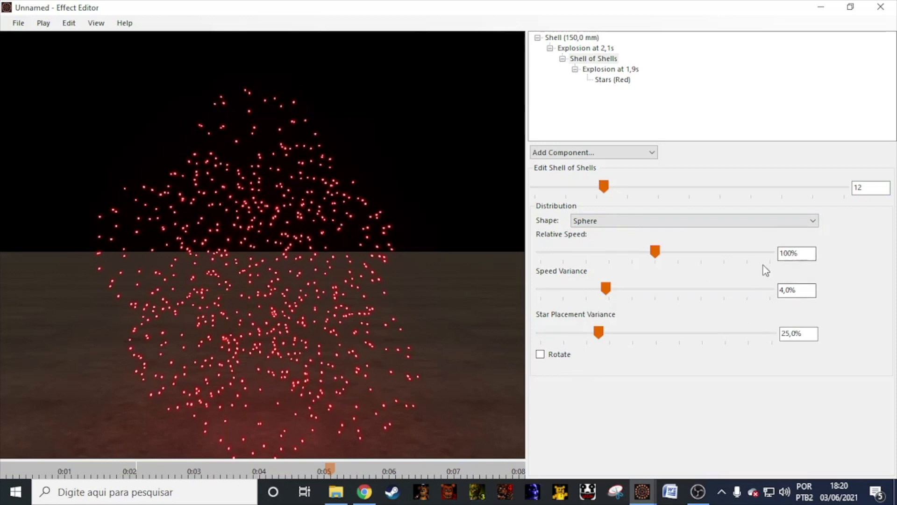
left_click(610, 68)
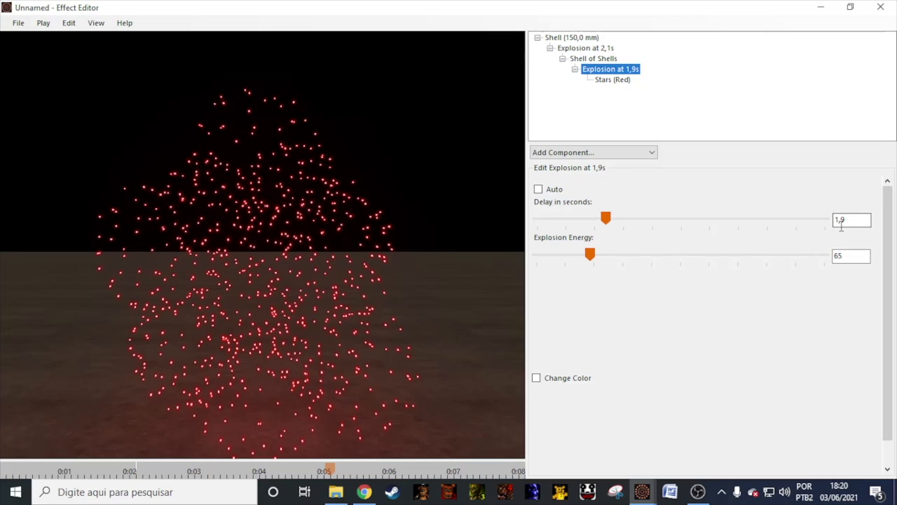
left_click(612, 80)
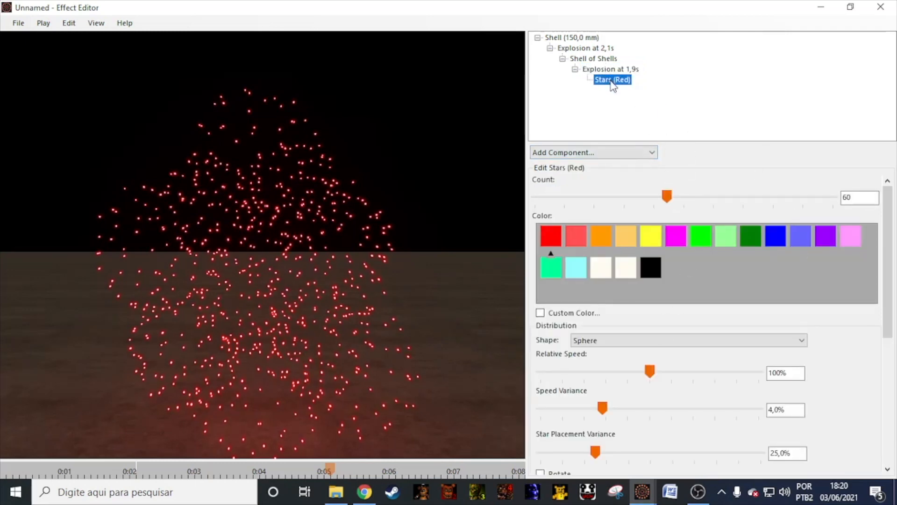
Try a Tourbillon in the inner explosion at 1,9s and preview it.
left_click(593, 152)
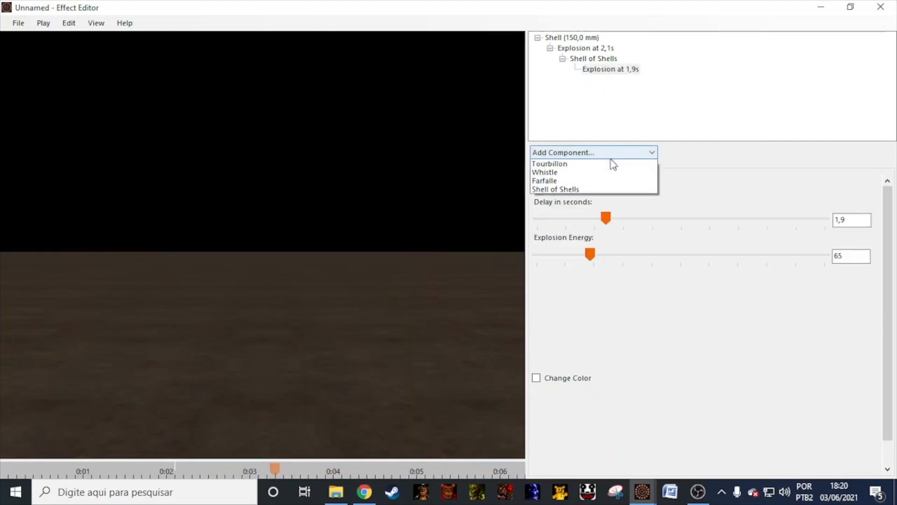
mouse_move(587, 183)
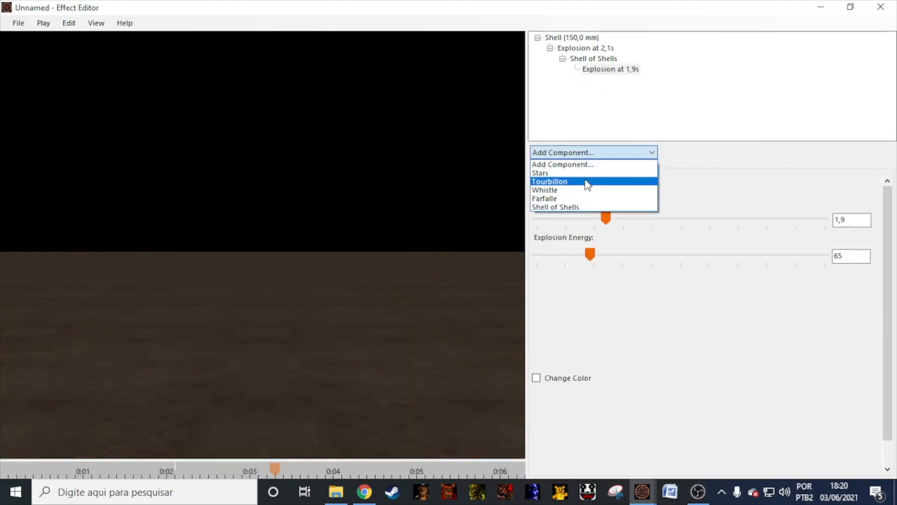
left_click(550, 182)
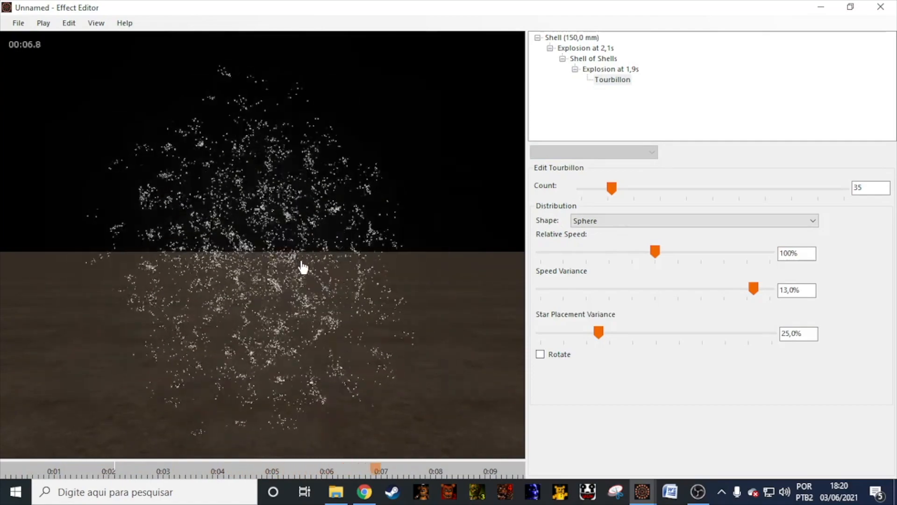
left_click(611, 69)
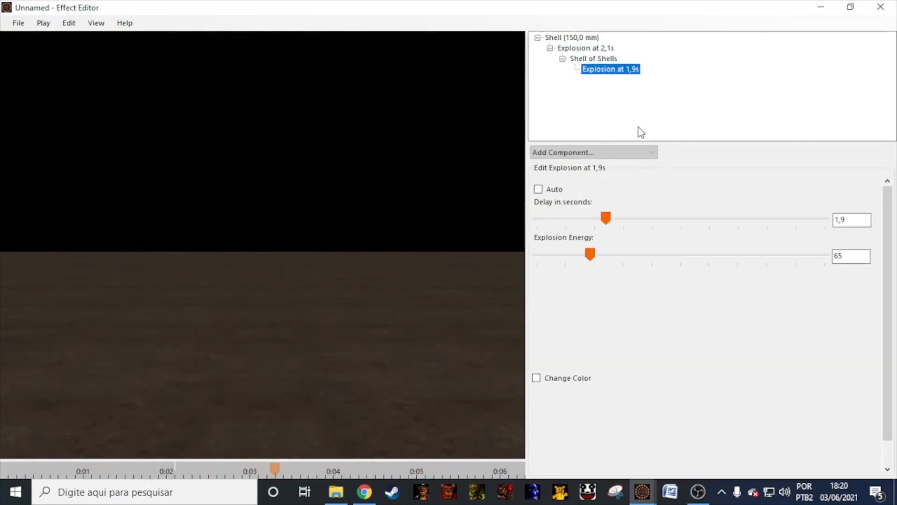
left_click(594, 152)
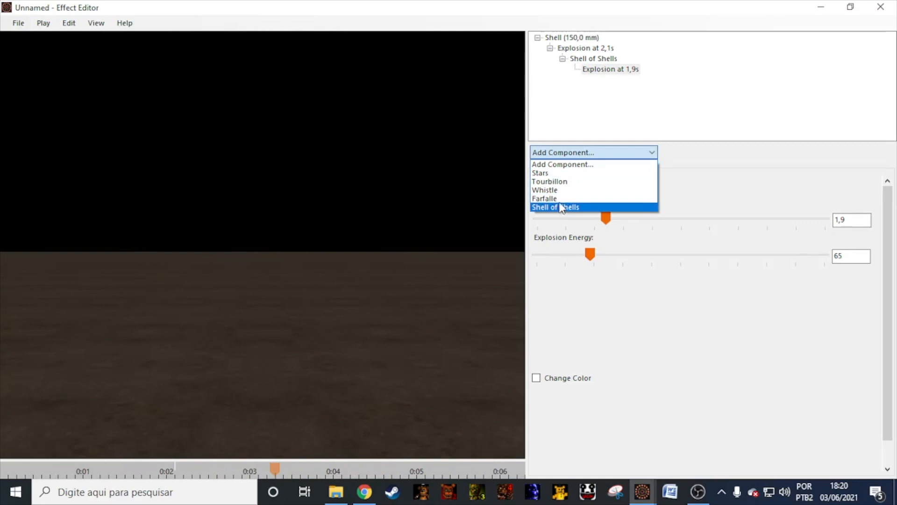
mouse_move(544, 198)
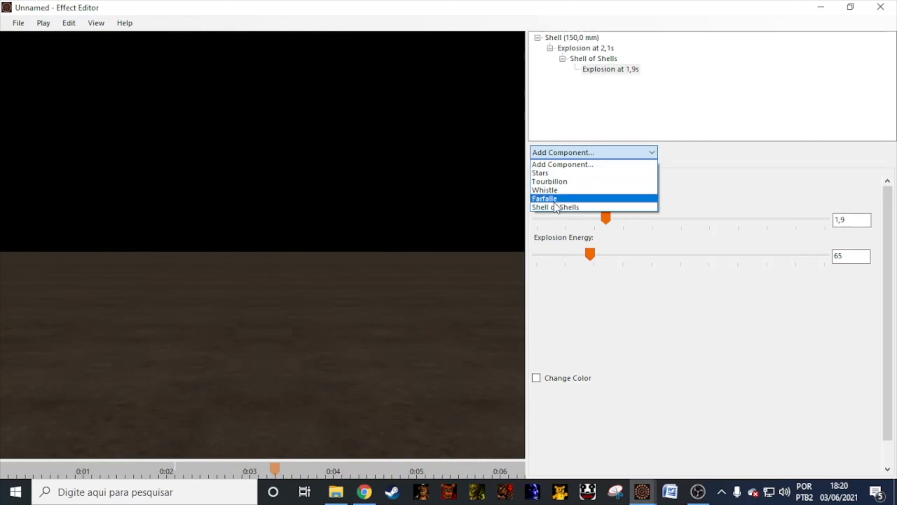
Try a Farfalle, replay it, and switch the inner explosion to a Whistle.
left_click(544, 198)
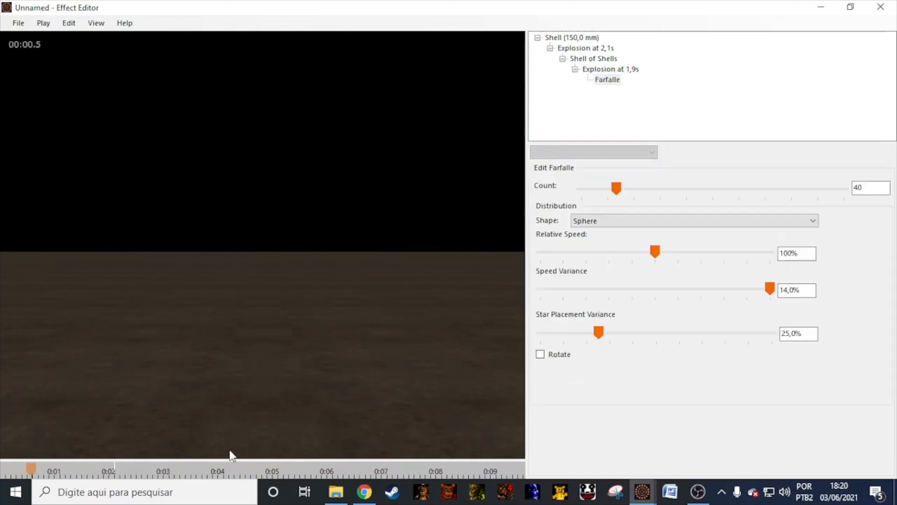
left_click(141, 468)
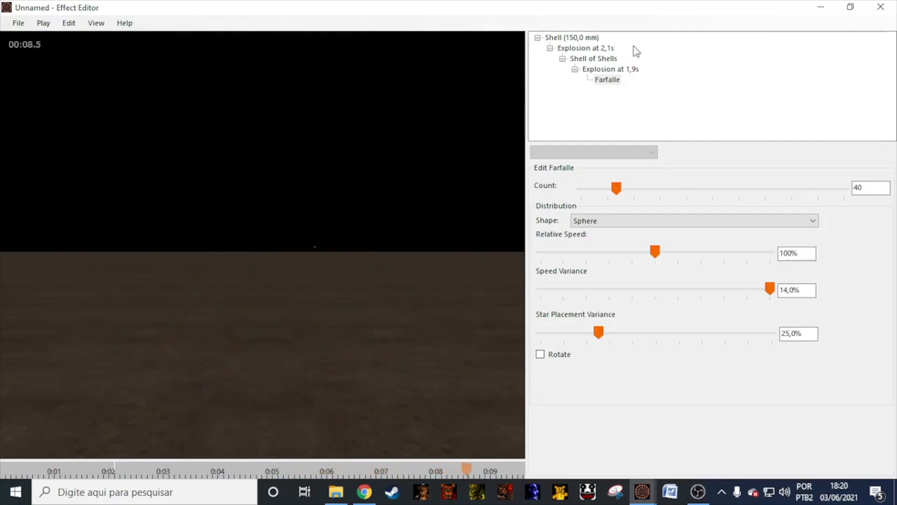
left_click(605, 79)
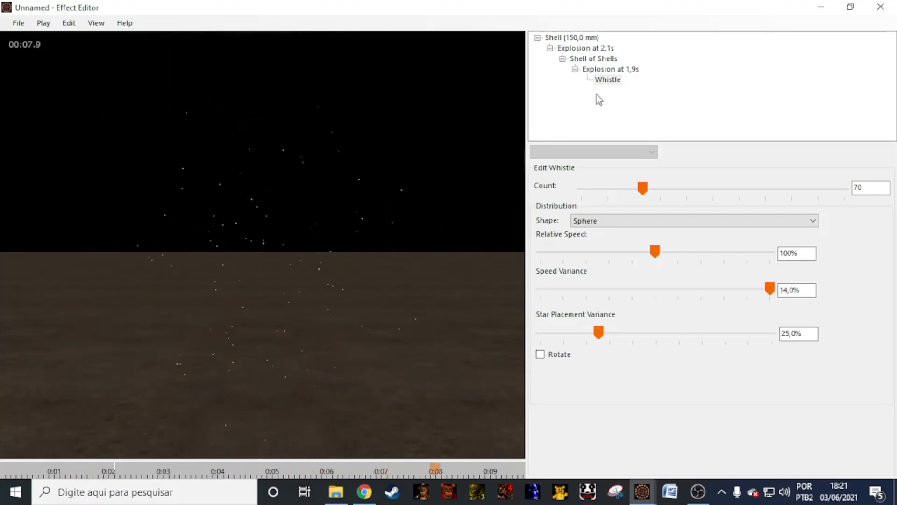
left_click(593, 58)
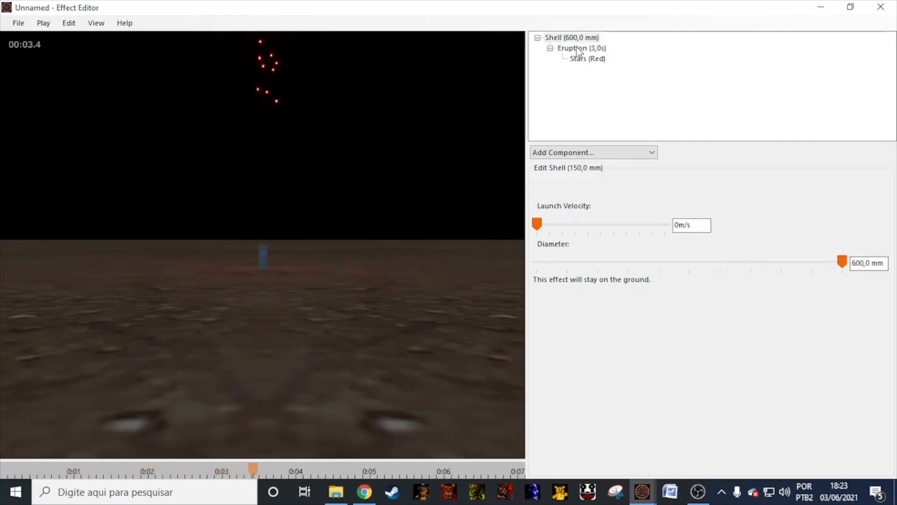
Review the 600 mm eruption's 14,9 s duration and speed 195, then its red stars' settings.
left_click(581, 48)
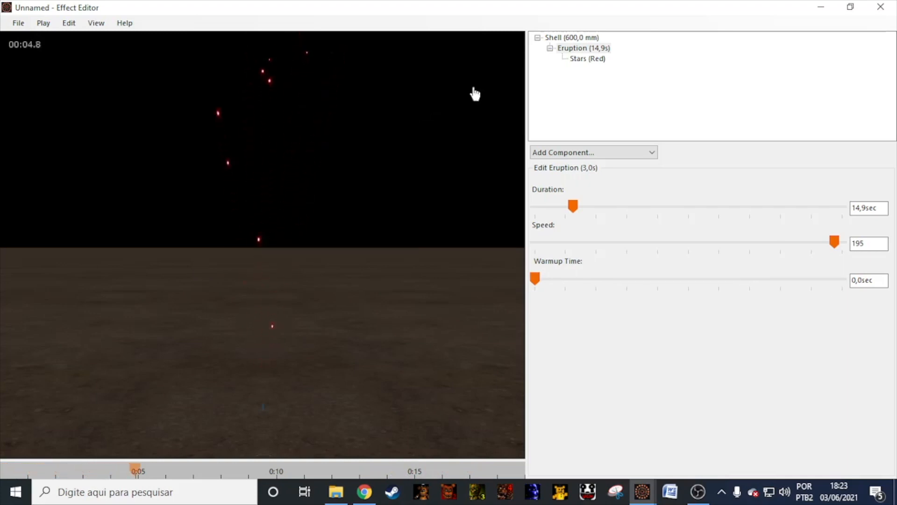
left_click(585, 58)
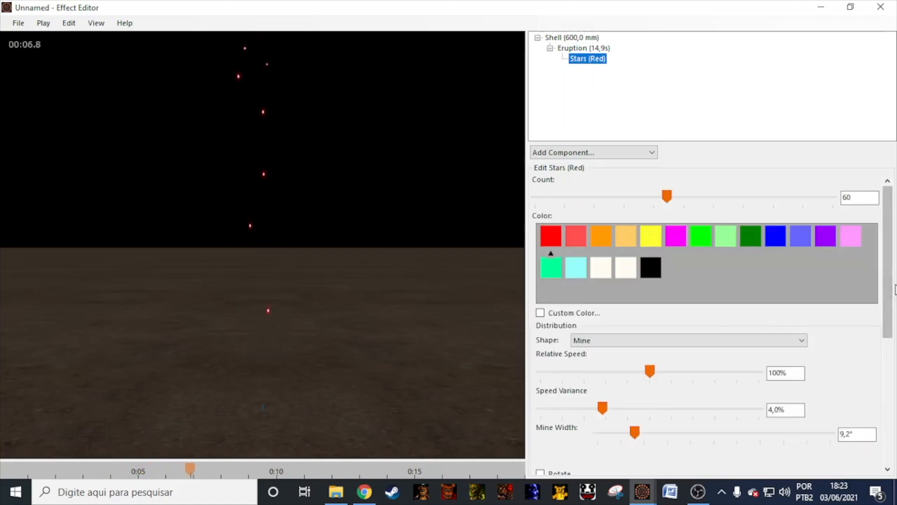
scroll("down", 3)
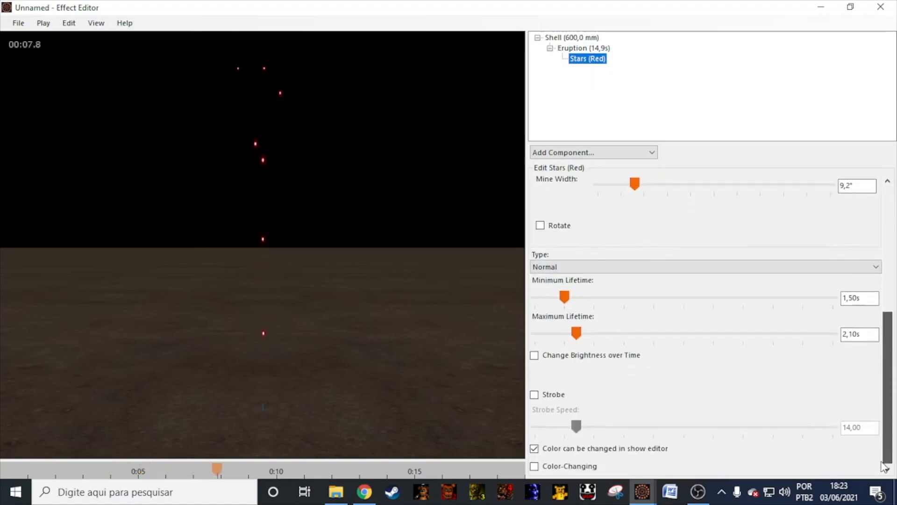
scroll("up", 3)
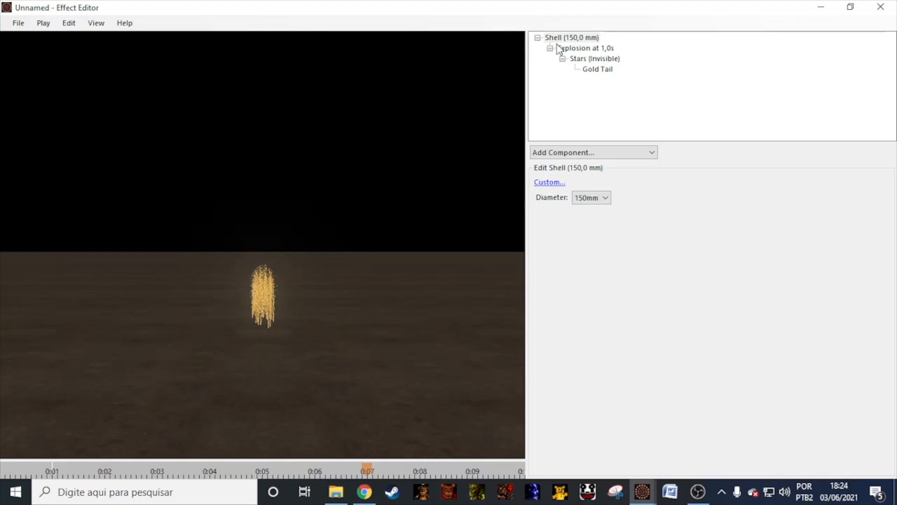
Select the explosion at 1,0s so its delay and energy can be changed to 4,0s and 38.
left_click(585, 48)
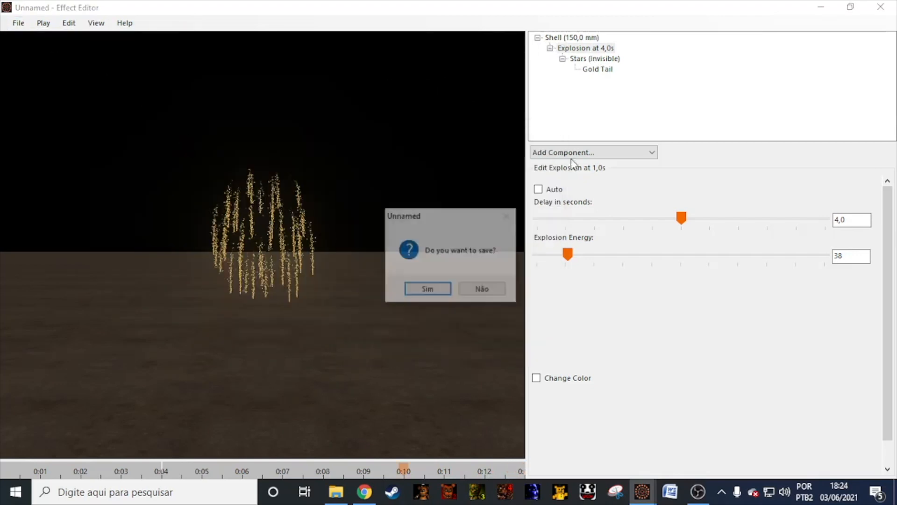
Discard the willow shell, show the new 150 mm shell's custom launch settings and its explosion at 3,6s with energy 350.
left_click(481, 288)
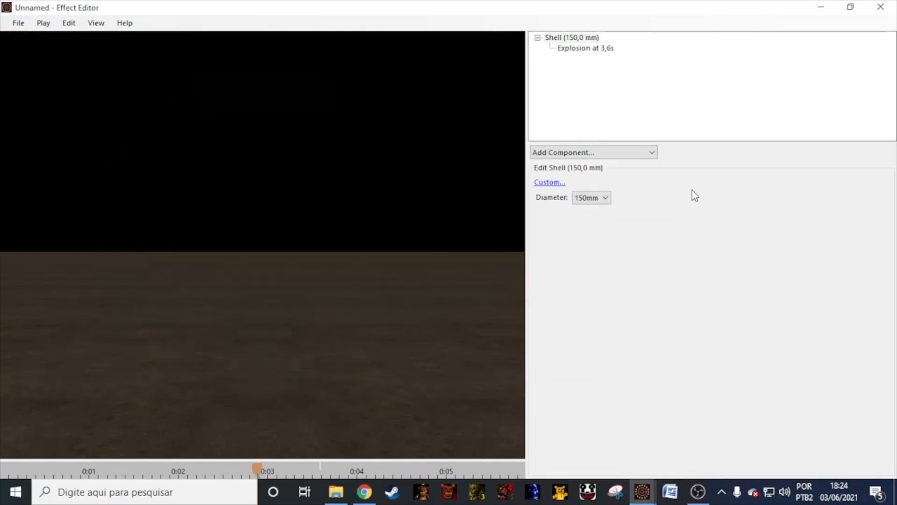
left_click(549, 183)
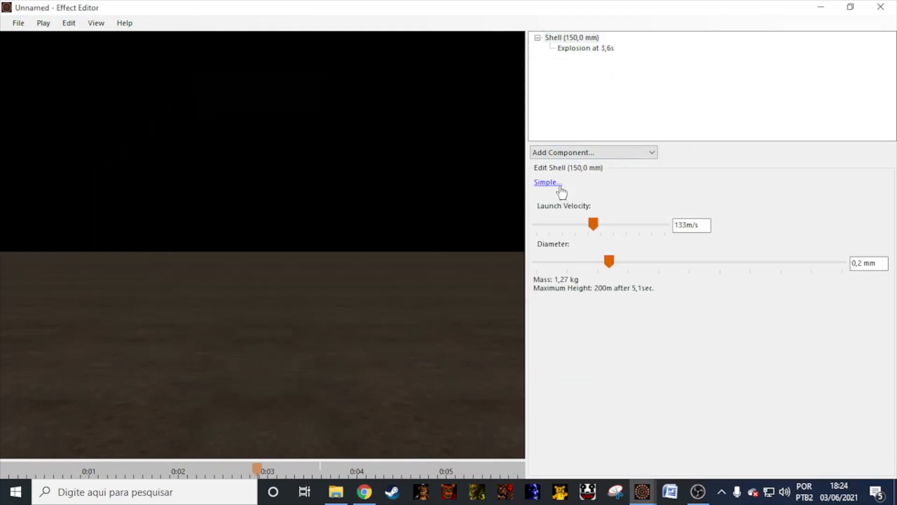
left_click(585, 48)
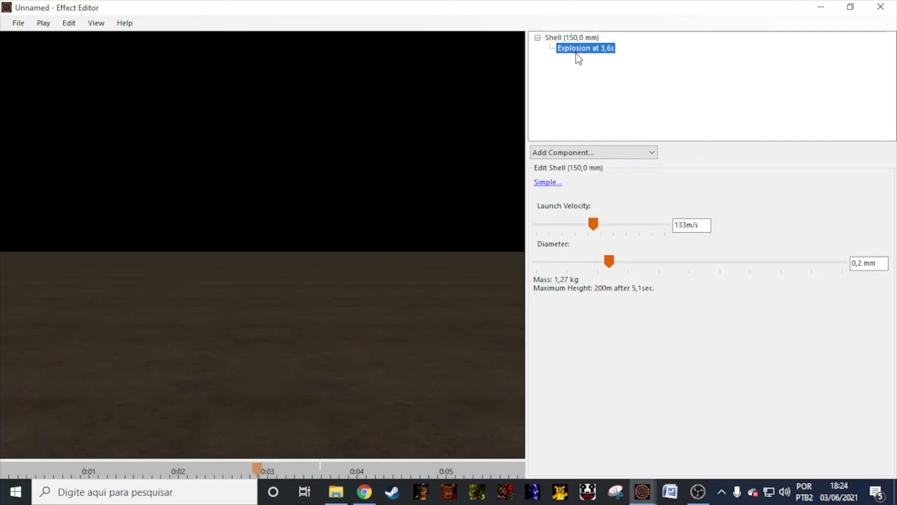
left_click(585, 47)
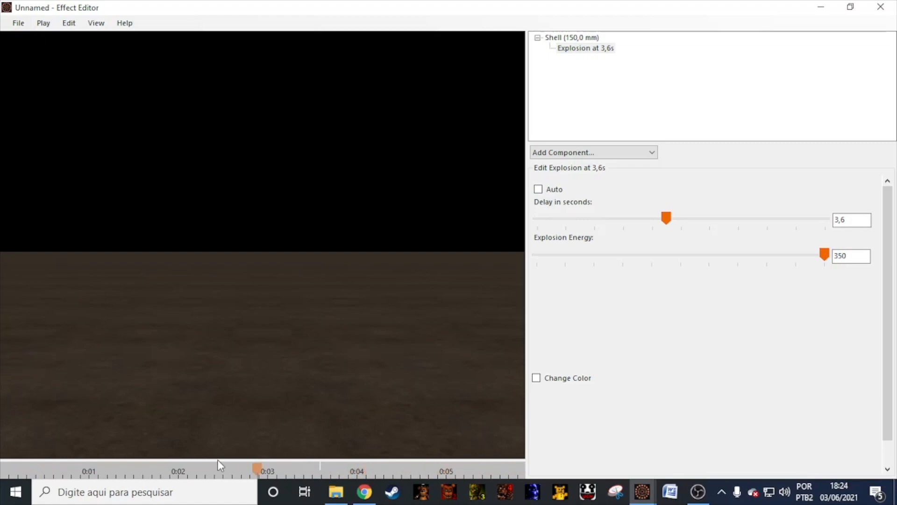
Start a new firework effect from File > New to build the Catherine Wheel.
left_click(18, 23)
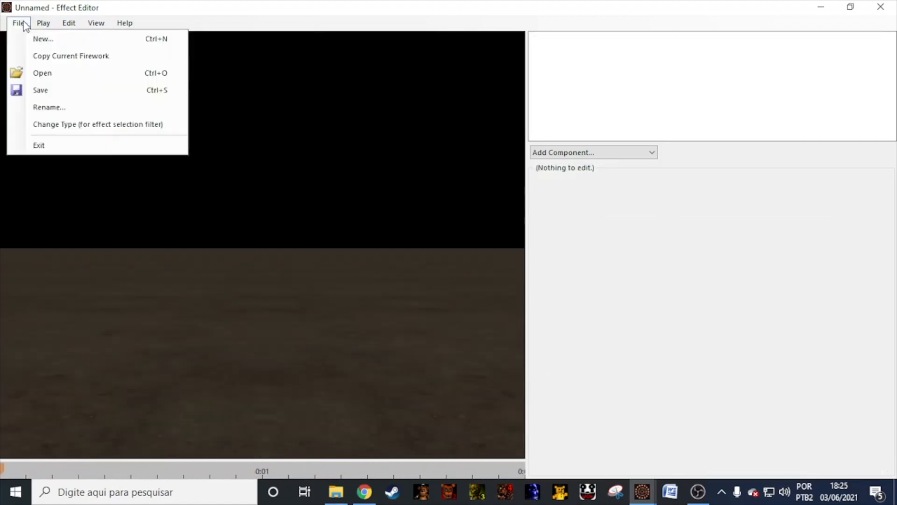
left_click(43, 38)
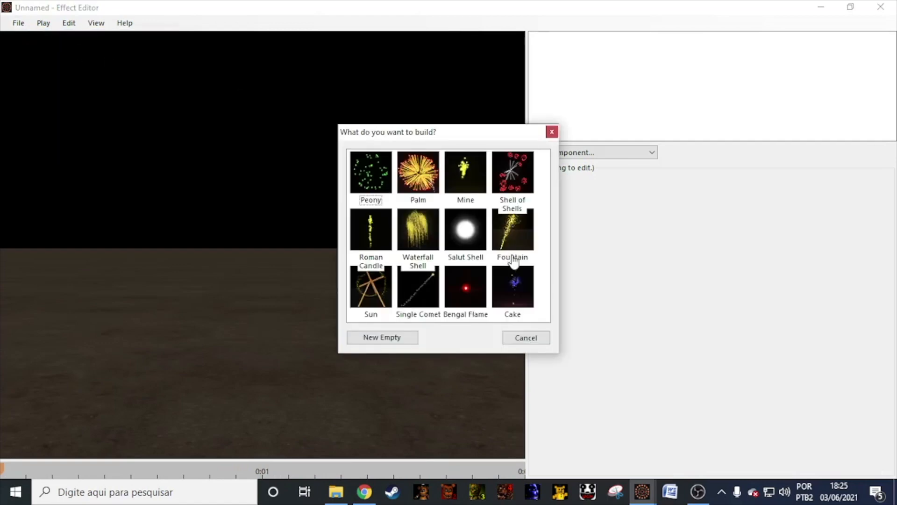
mouse_move(357, 241)
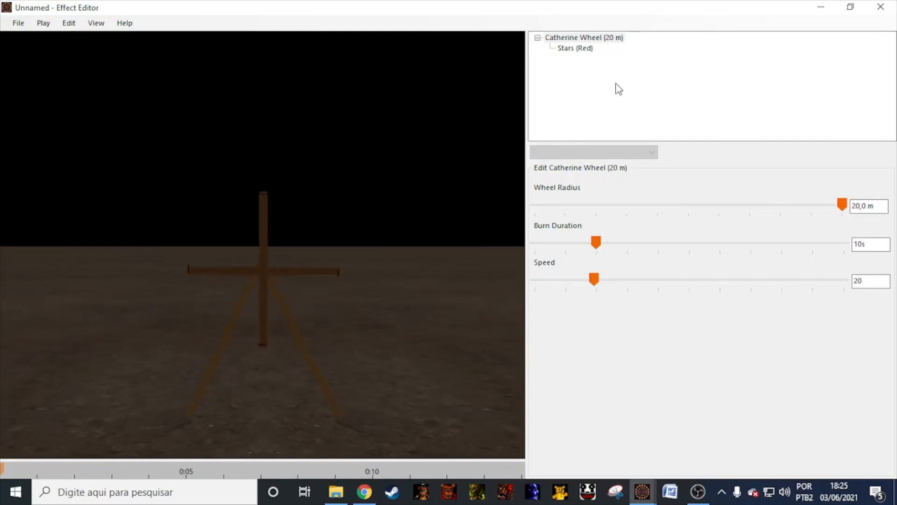
mouse_move(570, 124)
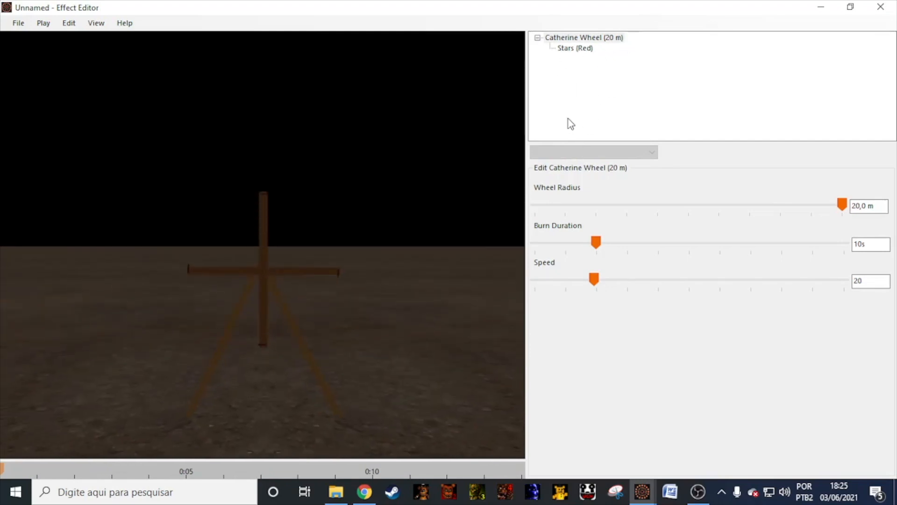
mouse_move(807, 205)
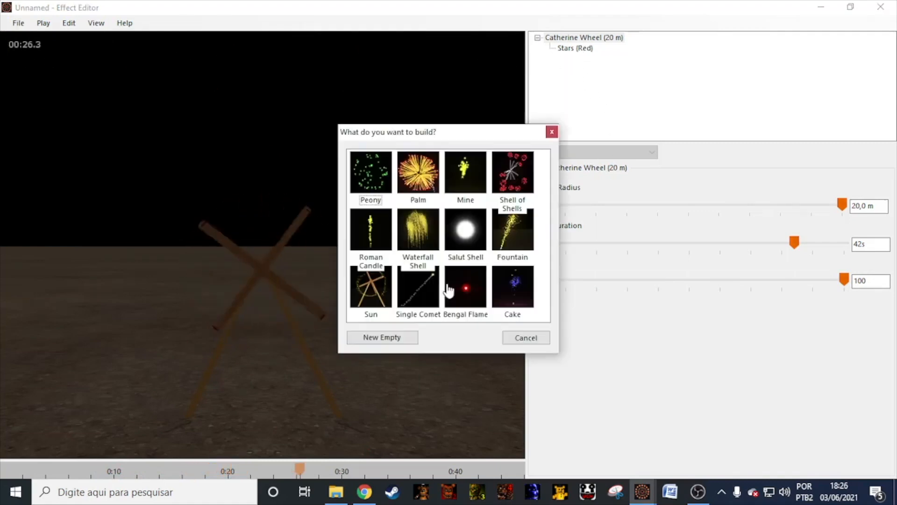
Build a Mine, discarding the Catherine Wheel, and make its blue stars extra large.
left_click(524, 337)
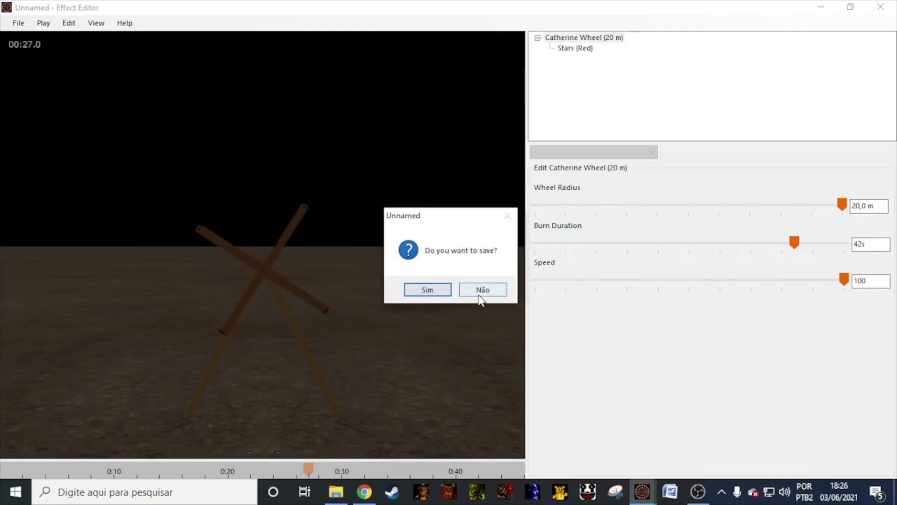
left_click(482, 289)
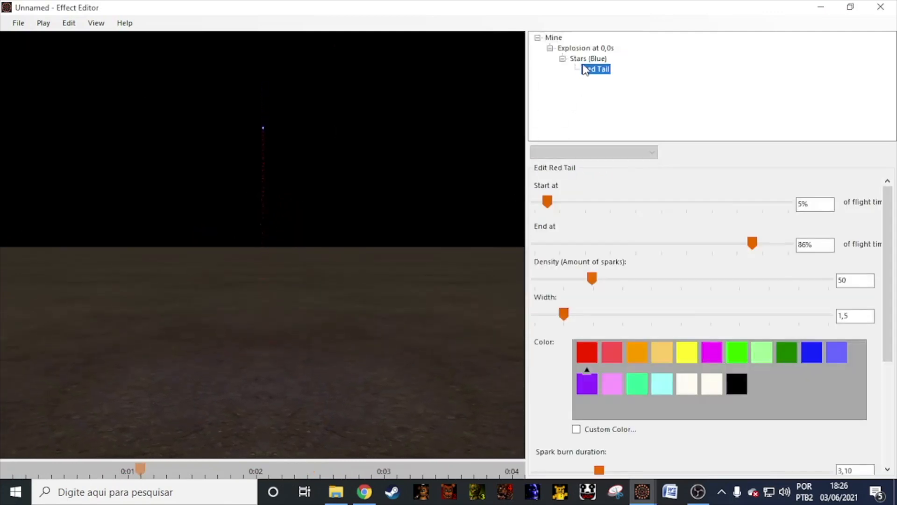
left_click(588, 58)
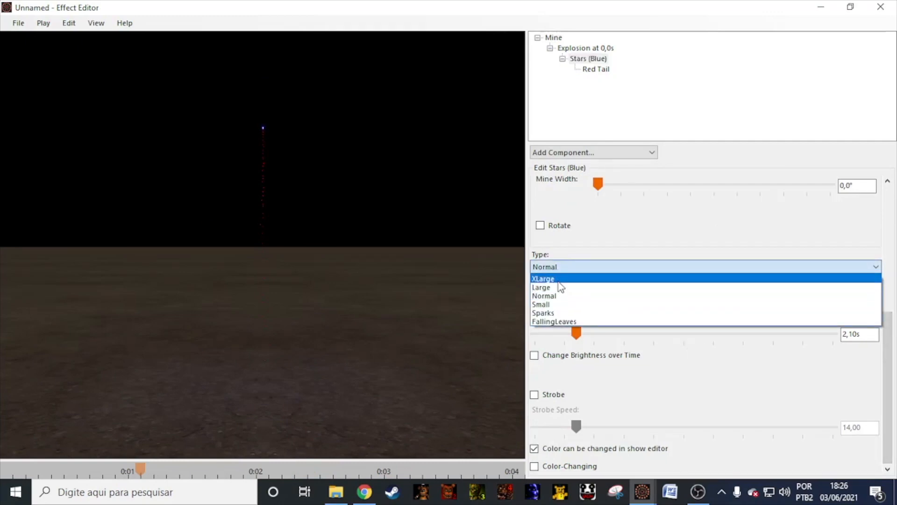
mouse_move(552, 304)
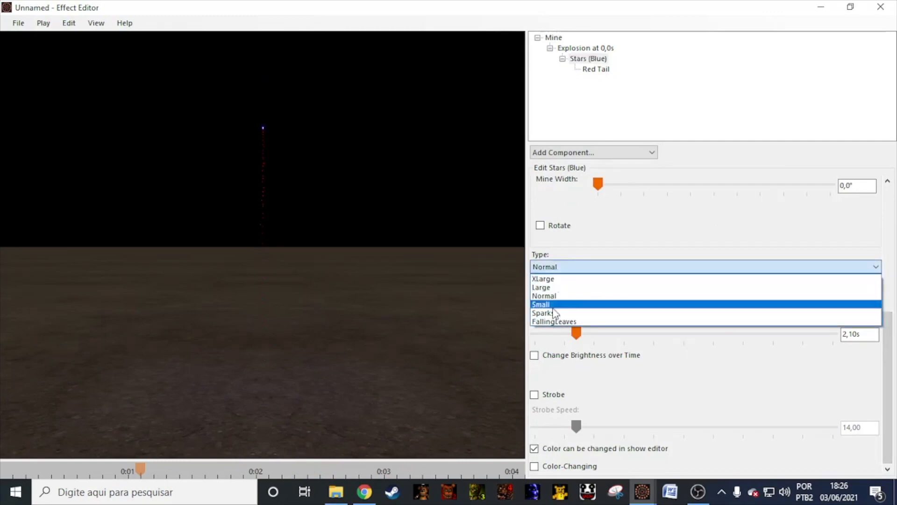
mouse_move(553, 287)
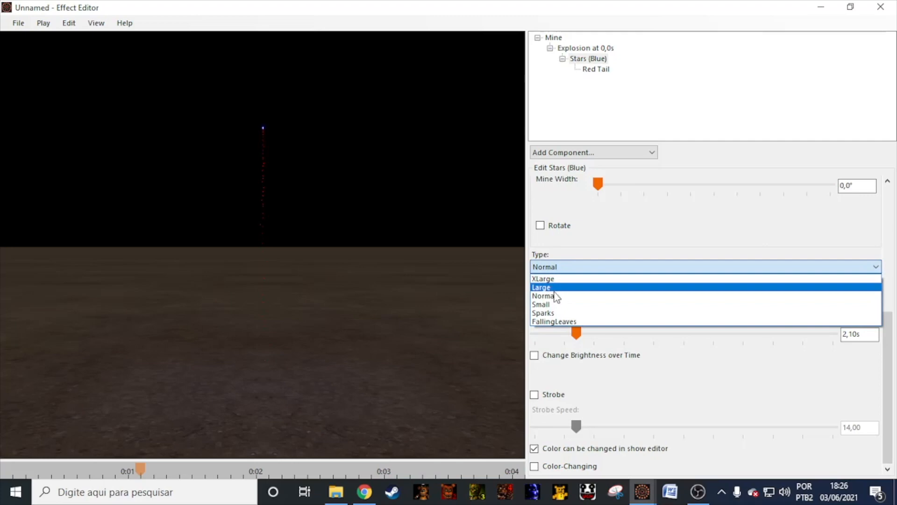
left_click(542, 280)
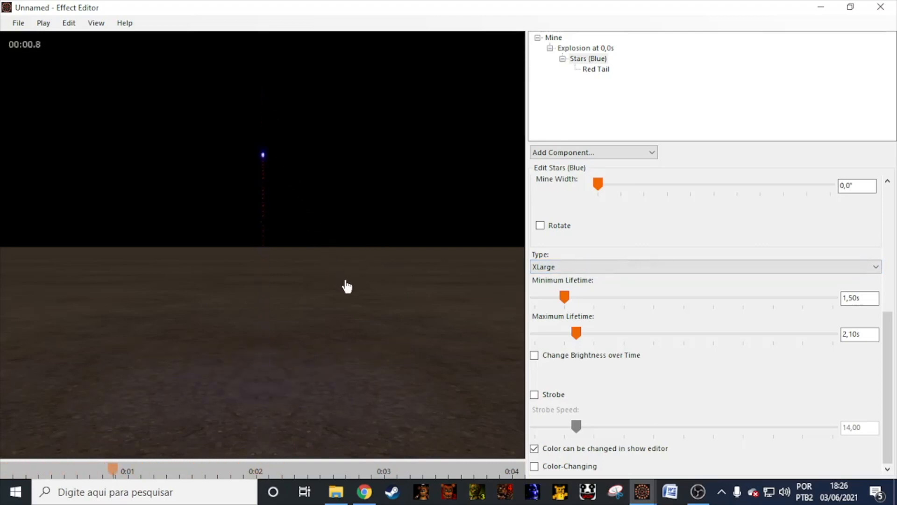
Review the Red Tail and blue star settings, then show the explosion at 0,0s with energy 120.
left_click(596, 68)
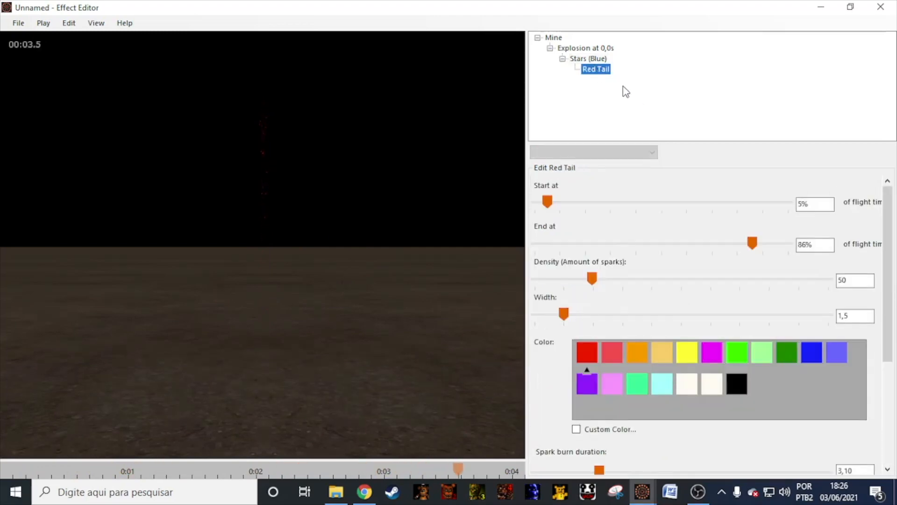
left_click(588, 58)
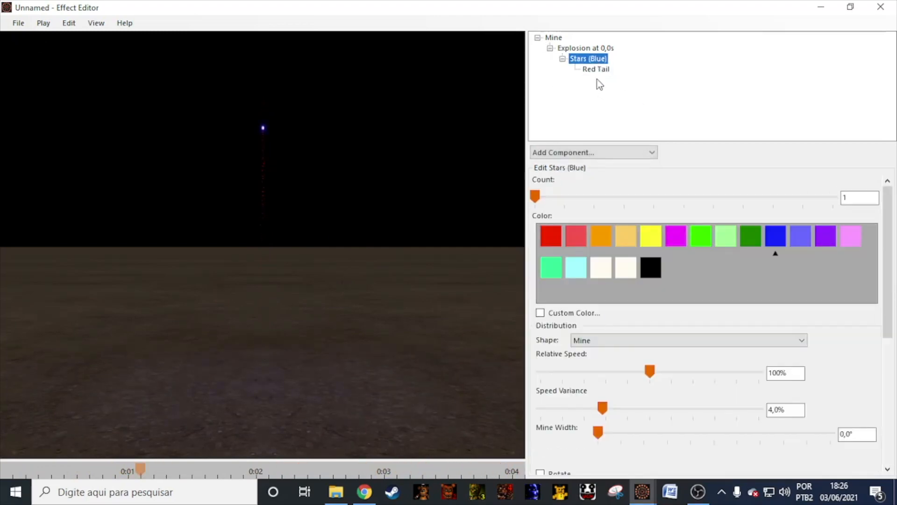
left_click(584, 48)
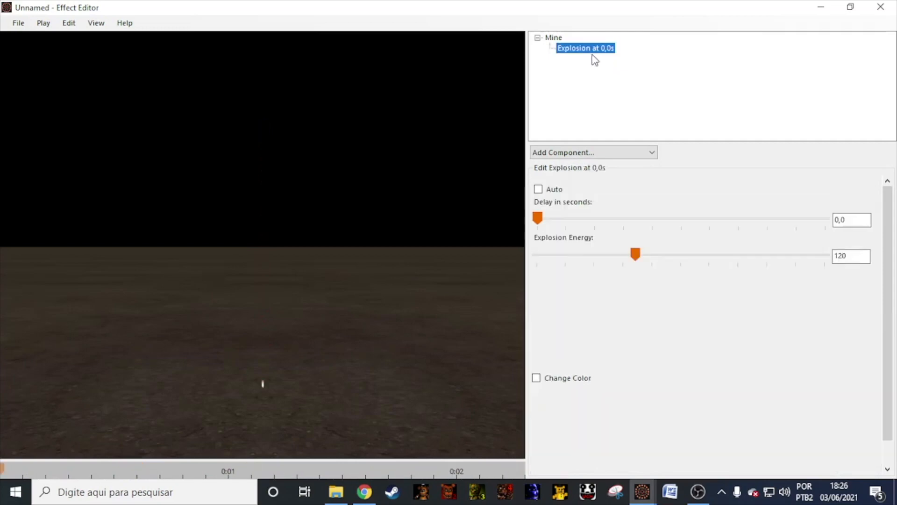
Add a 200 mm shell to the empty firework and give it a Red Ascent Star.
left_click(593, 152)
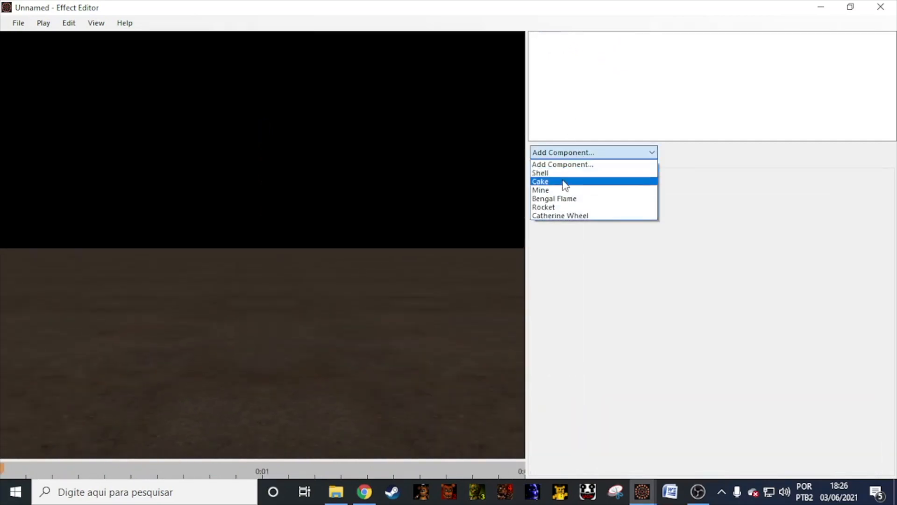
left_click(540, 172)
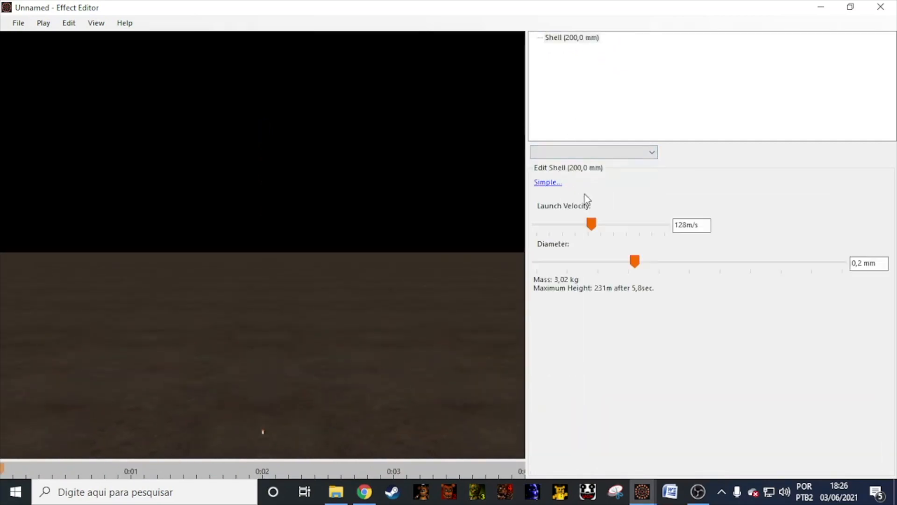
left_click(592, 151)
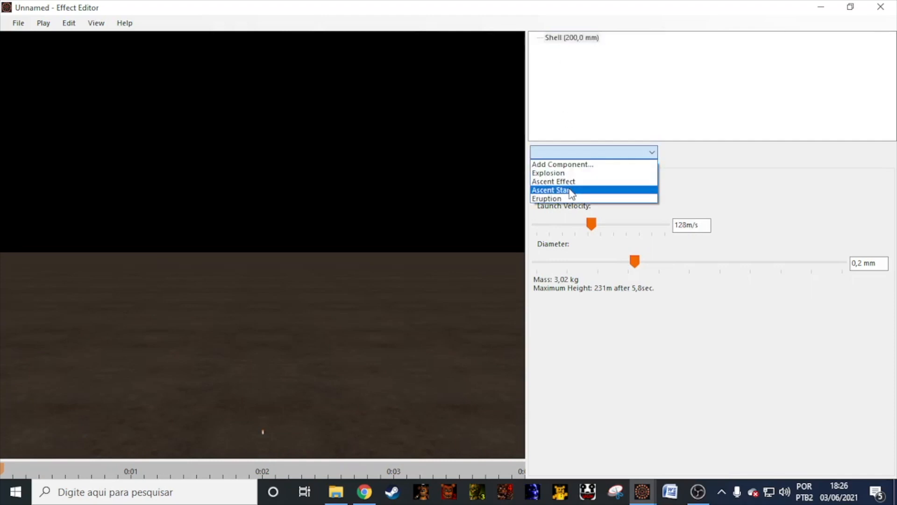
left_click(551, 189)
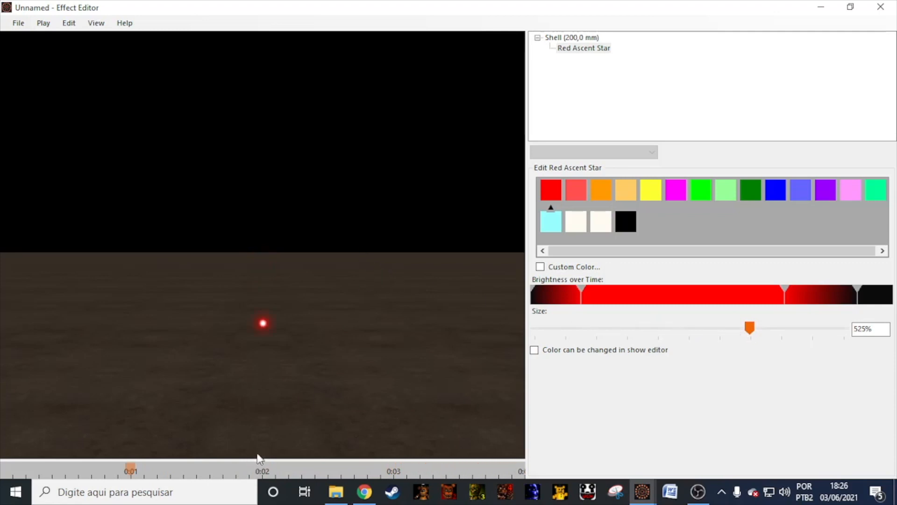
left_click(583, 48)
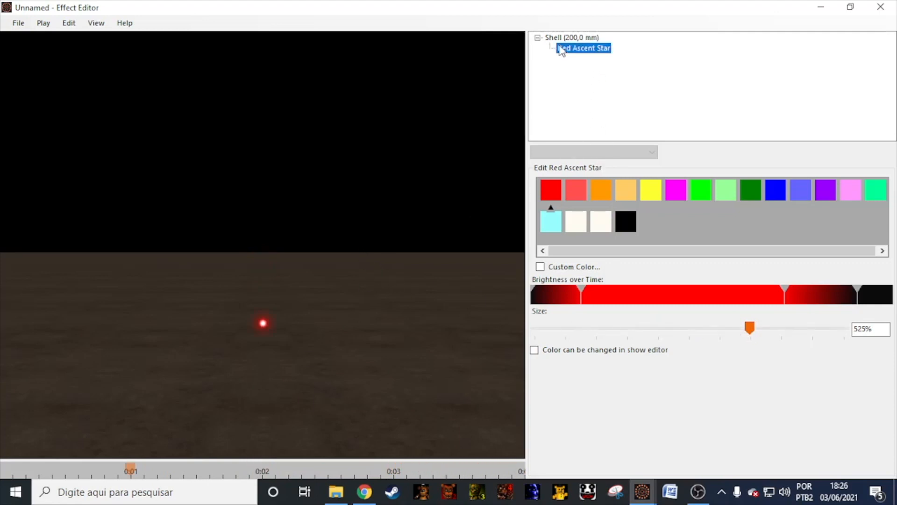
Add a Silver Ascent Effect to the shell and show its settings.
left_click(593, 152)
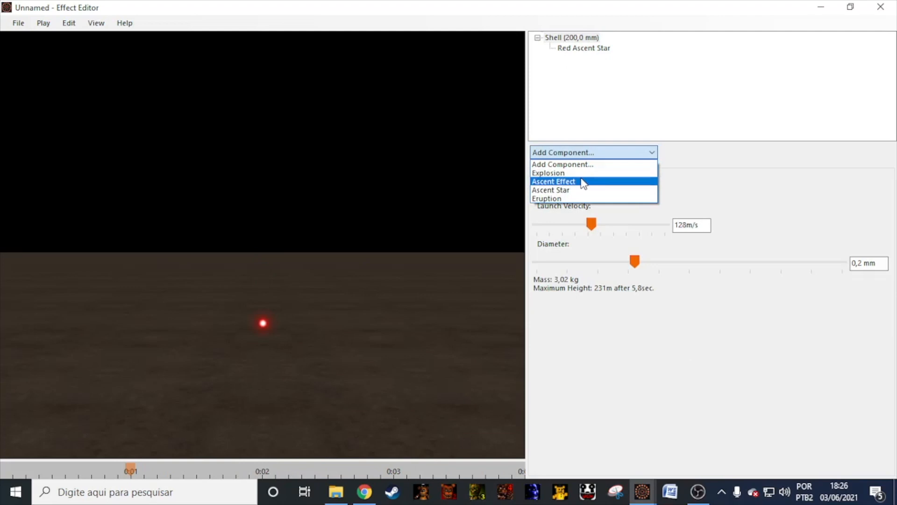
left_click(553, 182)
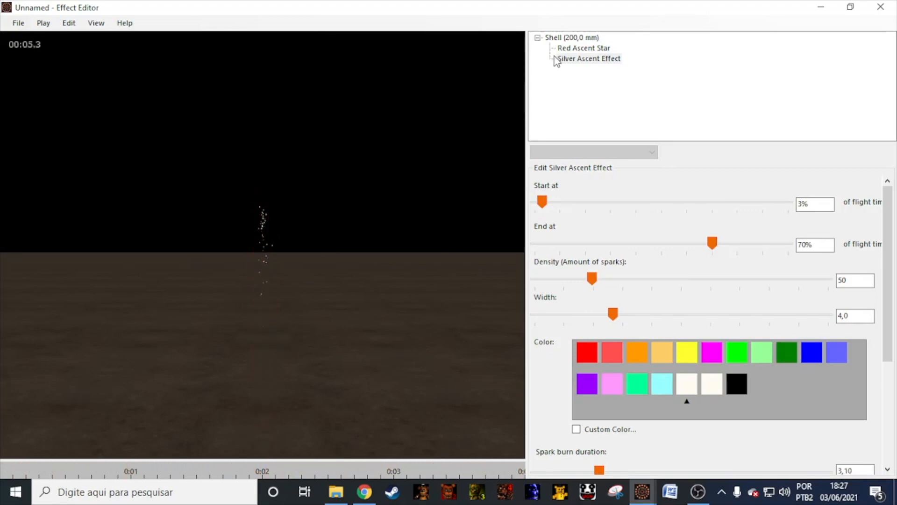
left_click(588, 58)
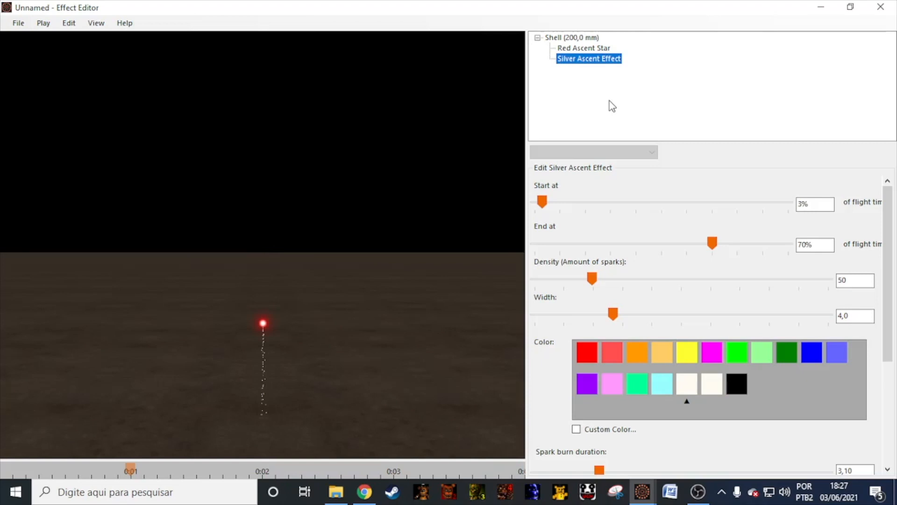
Start a new Bengal Flame, discarding the shell, and set its colour to red.
left_click(18, 23)
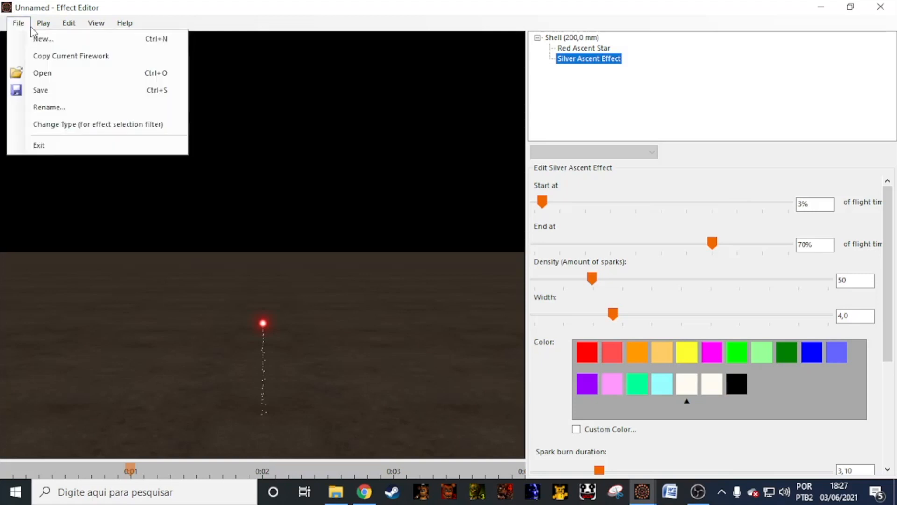
left_click(43, 38)
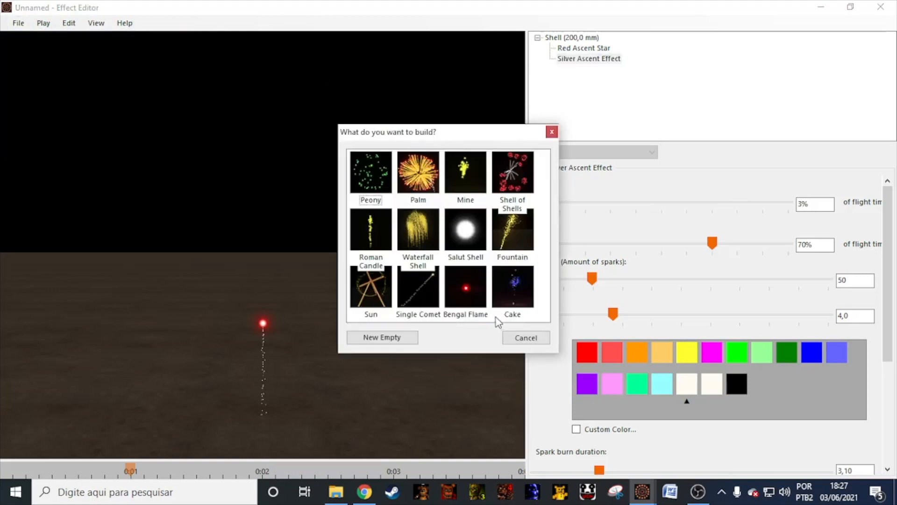
left_click(524, 338)
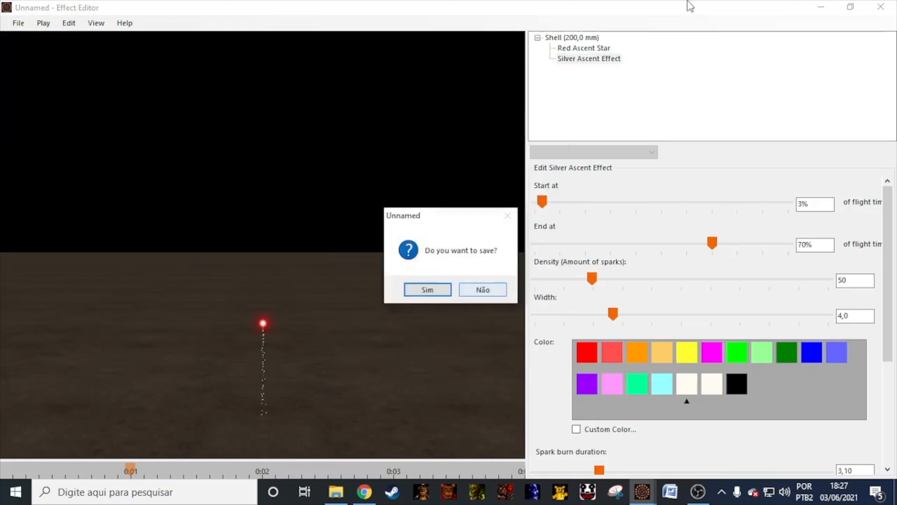
left_click(482, 289)
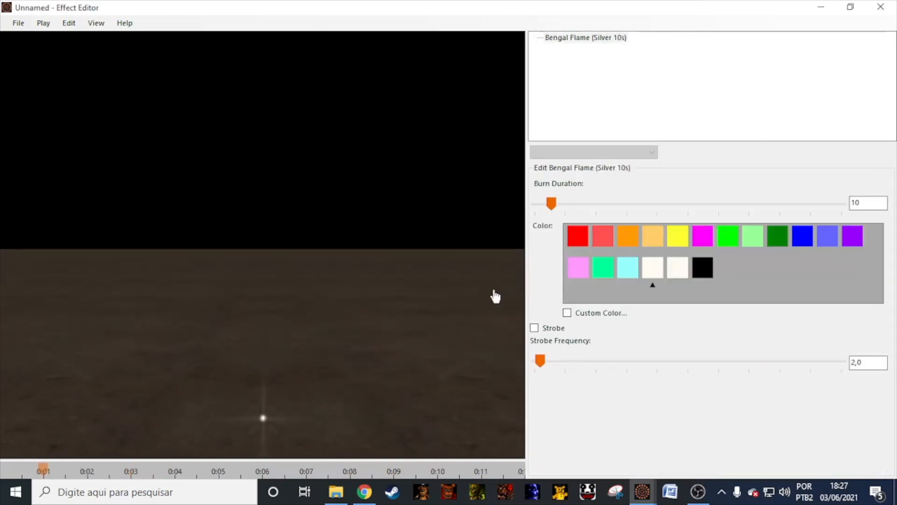
mouse_move(329, 395)
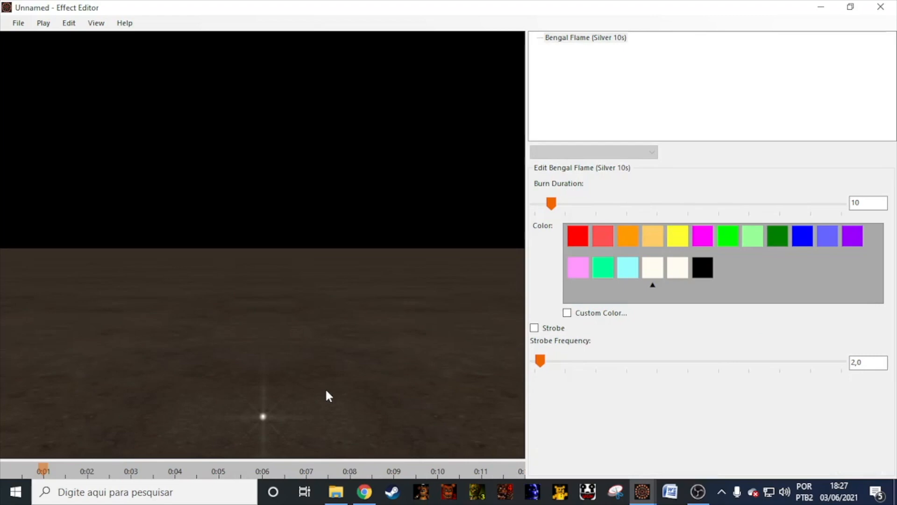
mouse_move(751, 222)
type("180")
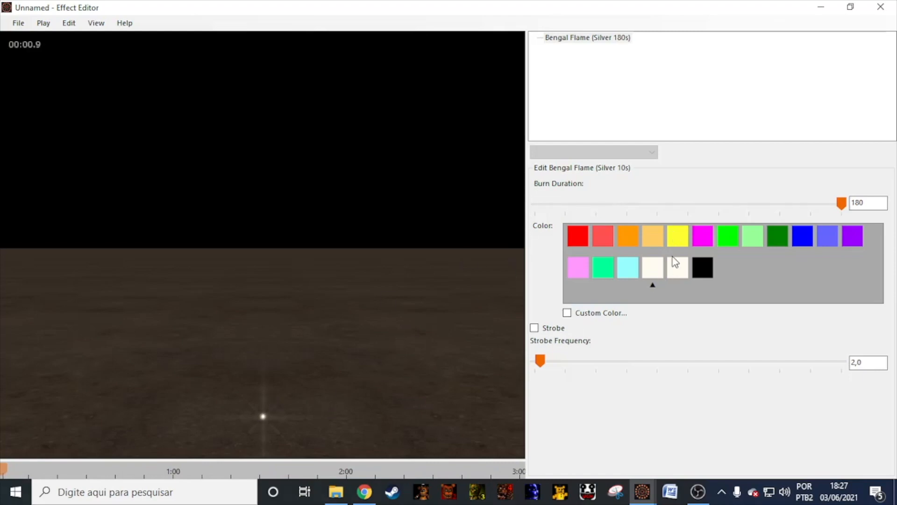
left_click(534, 327)
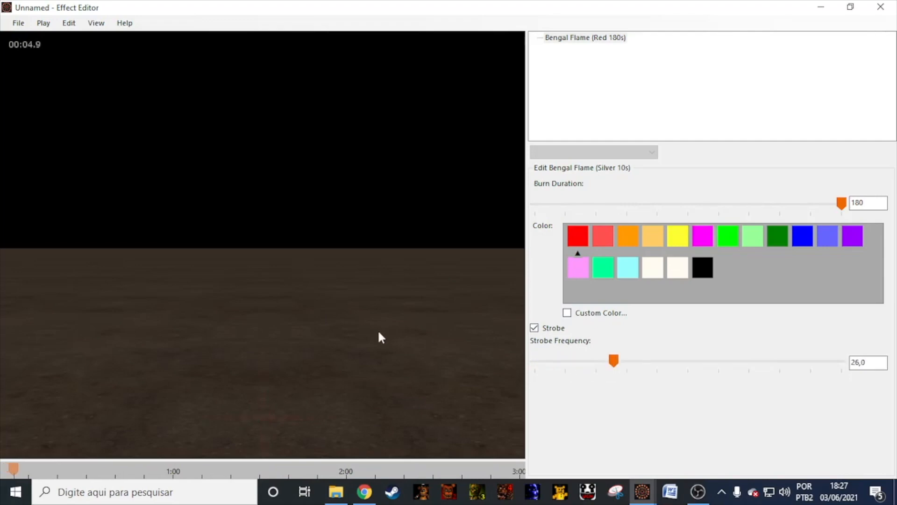
mouse_move(307, 440)
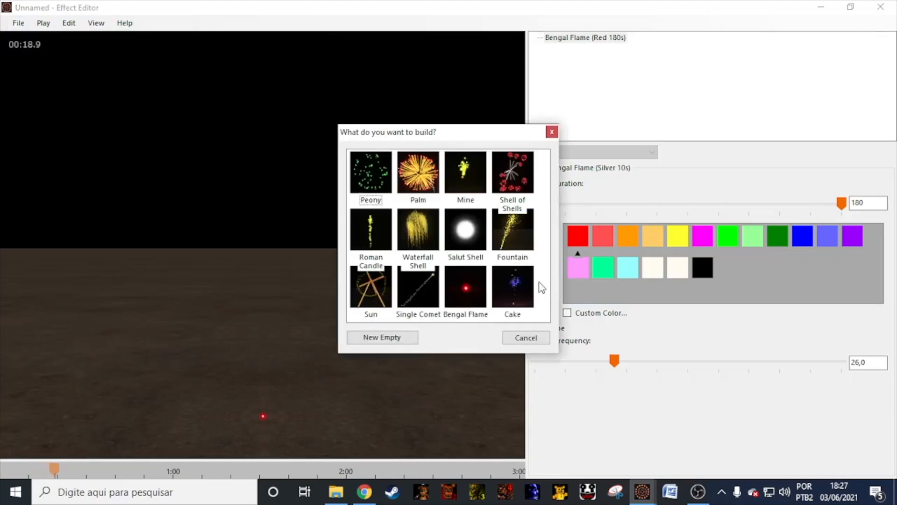
Start a new Cake, discarding the Bengal flame, add the FWsim 3.3 Mine Silver from the catalogue and set it to fire 10 times.
left_click(524, 338)
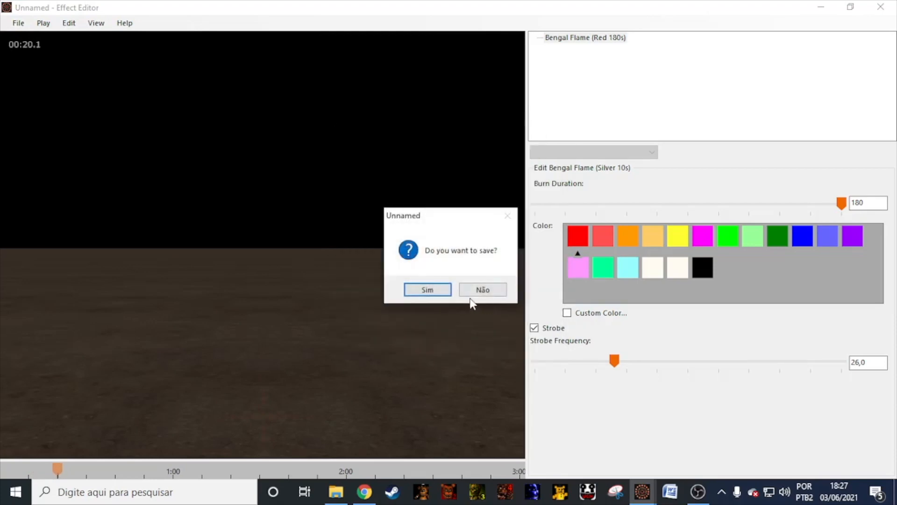
left_click(482, 289)
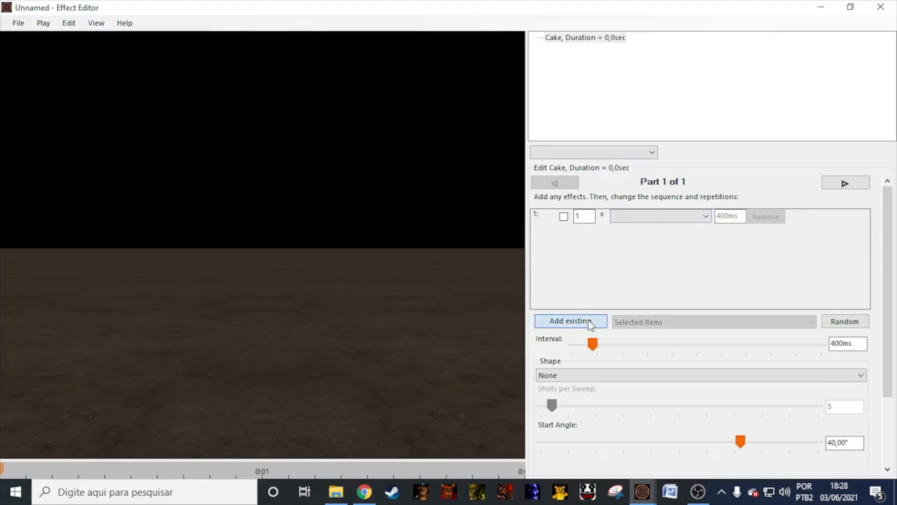
left_click(569, 321)
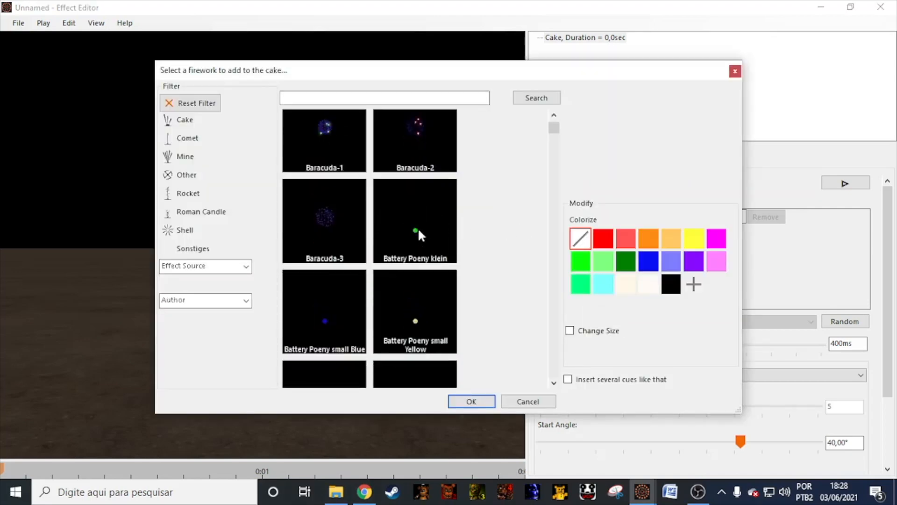
left_click(185, 156)
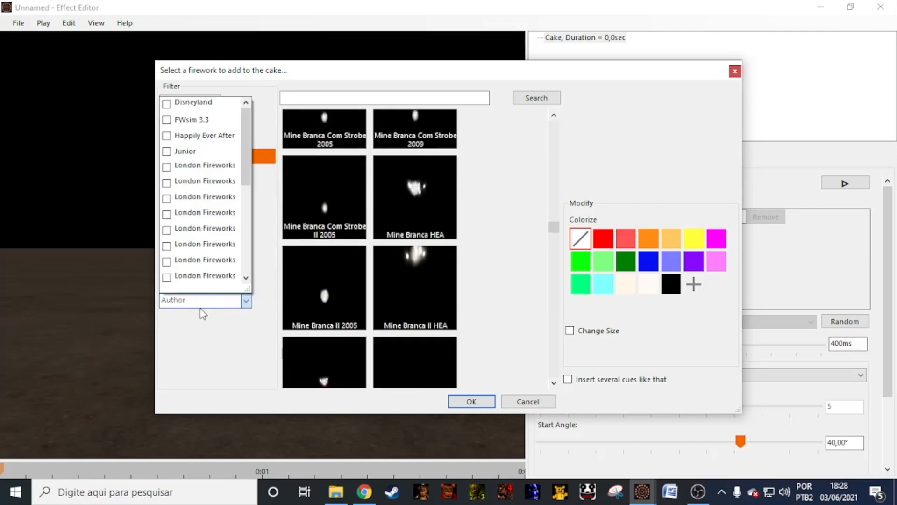
left_click(166, 119)
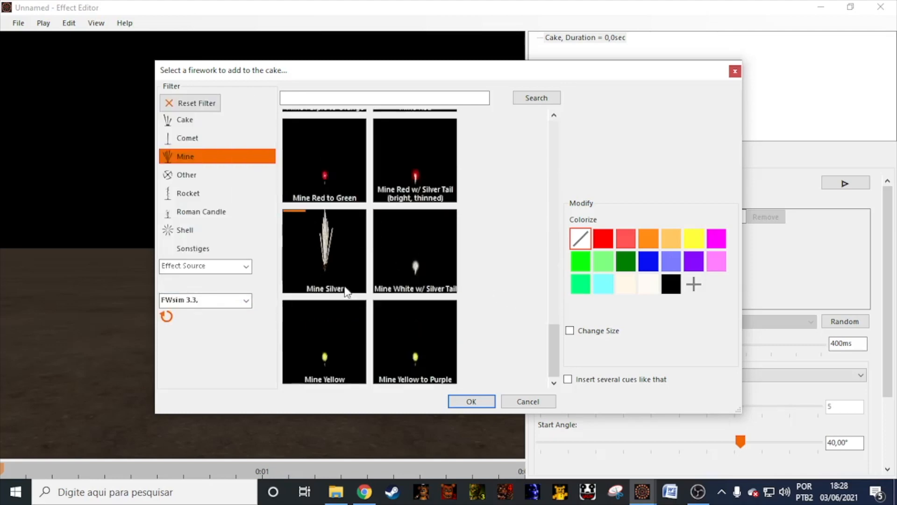
left_click(470, 401)
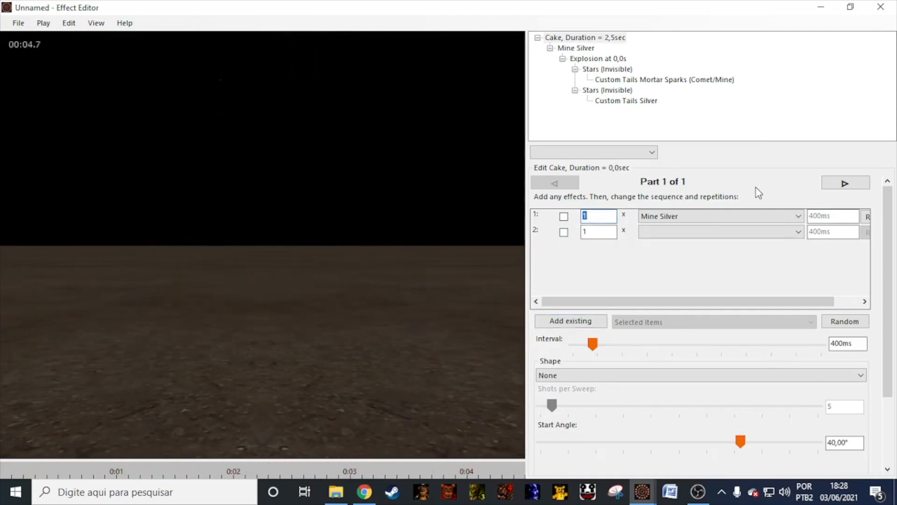
left_click(845, 182)
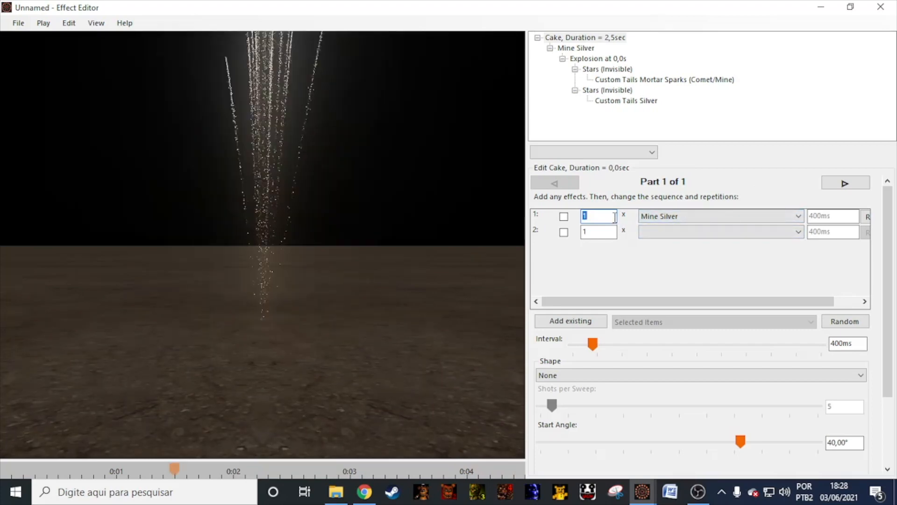
type("10")
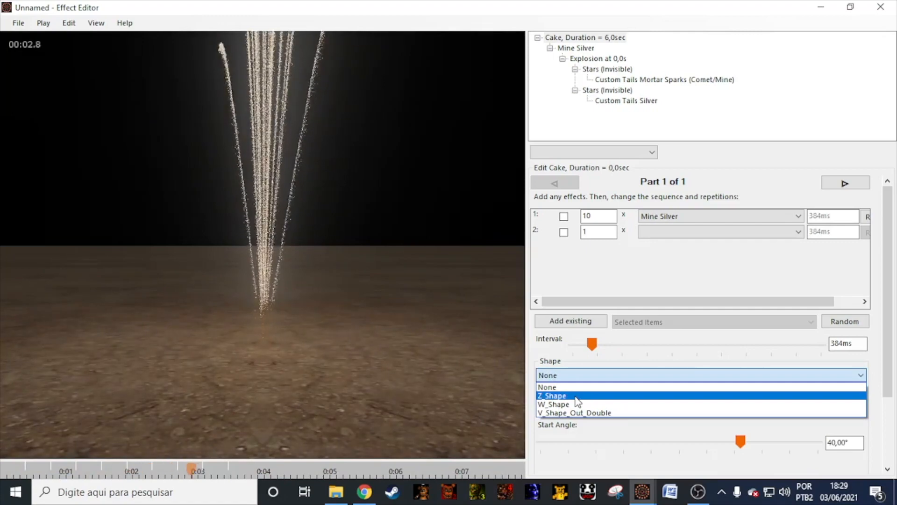
Preview the Z_Shape and W_Shape patterns, then set the cake shape to V_Shape_Out_Double.
left_click(551, 395)
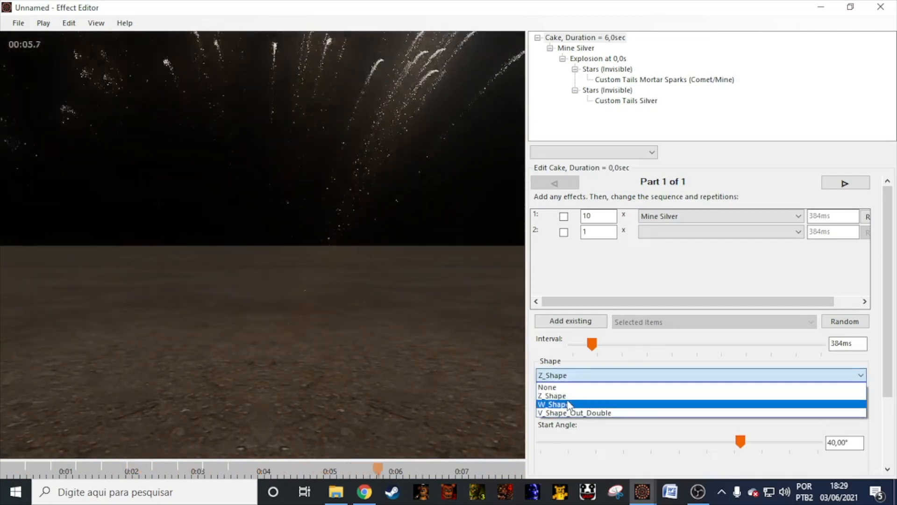
left_click(551, 404)
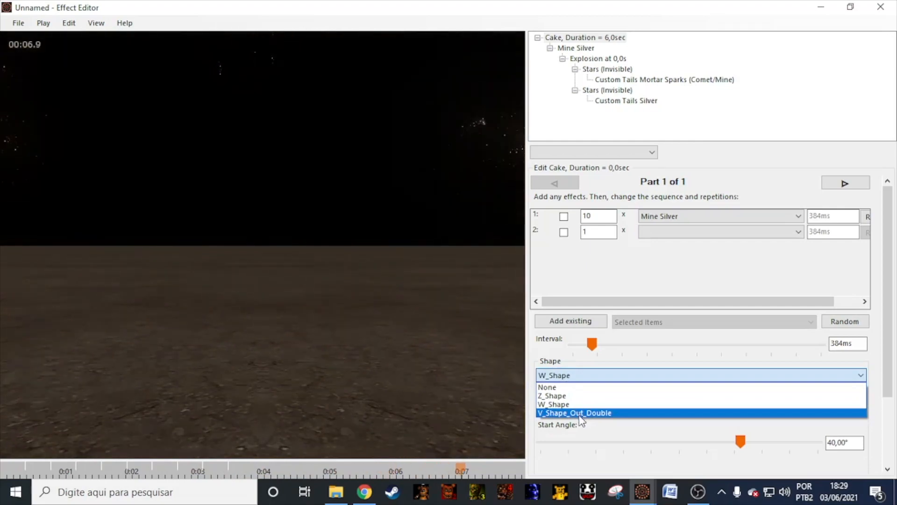
left_click(574, 413)
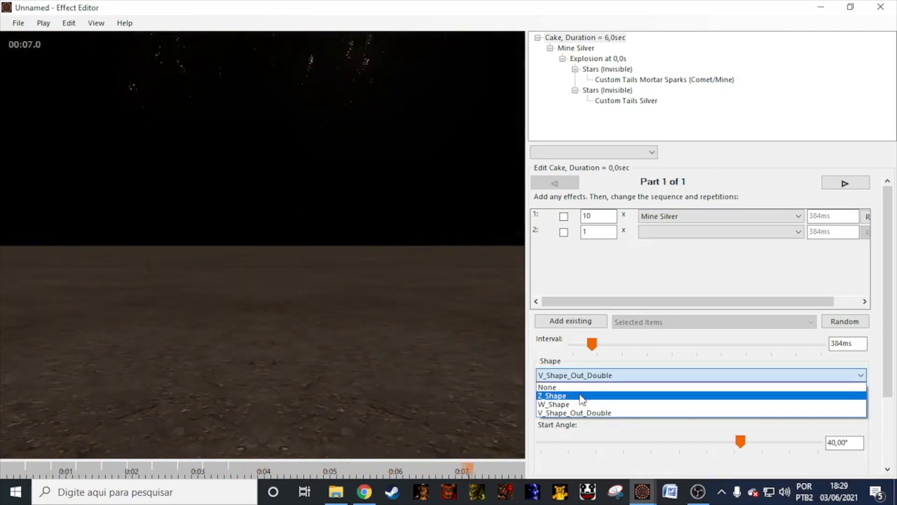
left_click(574, 413)
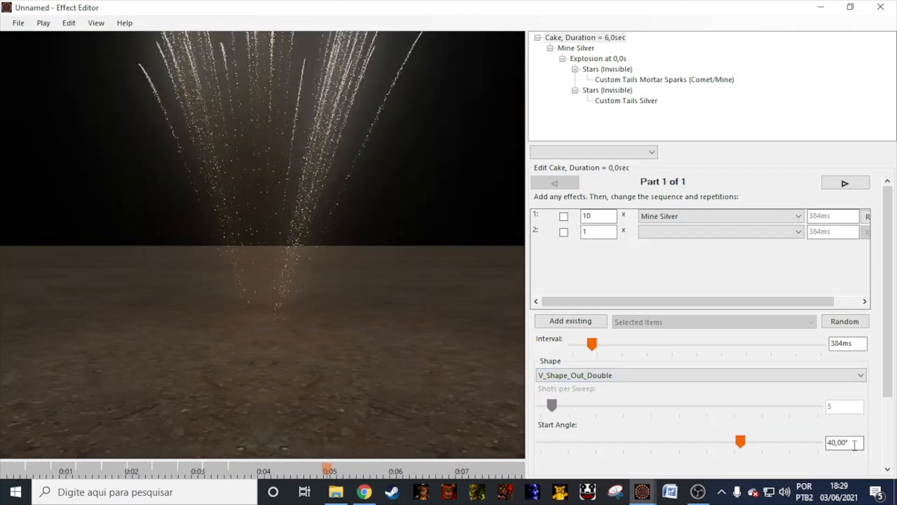
Set the cake's start angle to 60° and its shots per sweep to 11.
triple_click(841, 442)
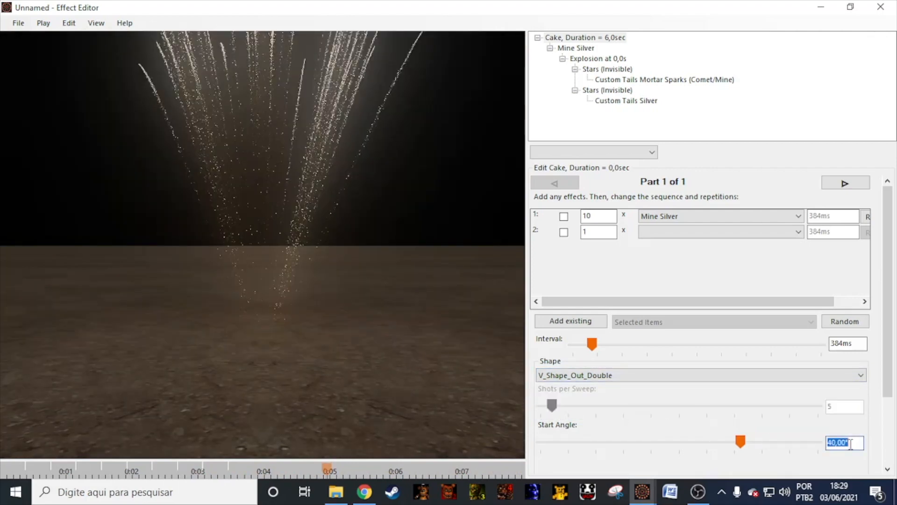
type("6")
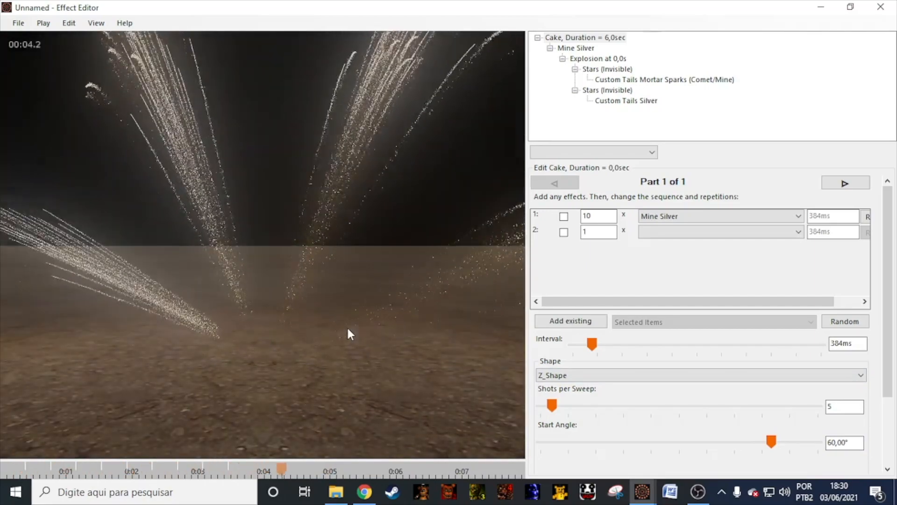
triple_click(845, 406)
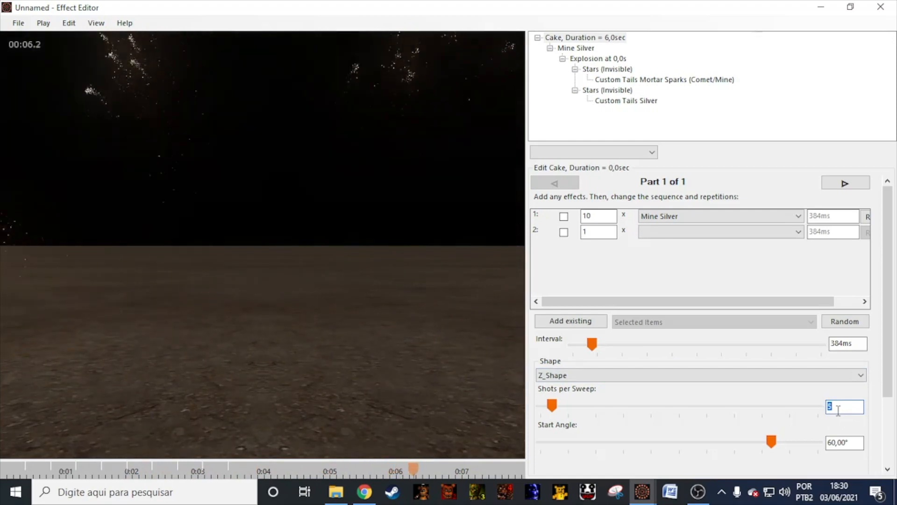
type("11")
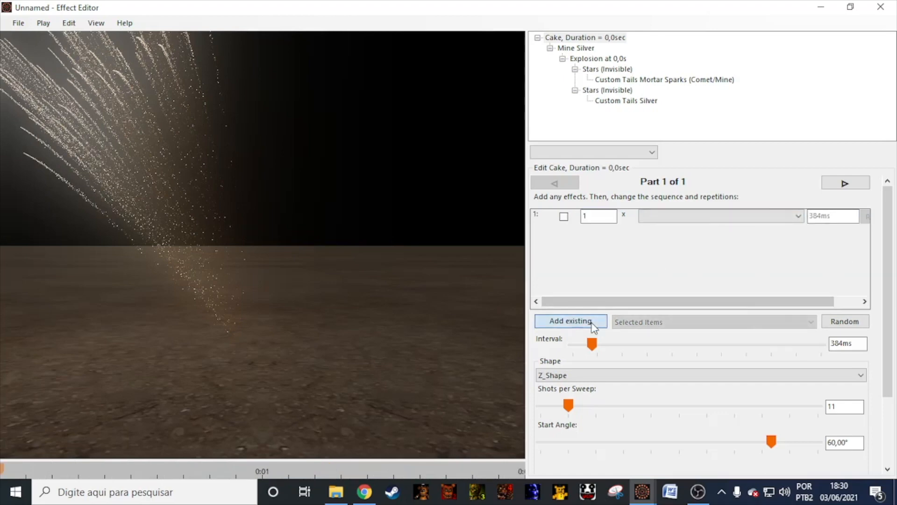
Add the Comet Yellow w/ Silver Tail to Popping Flower effect to the cake twice.
left_click(569, 321)
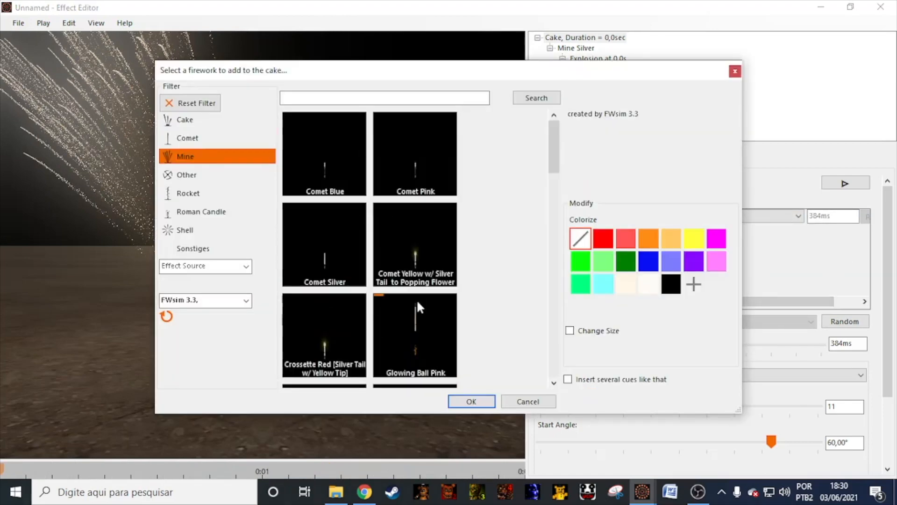
left_click(414, 244)
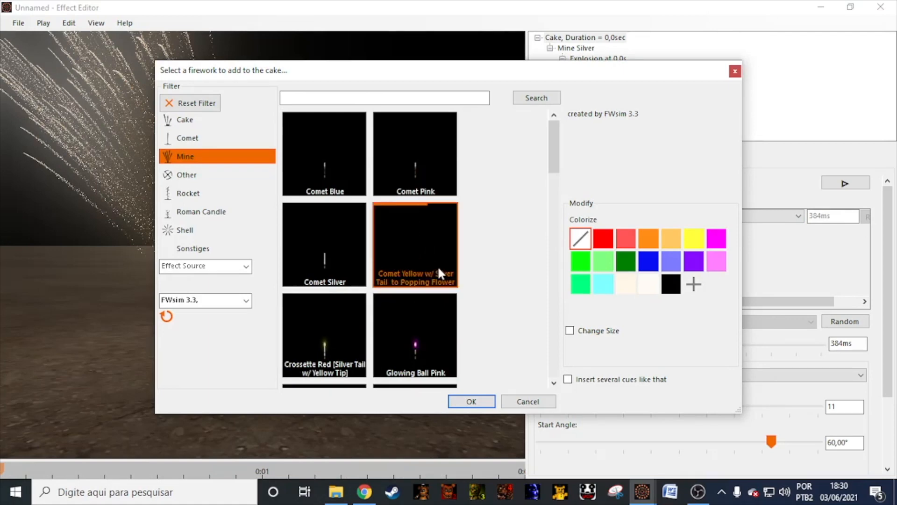
left_click(470, 401)
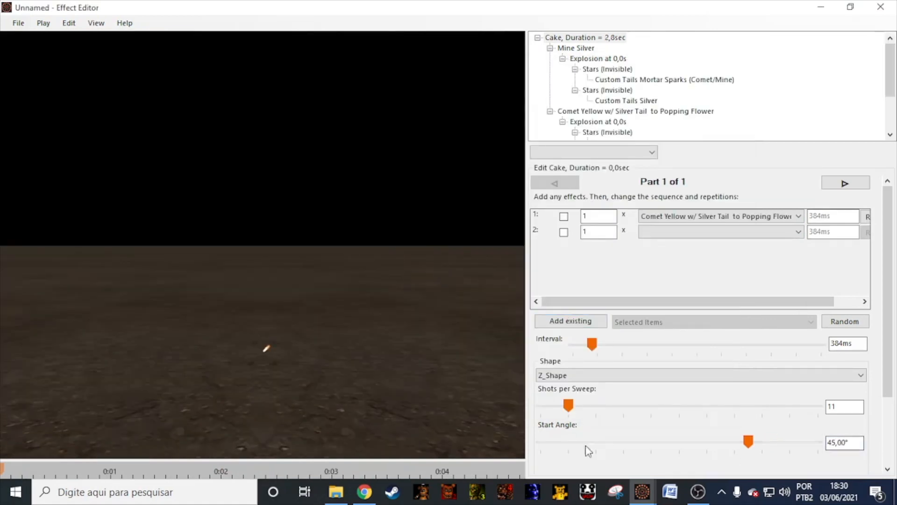
left_click(845, 182)
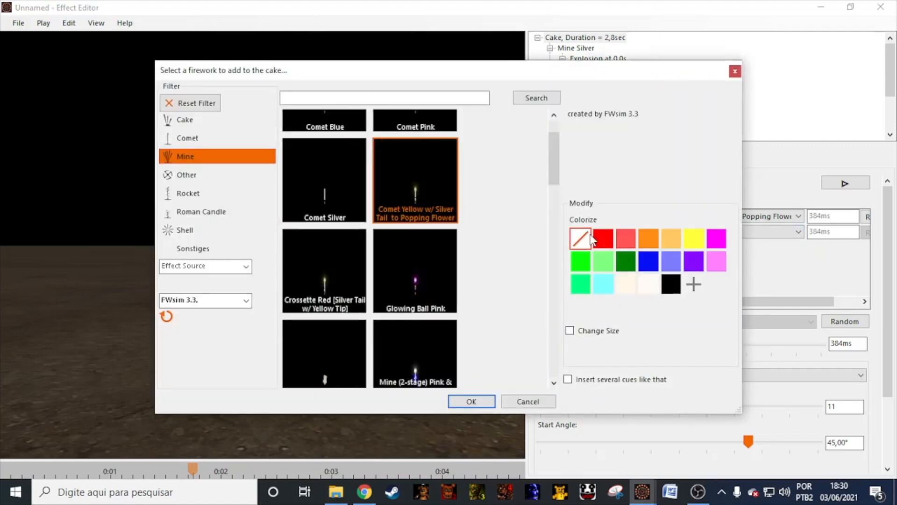
left_click(472, 401)
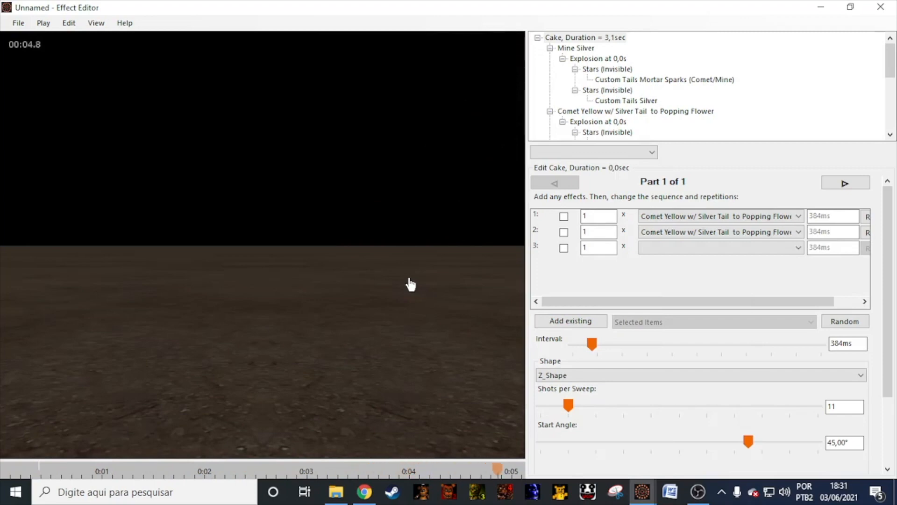
Load the saved 'Cake Colorido' by London Fireworks 2021 from the Cake filter.
left_click(18, 23)
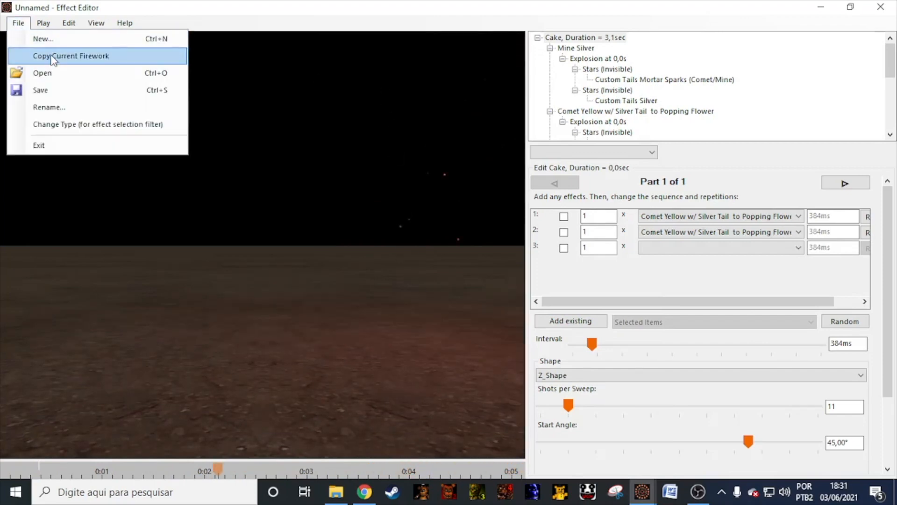
left_click(42, 73)
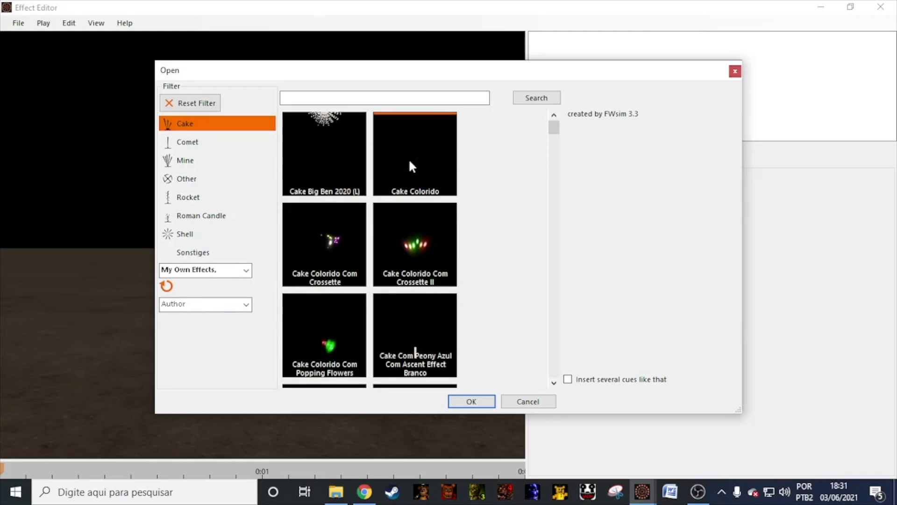
left_click(470, 401)
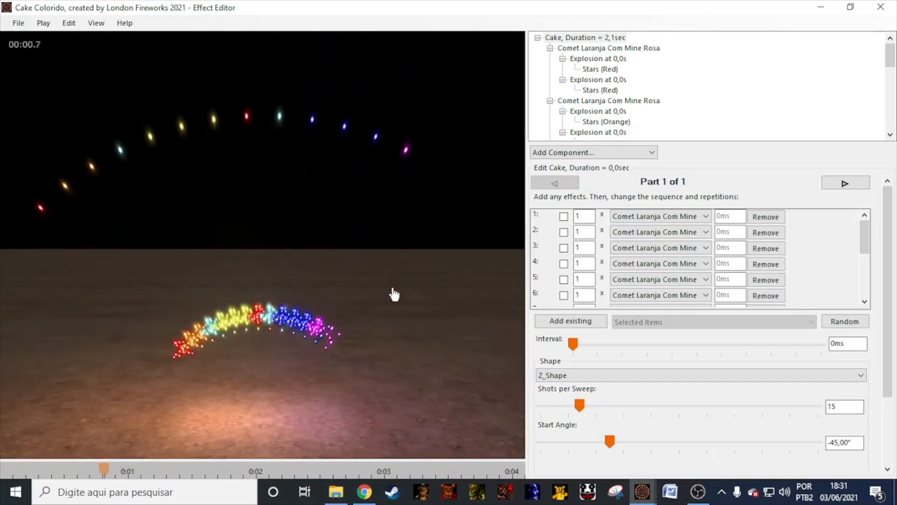
scroll("down", 3)
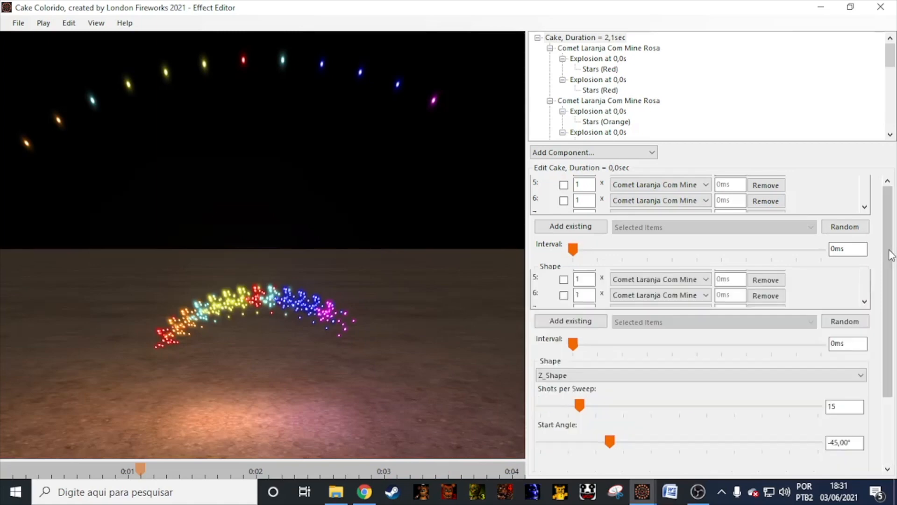
scroll("down", 3)
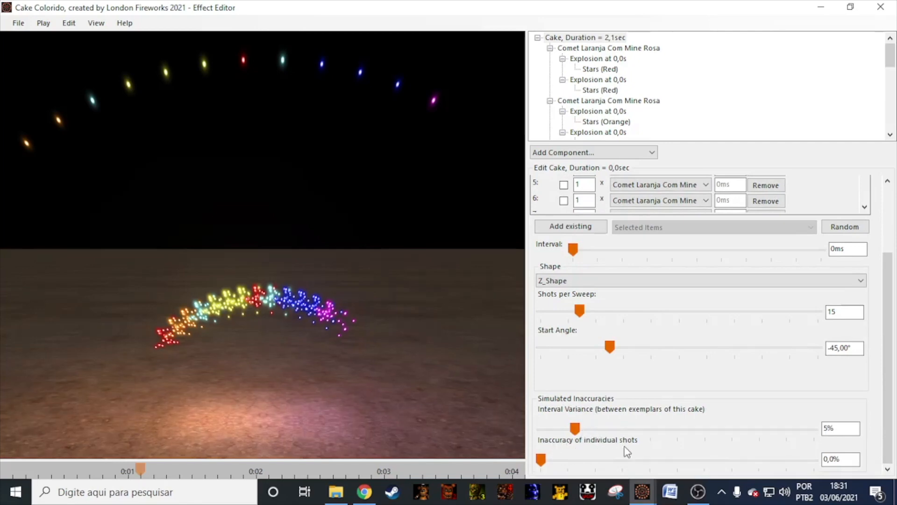
left_click(583, 37)
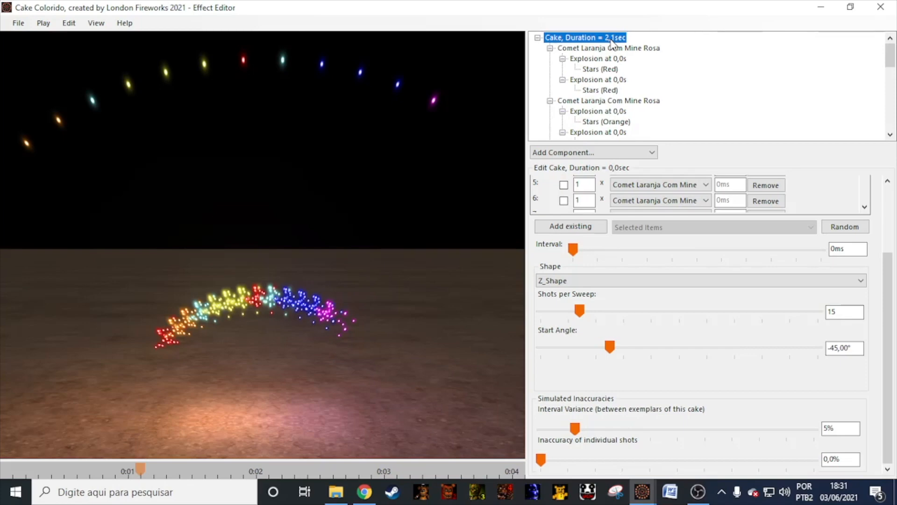
mouse_move(639, 470)
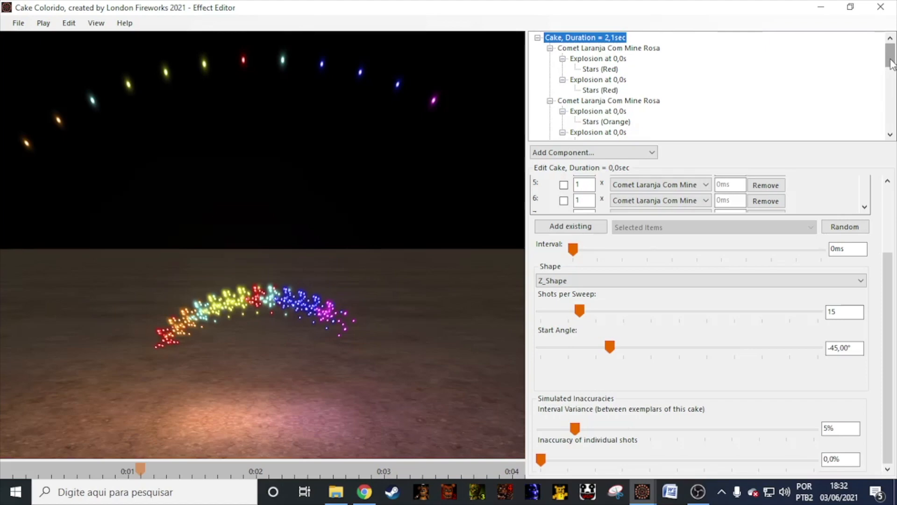
mouse_move(891, 72)
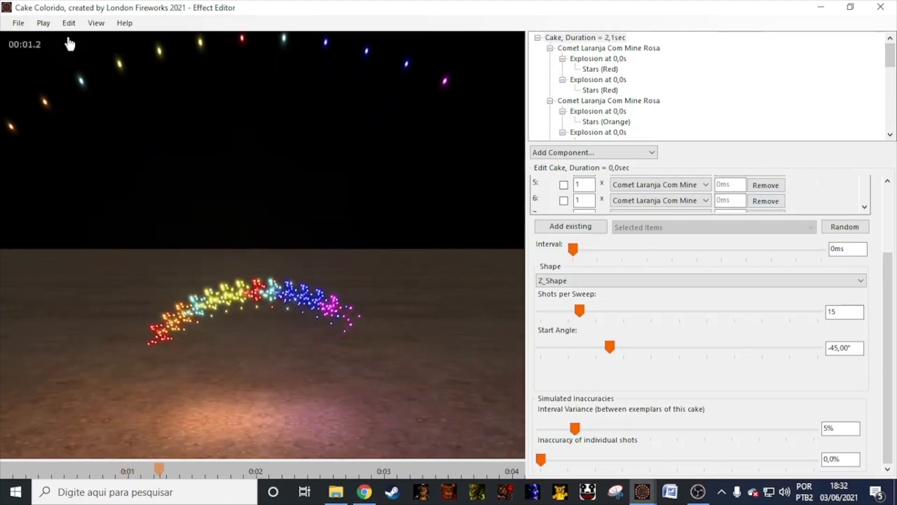
left_click(17, 22)
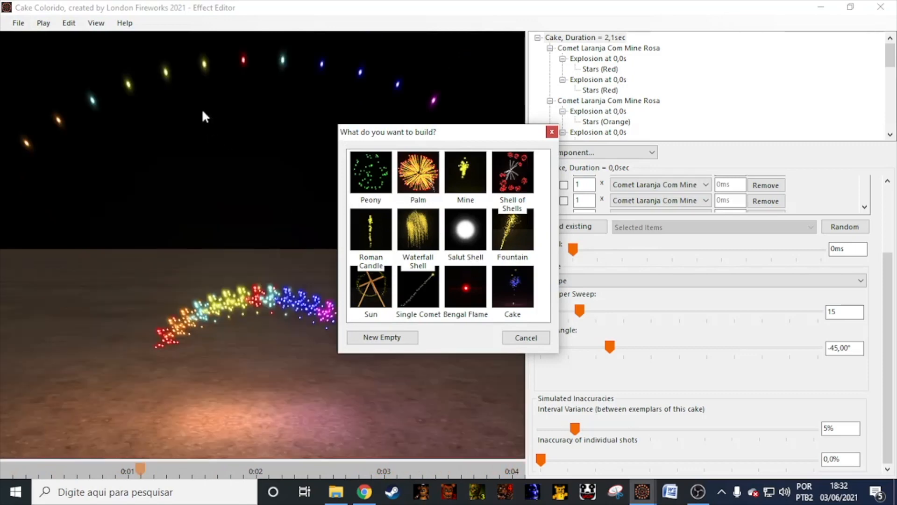
mouse_move(526, 338)
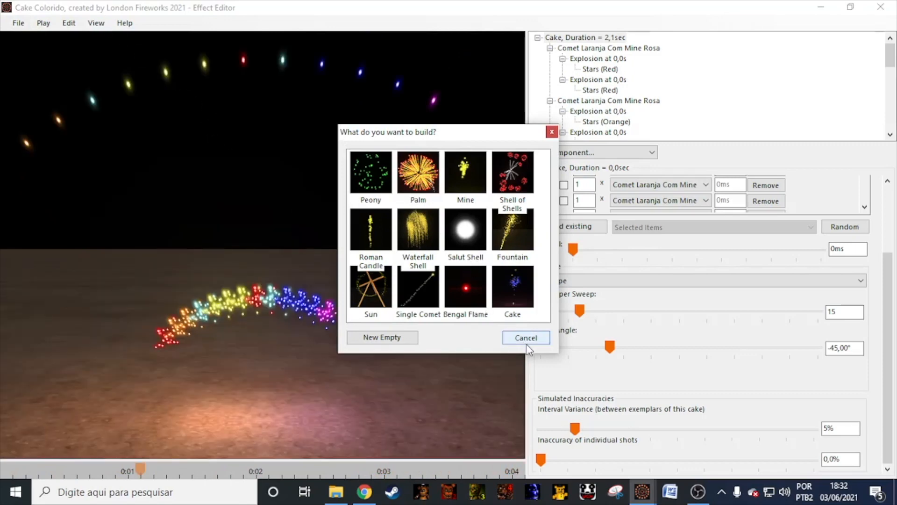
left_click(18, 22)
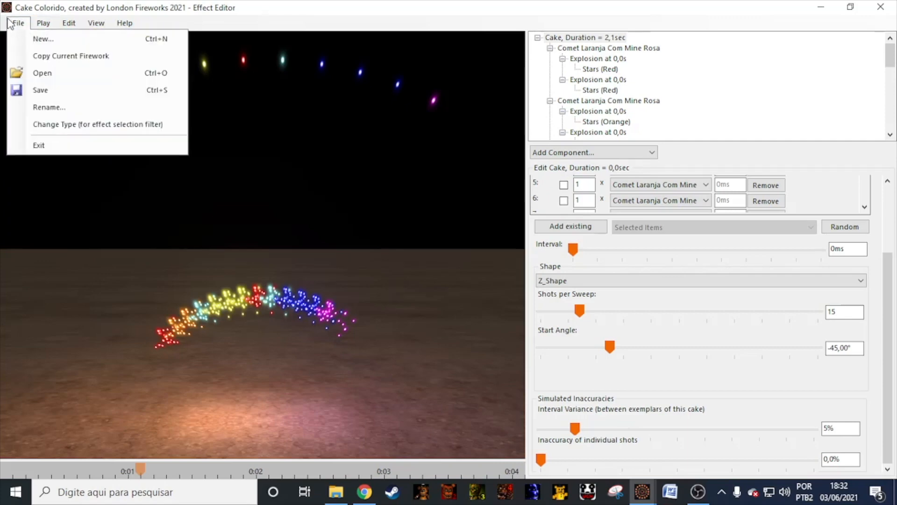
mouse_move(43, 39)
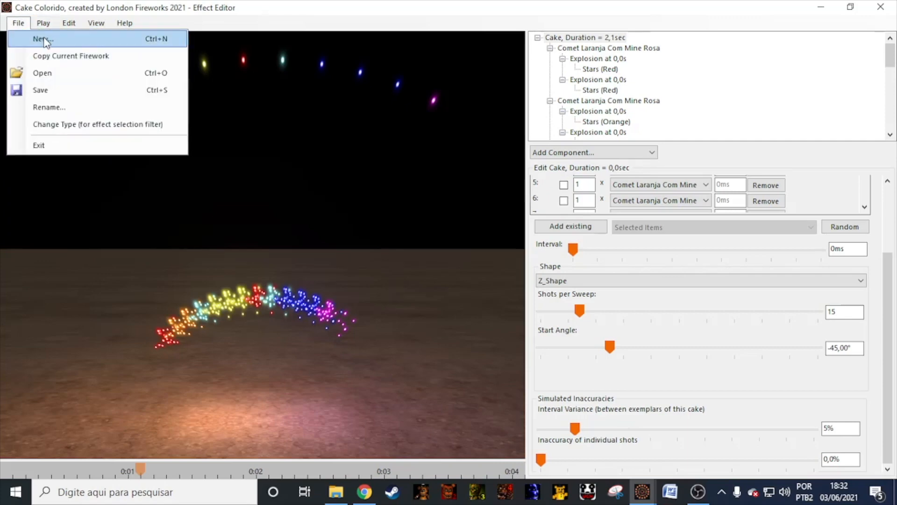
mouse_move(71, 55)
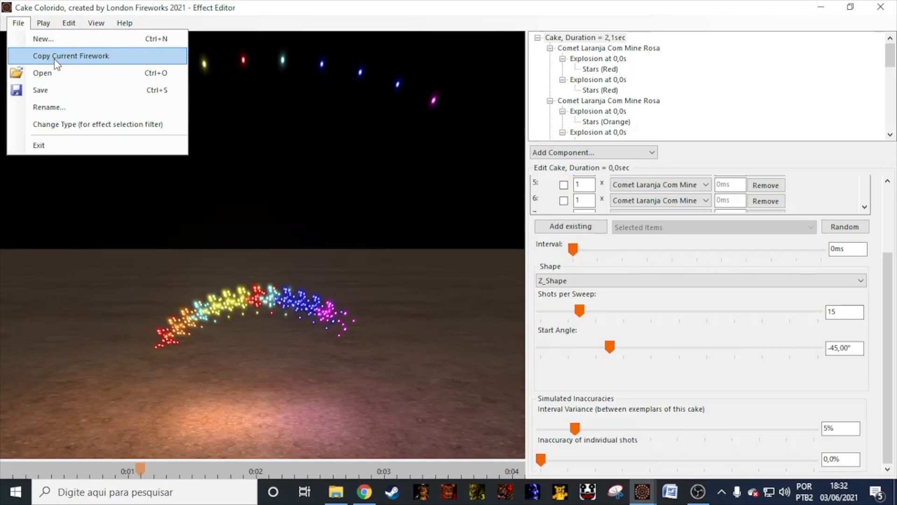
mouse_move(62, 108)
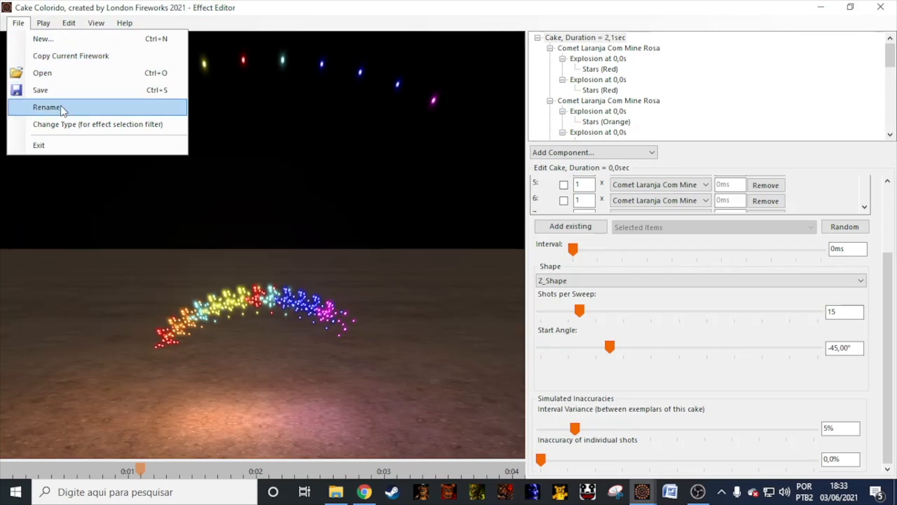
mouse_move(73, 165)
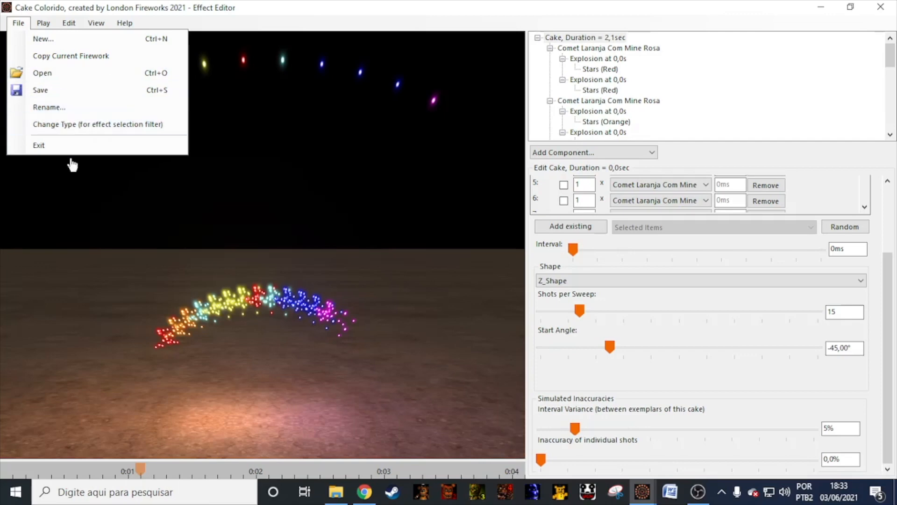
Browse the Play, Edit and View menus, enable Show Effect Dimensions (256 m marker), then the Help menu.
left_click(43, 22)
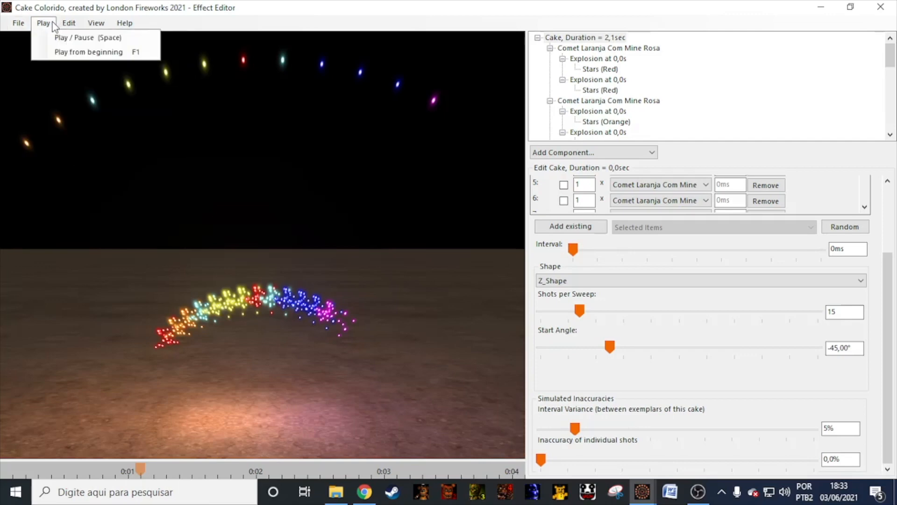
left_click(68, 22)
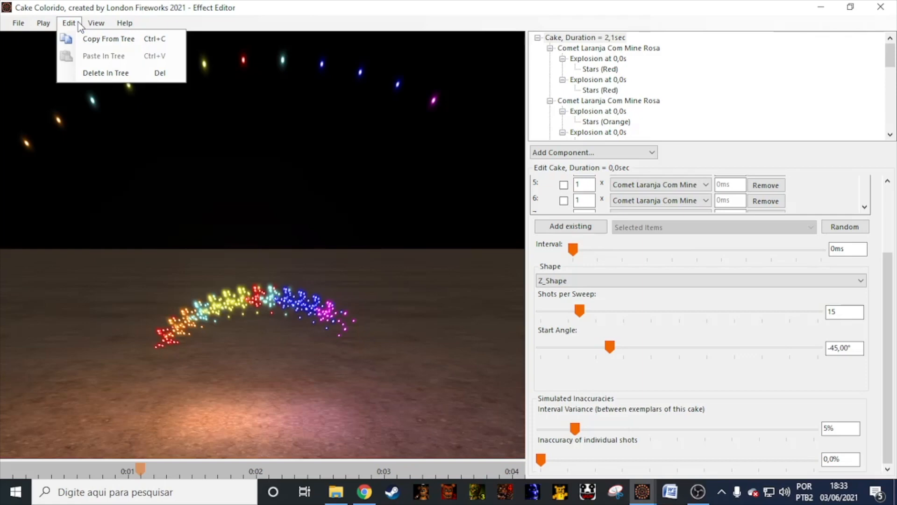
left_click(95, 22)
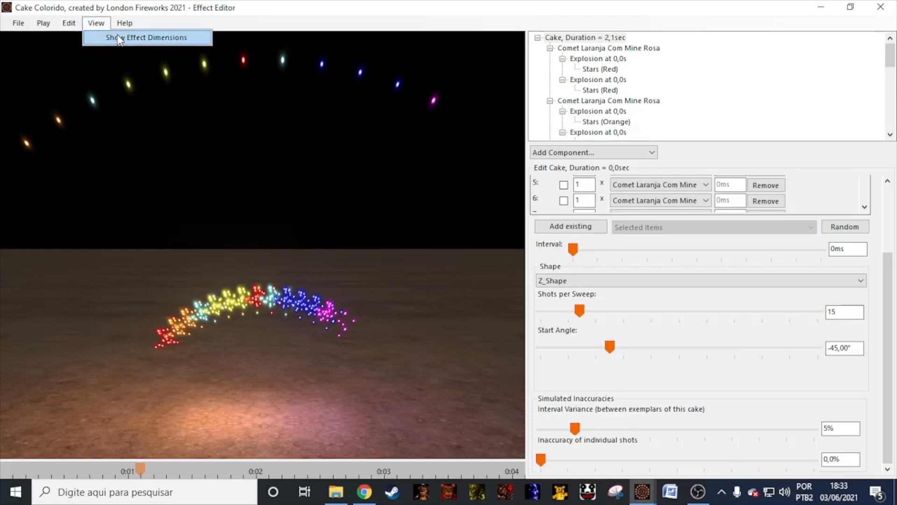
left_click(147, 37)
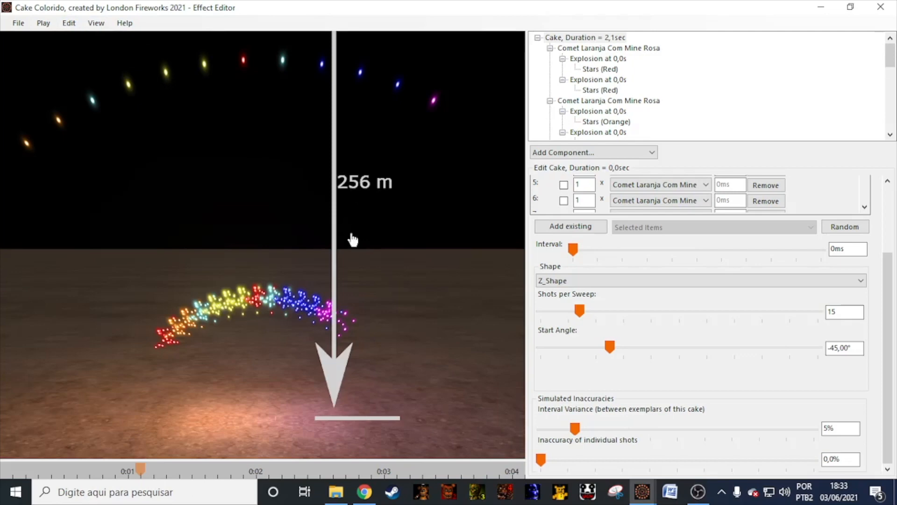
mouse_move(367, 334)
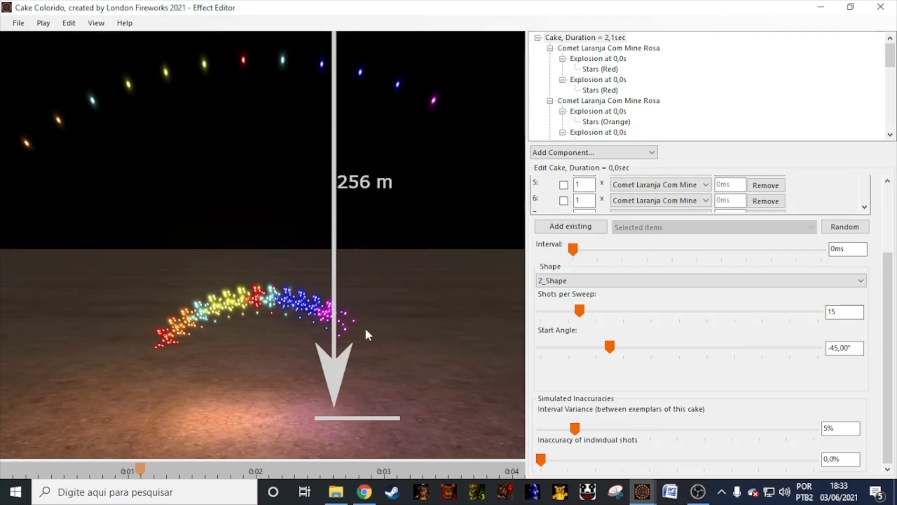
mouse_move(124, 23)
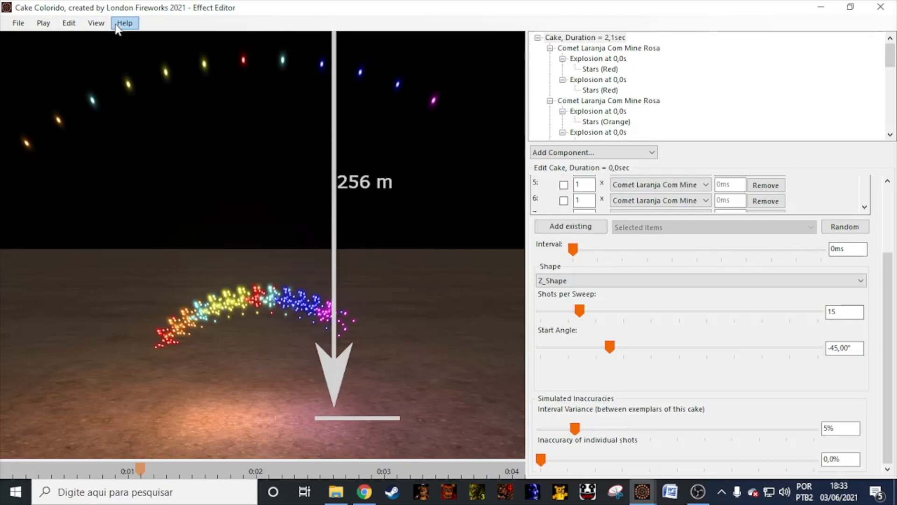
left_click(123, 22)
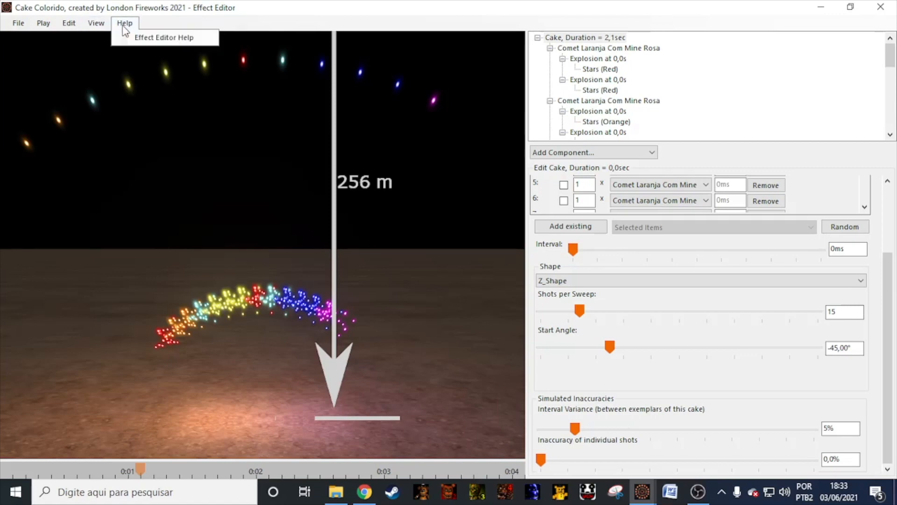